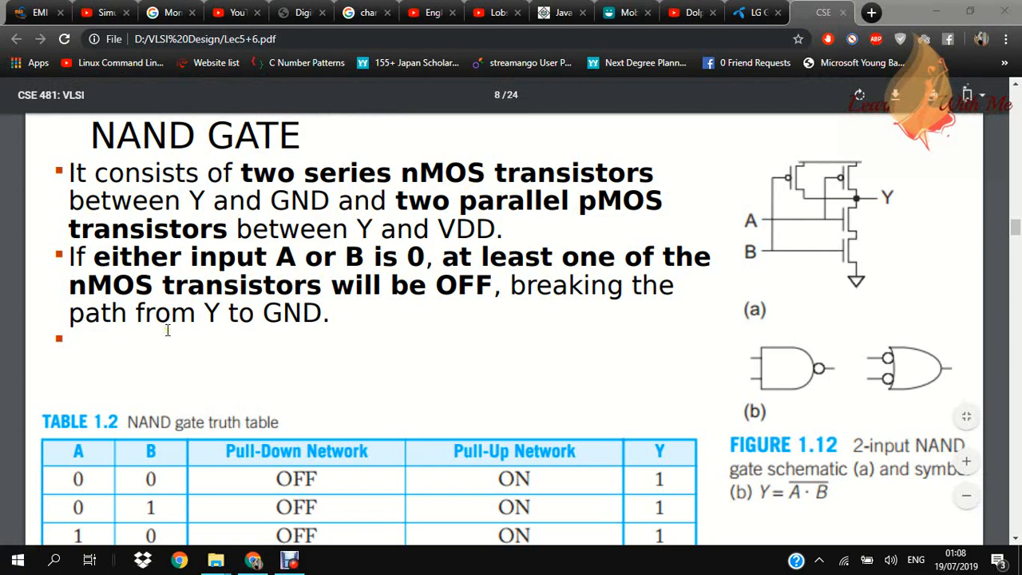
Open the Start menu and scroll toward the Cadence Release 17.2-2016 folder
{"action": "left_click", "coordinate": [17, 558]}
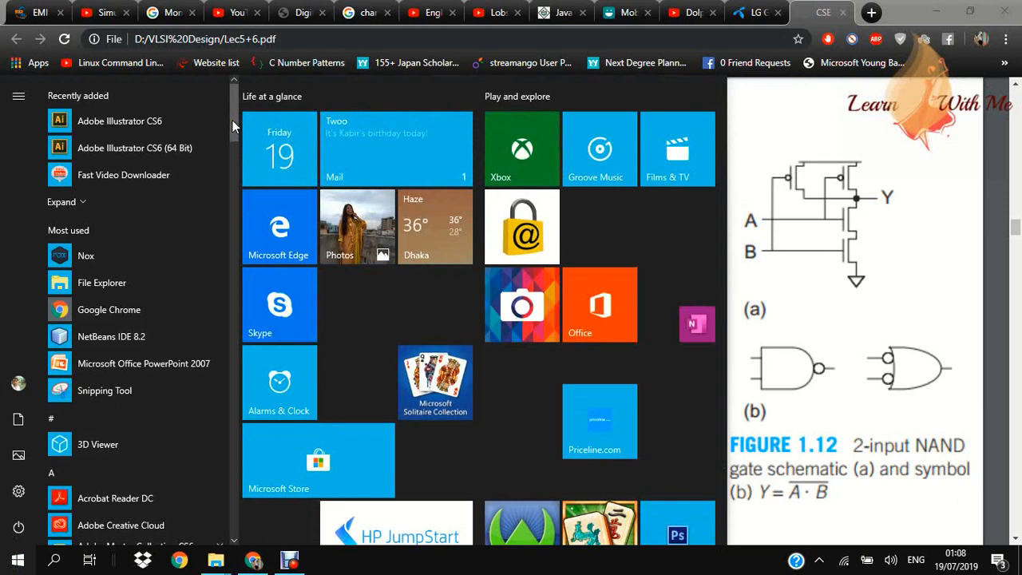
{"action": "scroll", "scroll_direction": "down", "scroll_amount": 3}
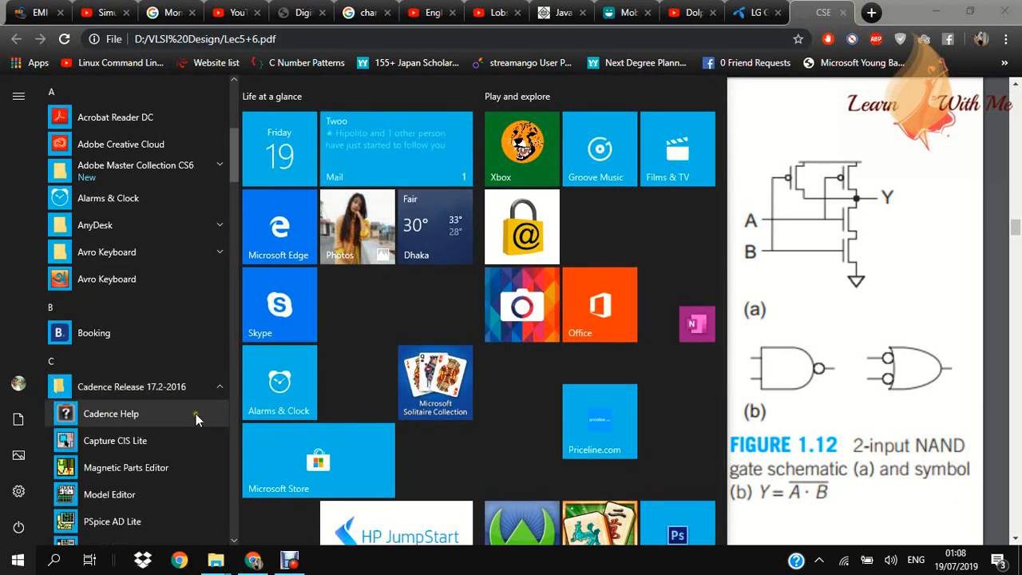
{"action": "mouse_move", "coordinate": [181, 440]}
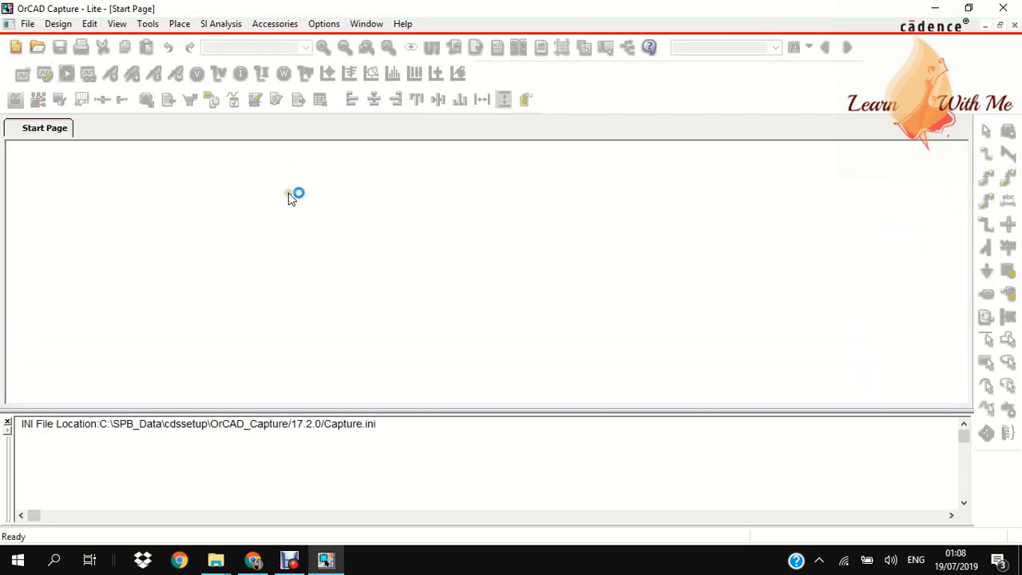
{"action": "mouse_move", "coordinate": [342, 188]}
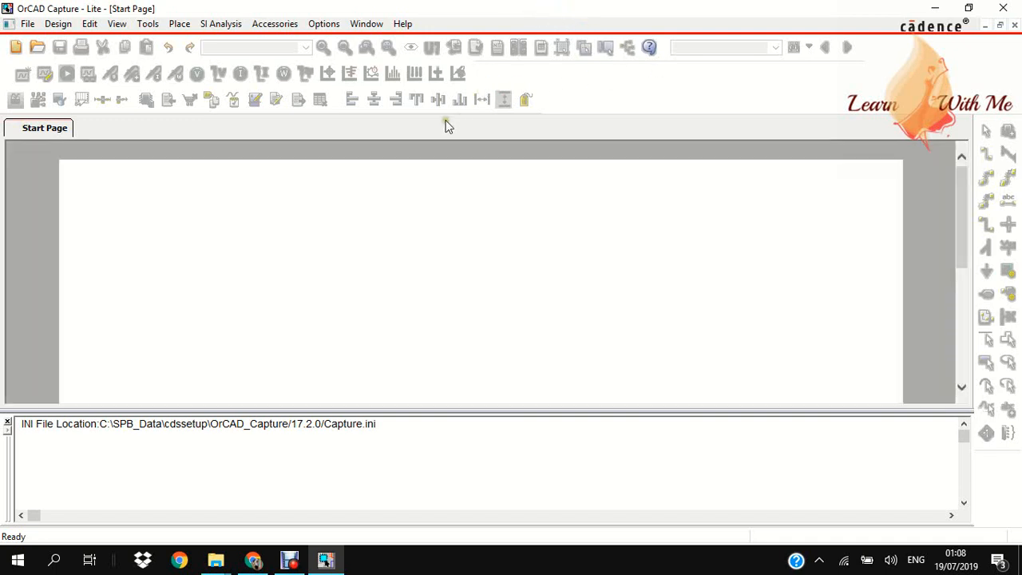
{"action": "mouse_move", "coordinate": [390, 154]}
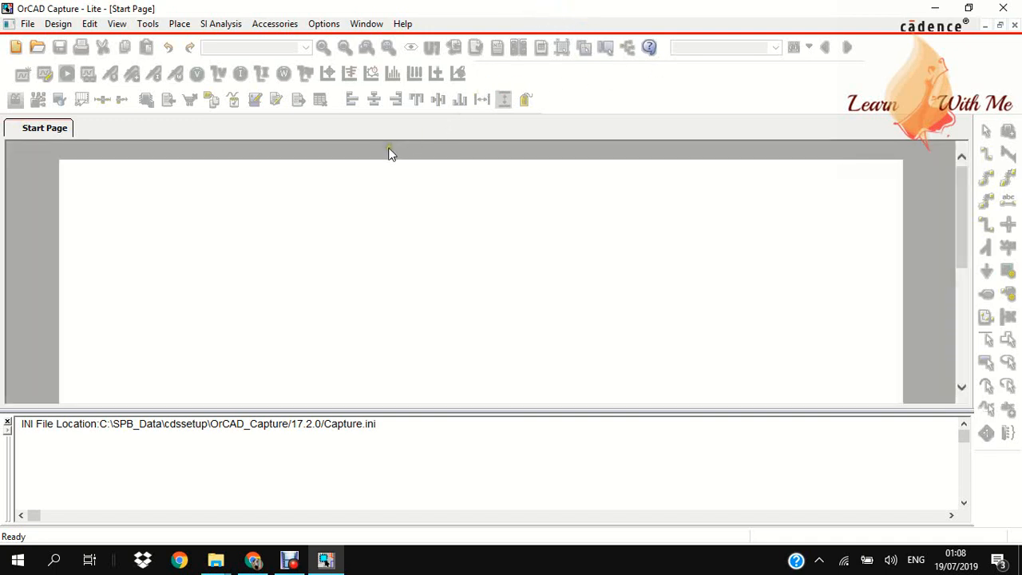
{"action": "mouse_move", "coordinate": [503, 414]}
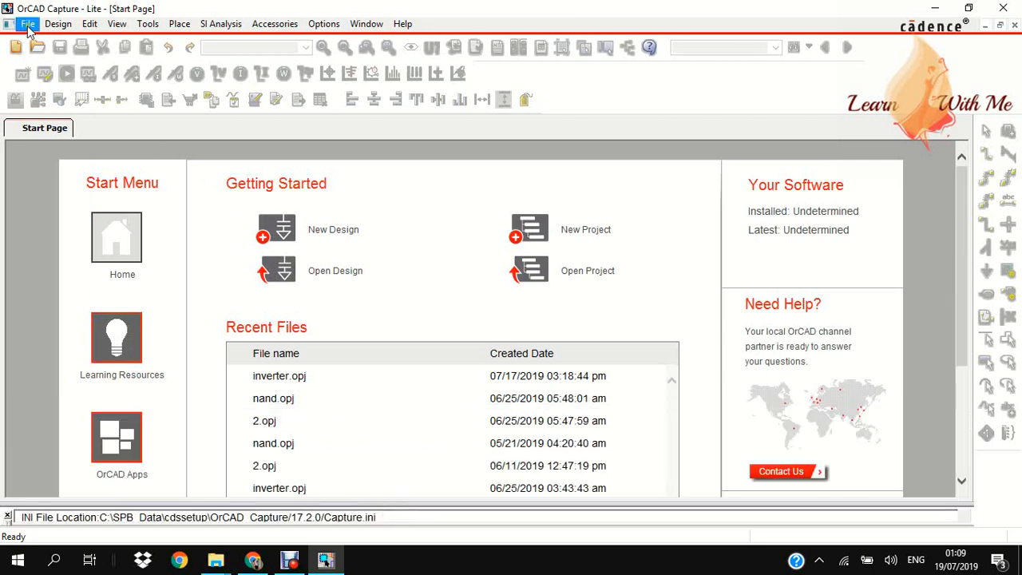
Start a new project named NandGateSimulation, located in Downloads\joy\New folder\vlsi
{"action": "left_click", "coordinate": [27, 23]}
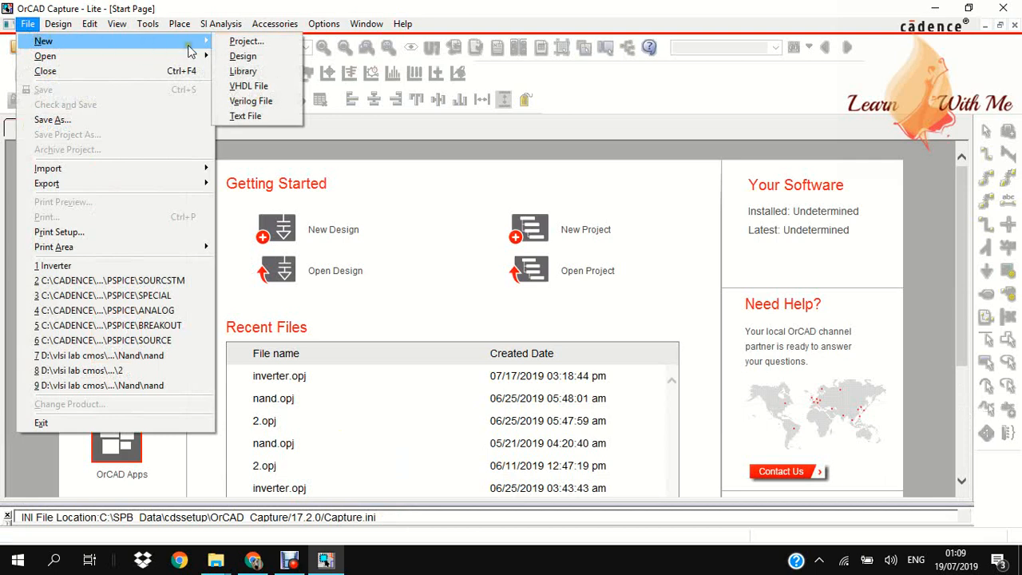
{"action": "left_click", "coordinate": [246, 41]}
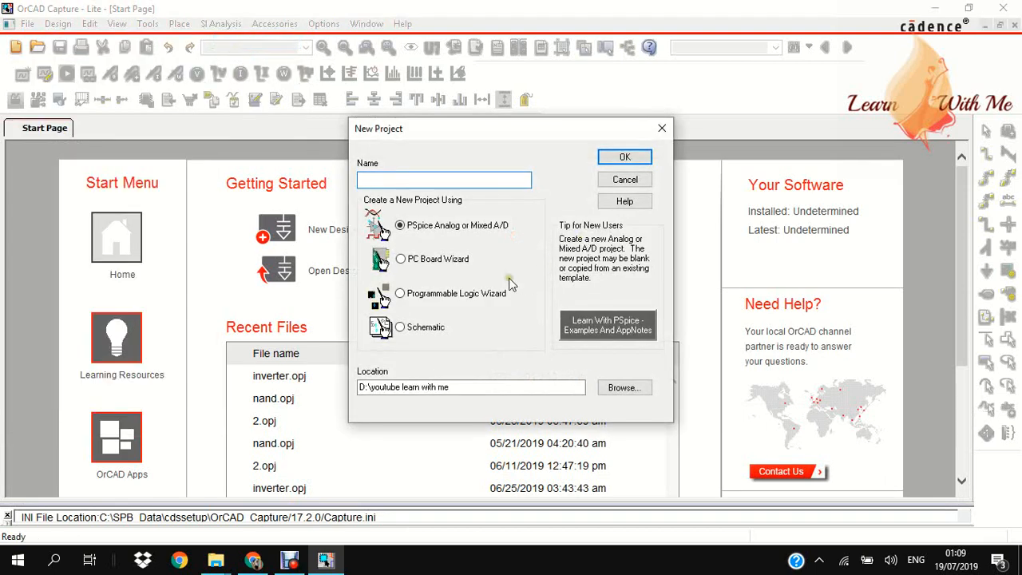
{"action": "left_click", "coordinate": [444, 180]}
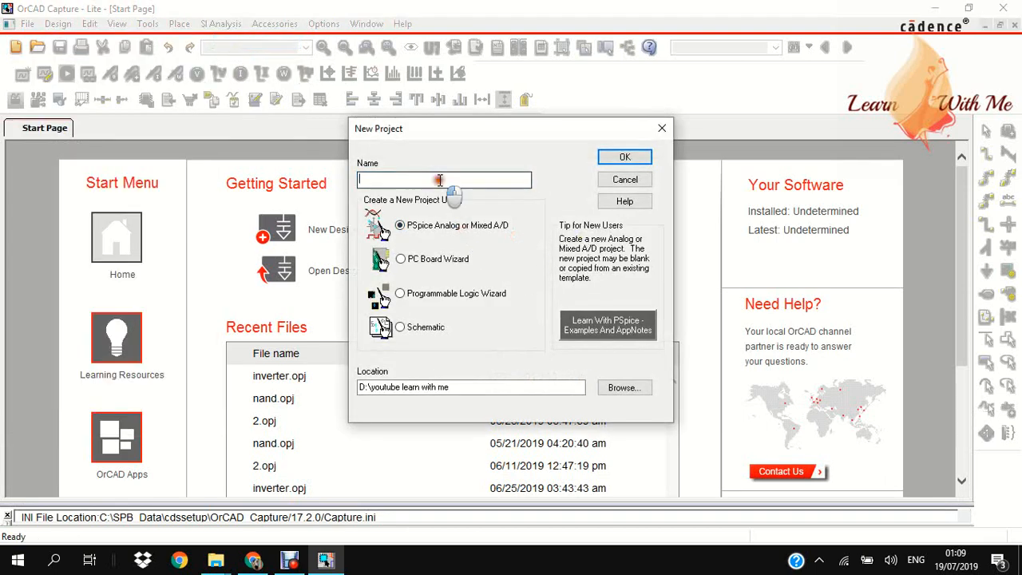
{"action": "type", "text": "NandGateSim"}
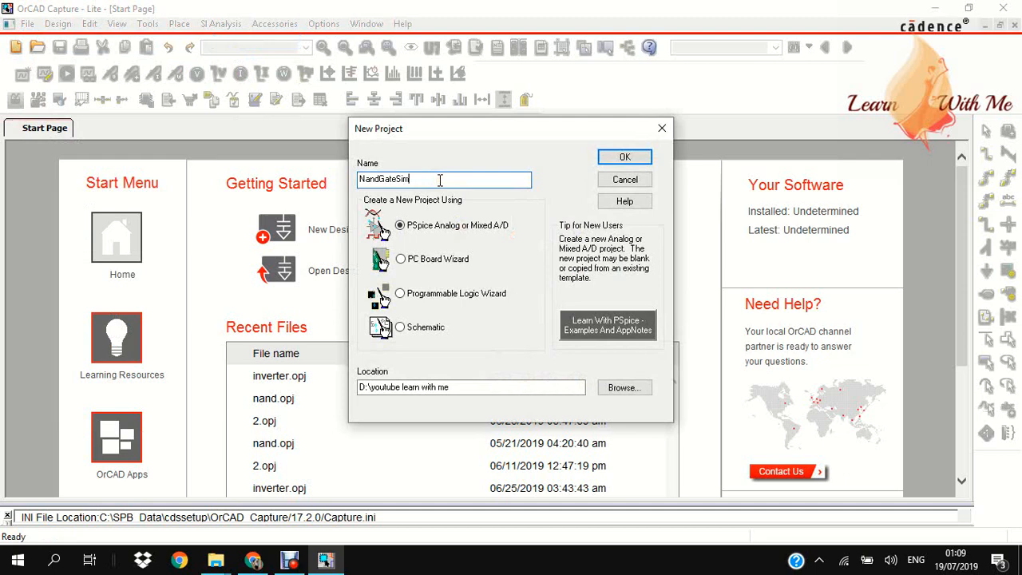
{"action": "type", "text": "ulation"}
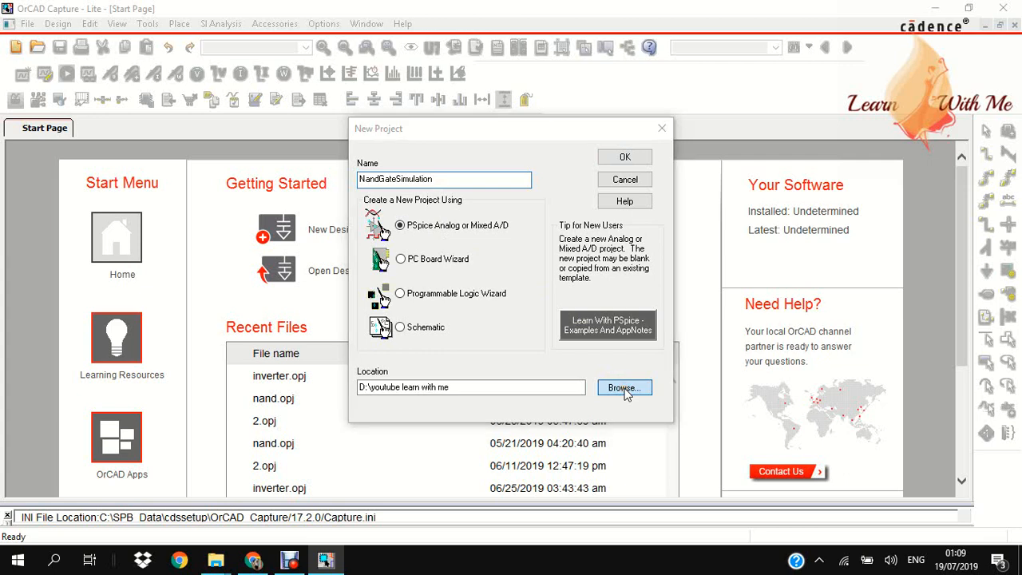
{"action": "left_click", "coordinate": [624, 387]}
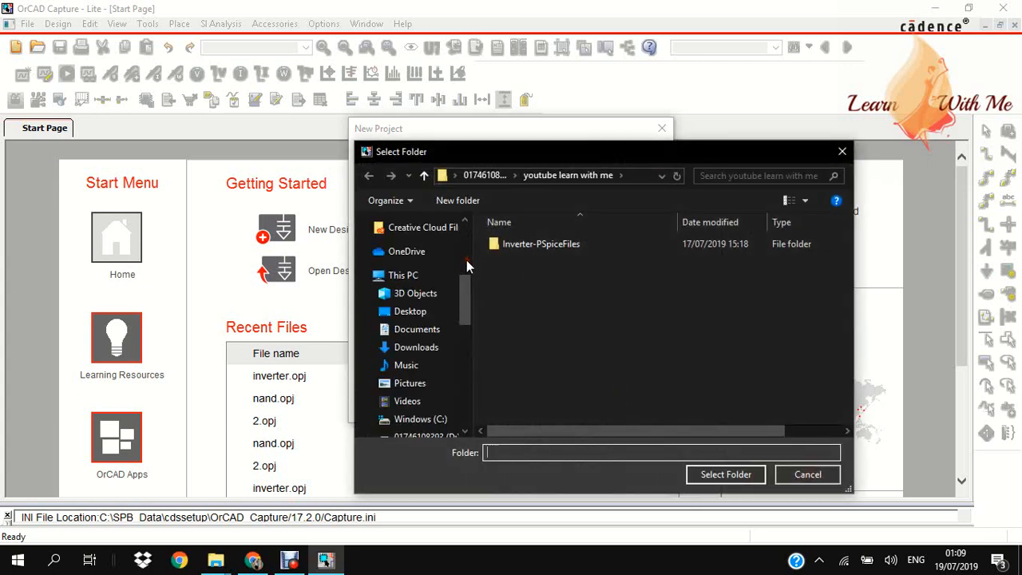
{"action": "left_click", "coordinate": [416, 347]}
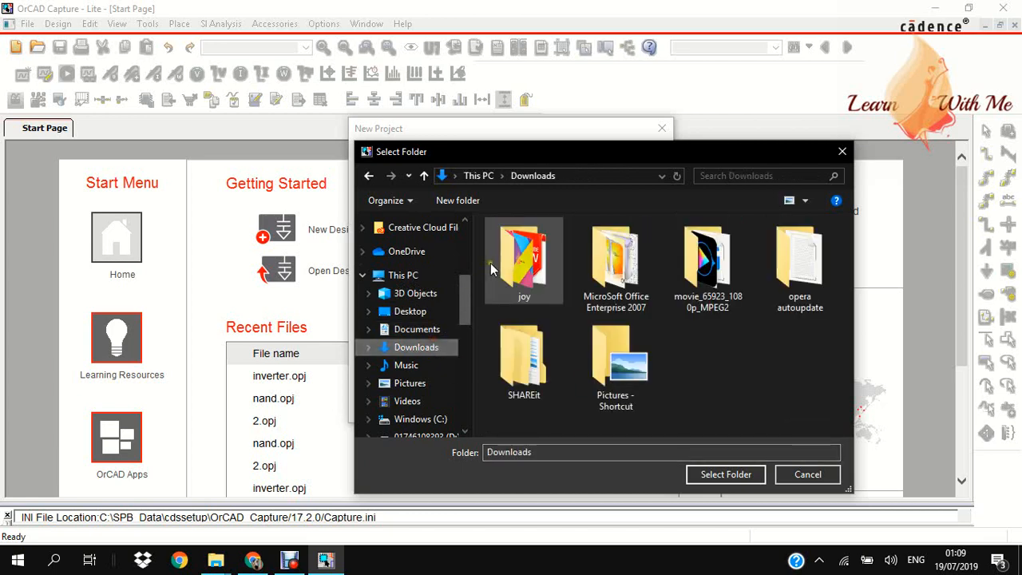
{"action": "double_click", "coordinate": [523, 259]}
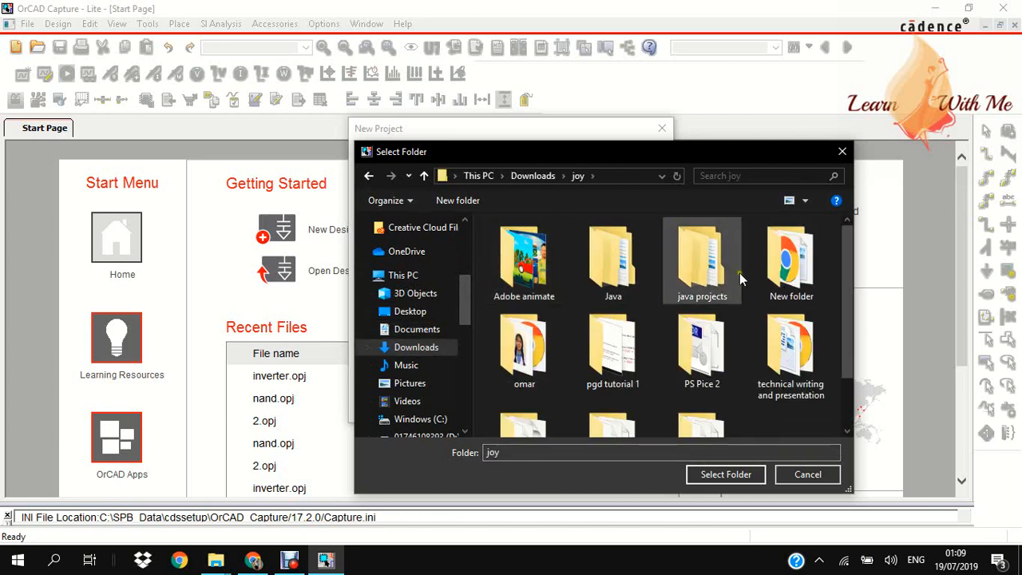
{"action": "double_click", "coordinate": [790, 263]}
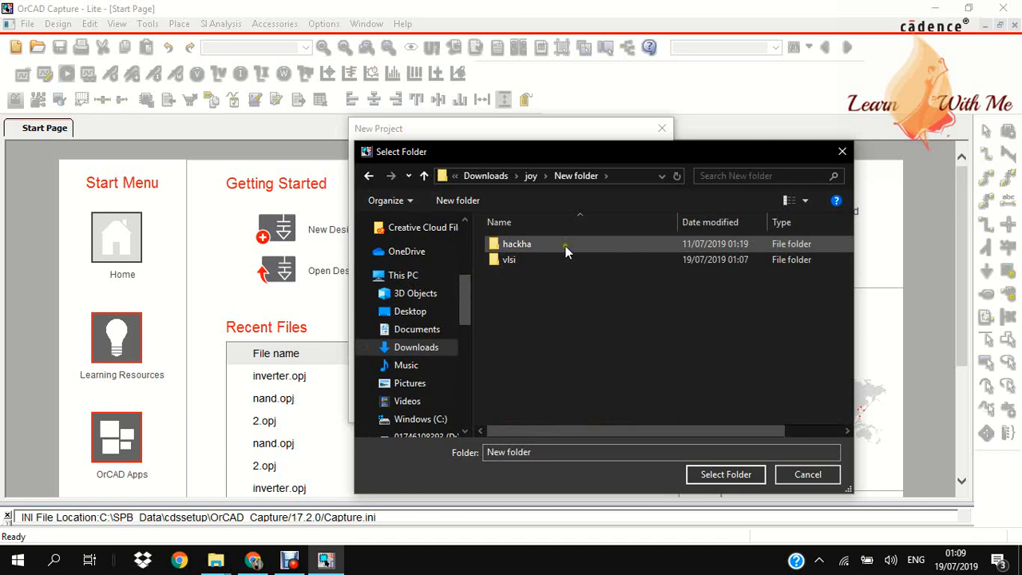
{"action": "double_click", "coordinate": [509, 260]}
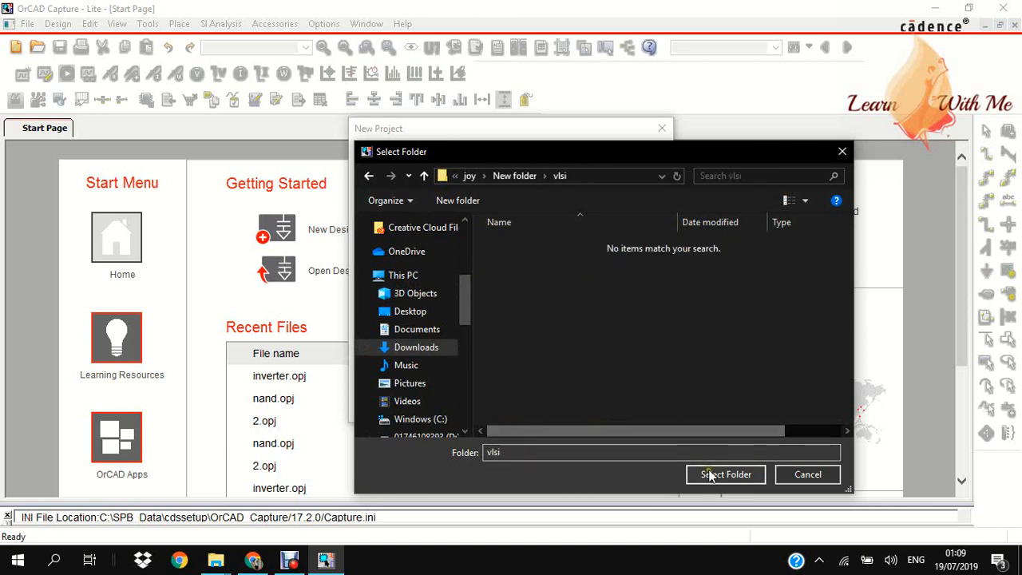
{"action": "left_click", "coordinate": [725, 473]}
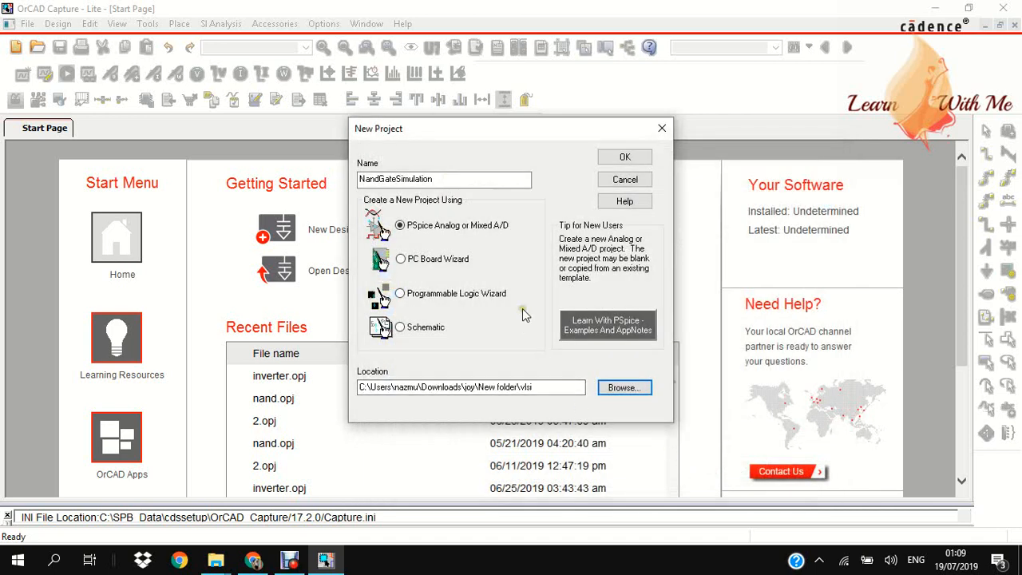
{"action": "mouse_move", "coordinate": [624, 156]}
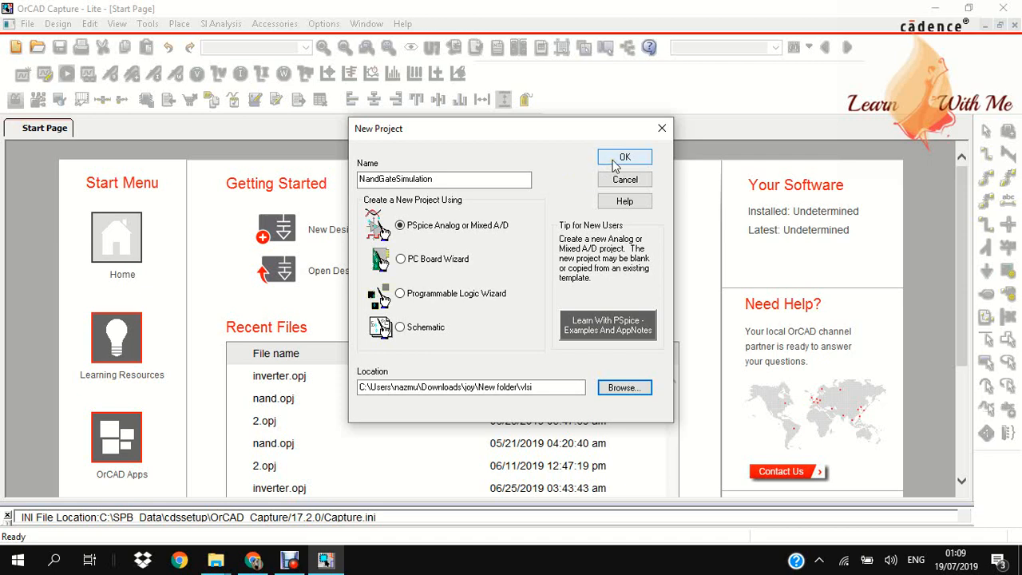
Create the project from the AnalogGNDSymbol template and expand nandgatesimulation.dsn and SCHEMATIC1
{"action": "left_click", "coordinate": [625, 157]}
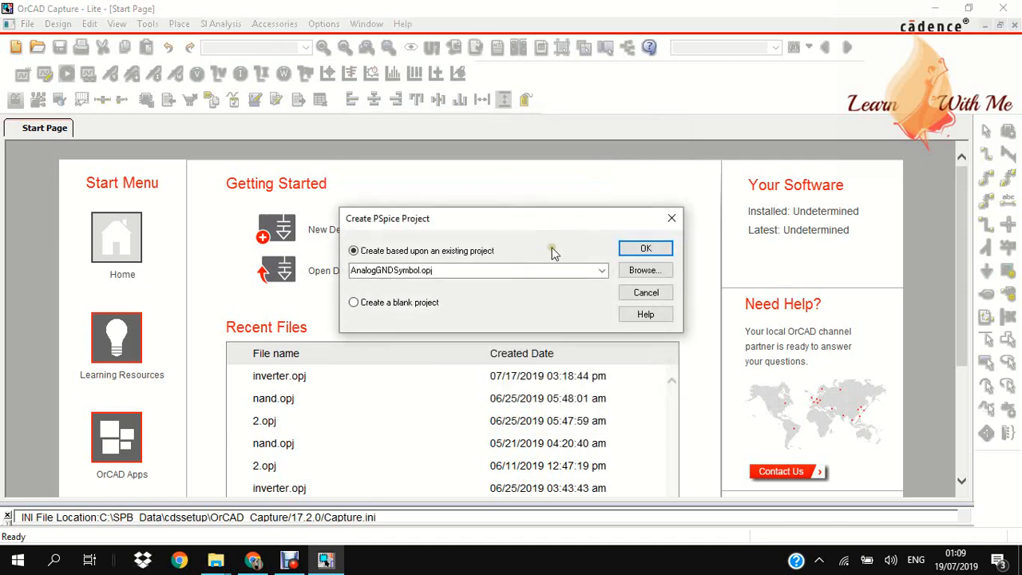
{"action": "mouse_move", "coordinate": [499, 262]}
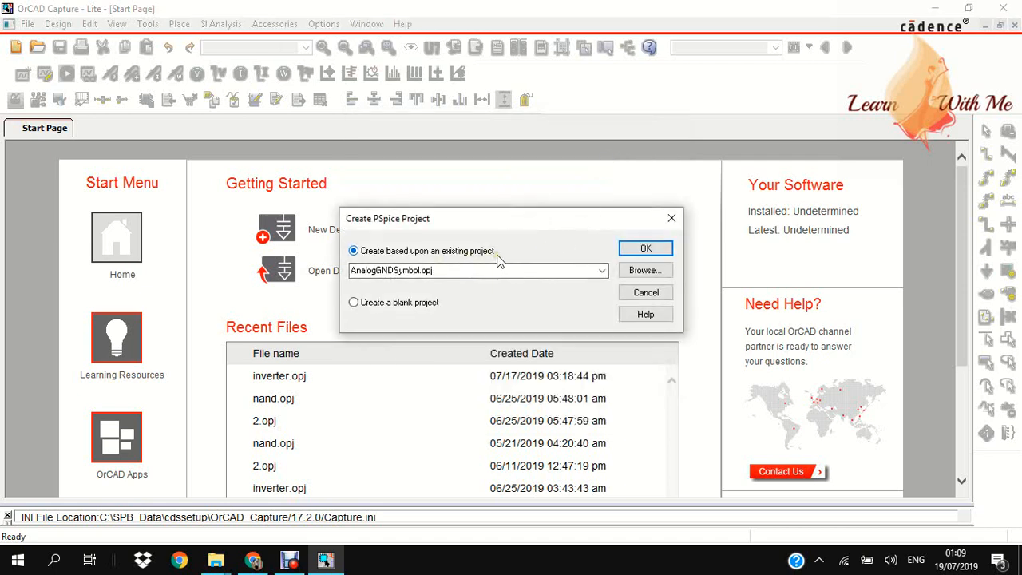
{"action": "left_click", "coordinate": [645, 292]}
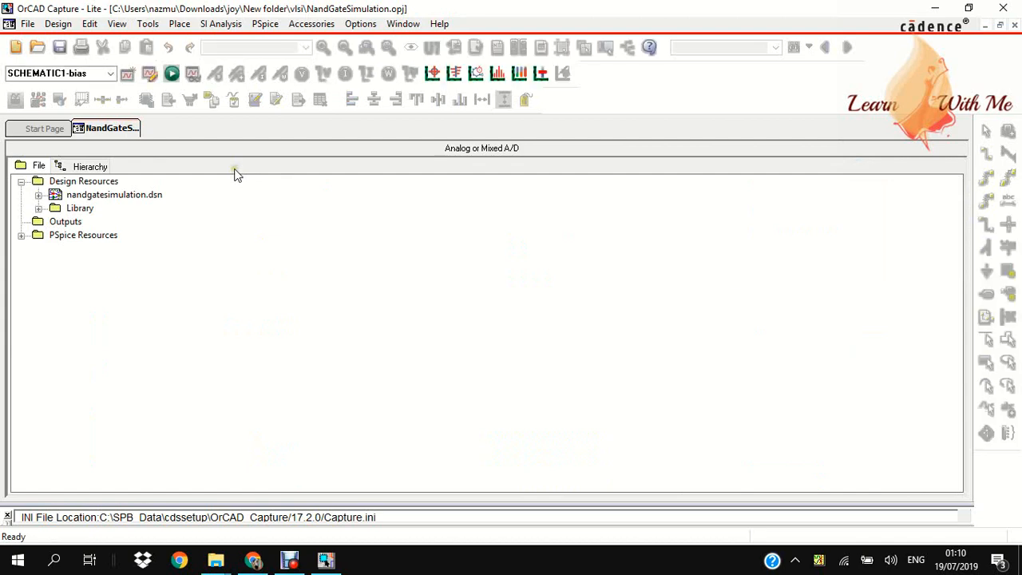
{"action": "left_click", "coordinate": [38, 194]}
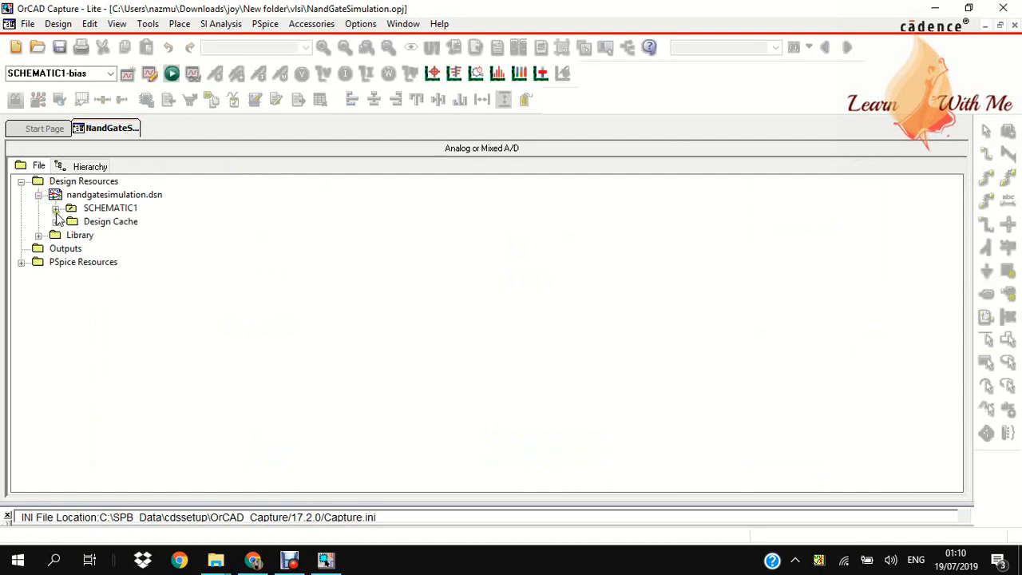
{"action": "left_click", "coordinate": [56, 208]}
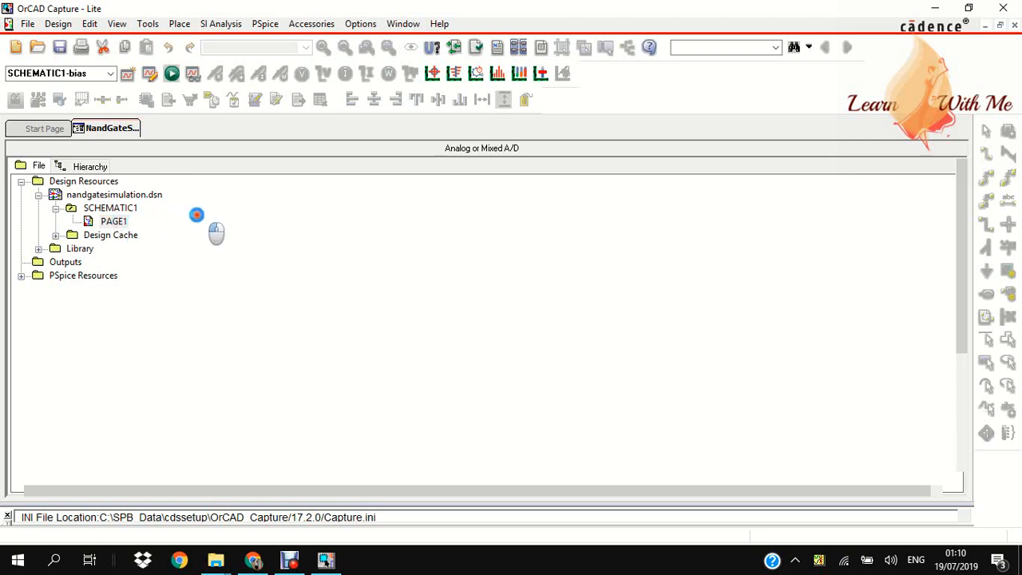
Open PAGE1 and delete the template ground symbol and note
{"action": "double_click", "coordinate": [114, 221]}
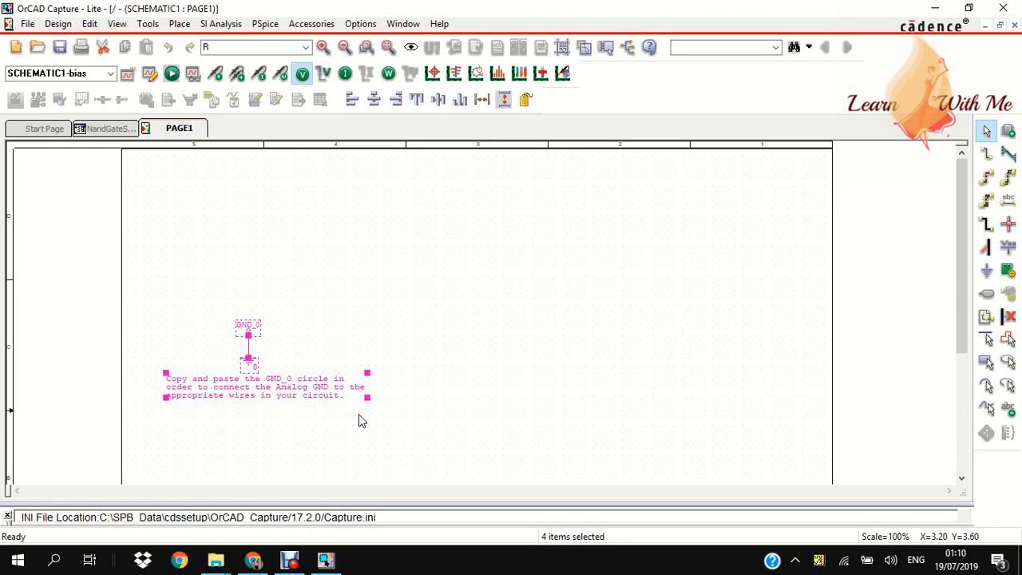
{"action": "key", "text": "Delete"}
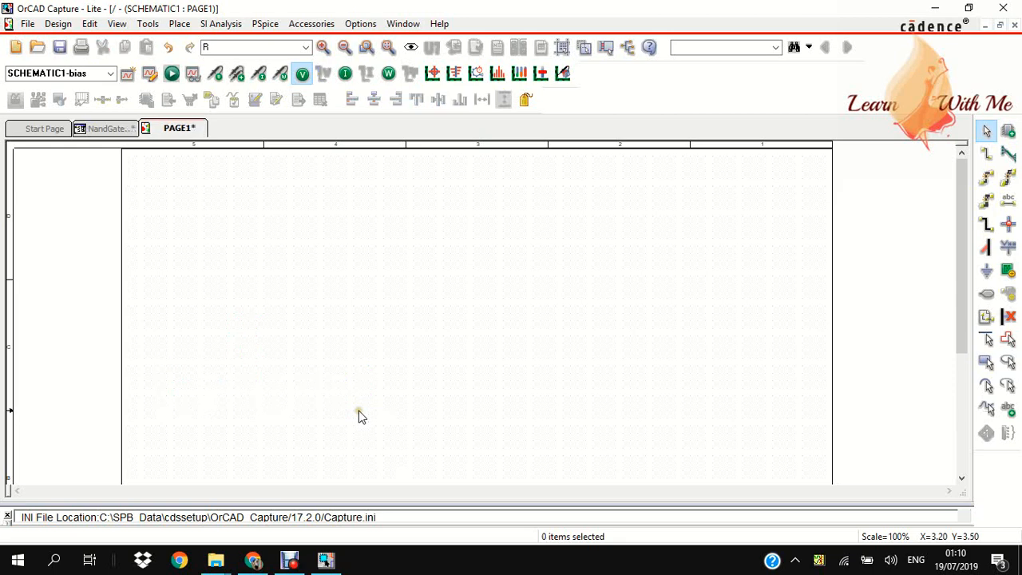
{"action": "scroll", "scroll_direction": "down", "scroll_amount": 3}
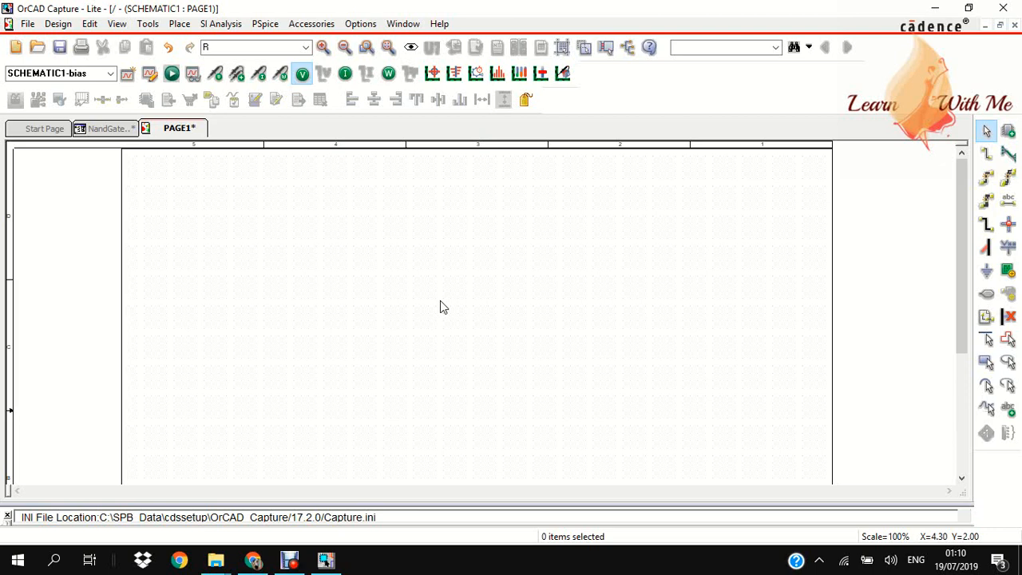
{"action": "mouse_move", "coordinate": [316, 511]}
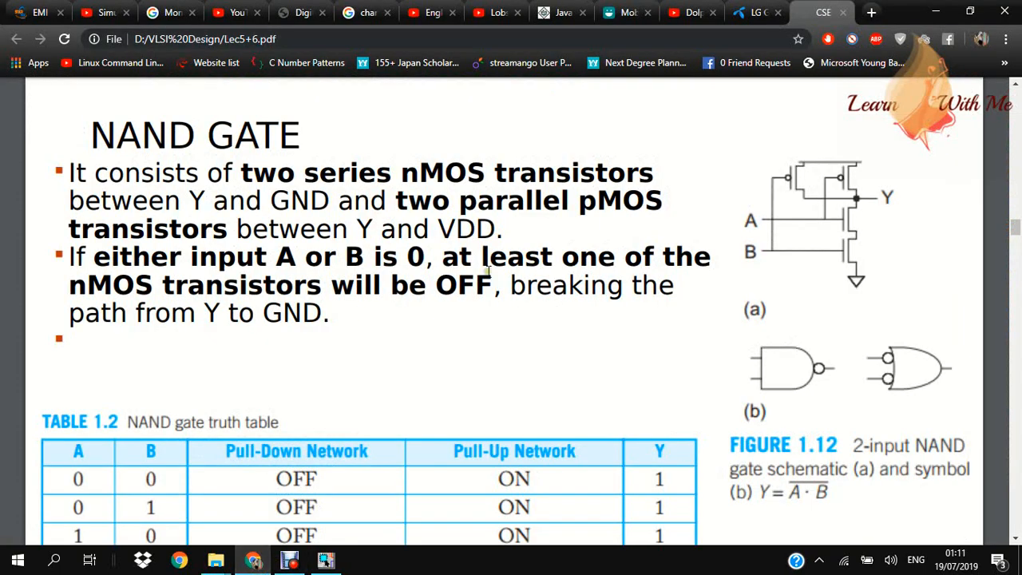
{"action": "mouse_move", "coordinate": [733, 204]}
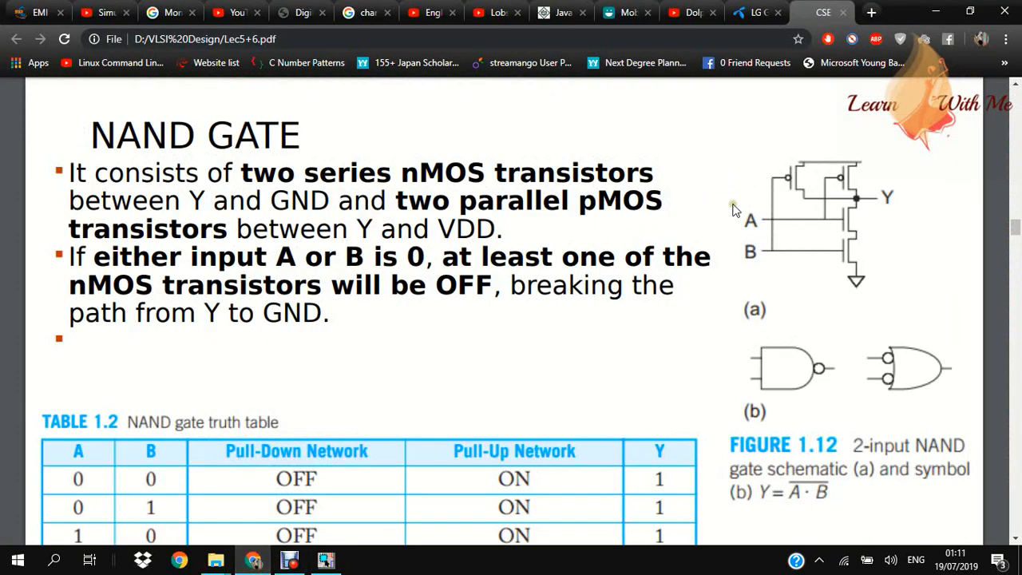
{"action": "mouse_move", "coordinate": [899, 285]}
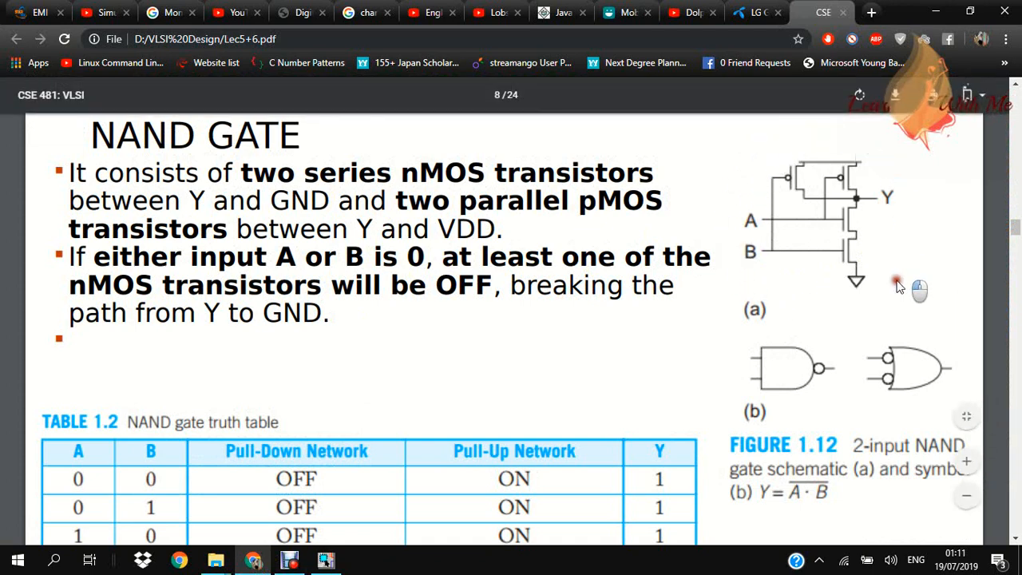
{"action": "mouse_move", "coordinate": [757, 172]}
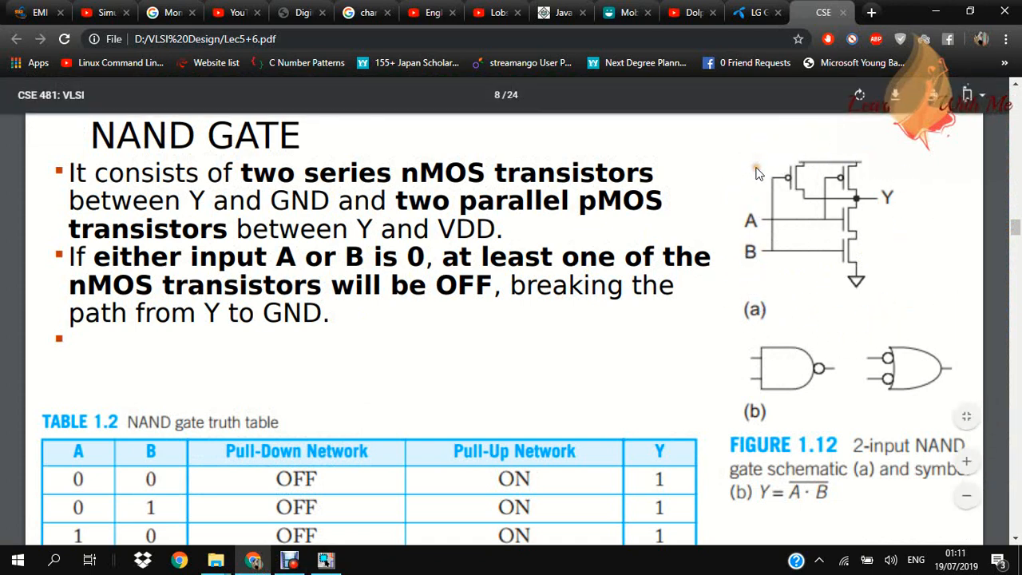
{"action": "mouse_move", "coordinate": [801, 190]}
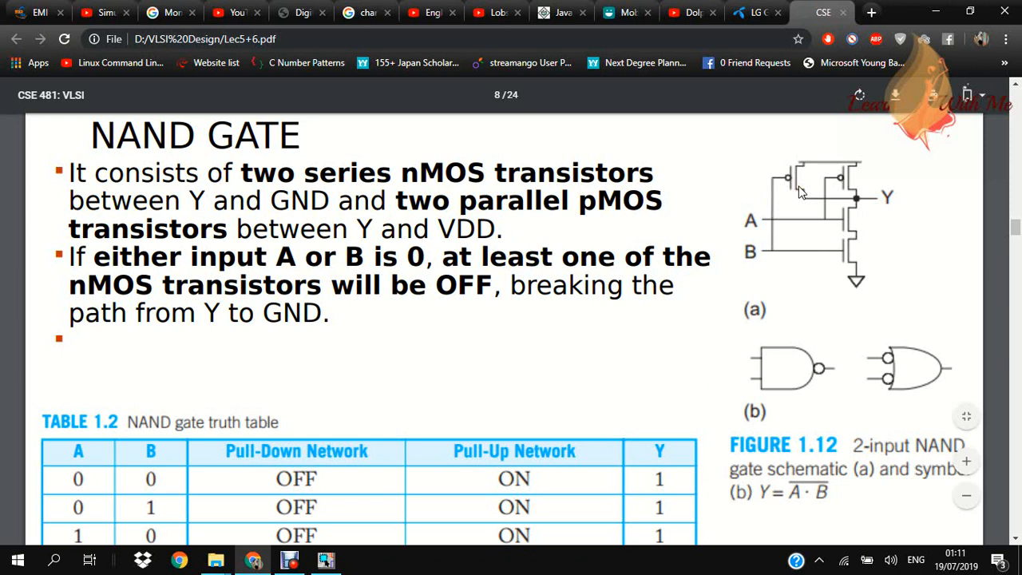
{"action": "mouse_move", "coordinate": [833, 193]}
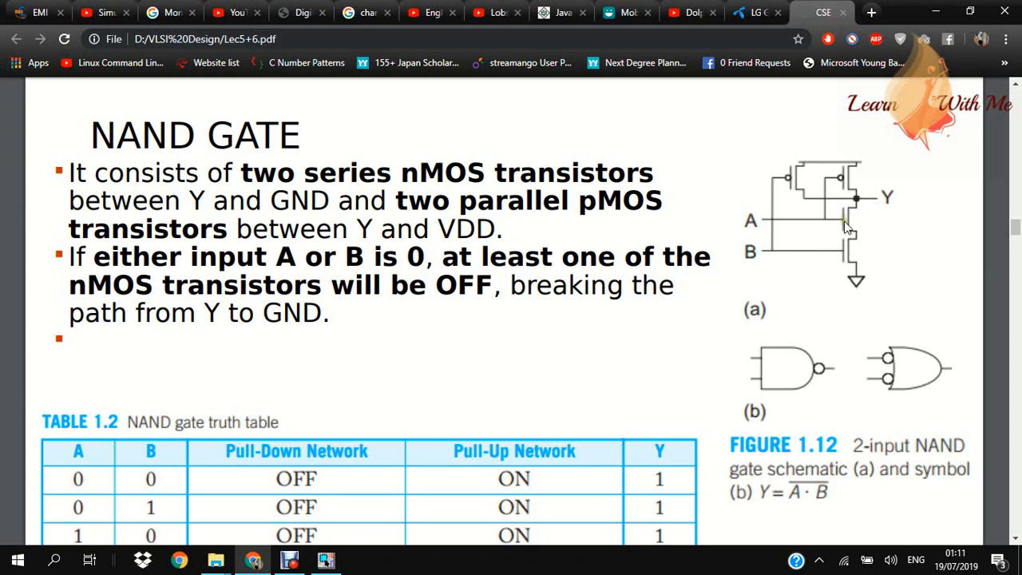
{"action": "mouse_move", "coordinate": [845, 248]}
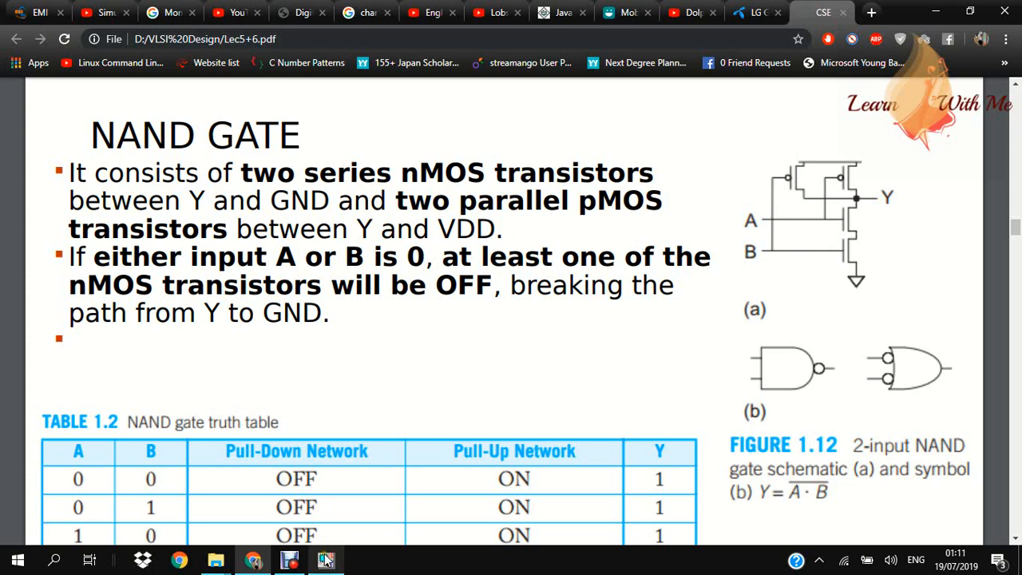
Search the part library for MbreakP and place pMOS transistors M1 and M2
{"action": "left_click", "coordinate": [325, 559]}
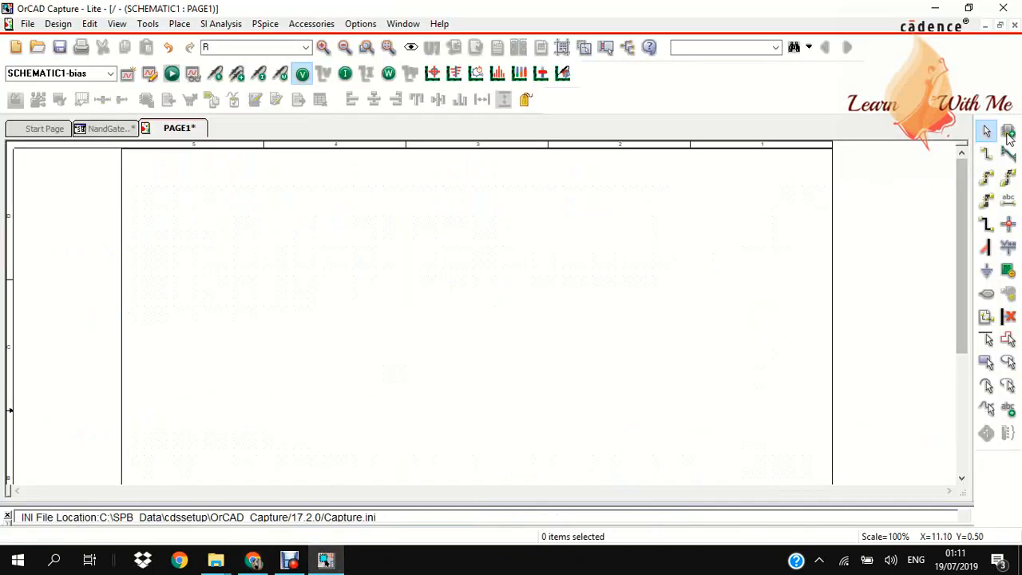
{"action": "left_click", "coordinate": [986, 130]}
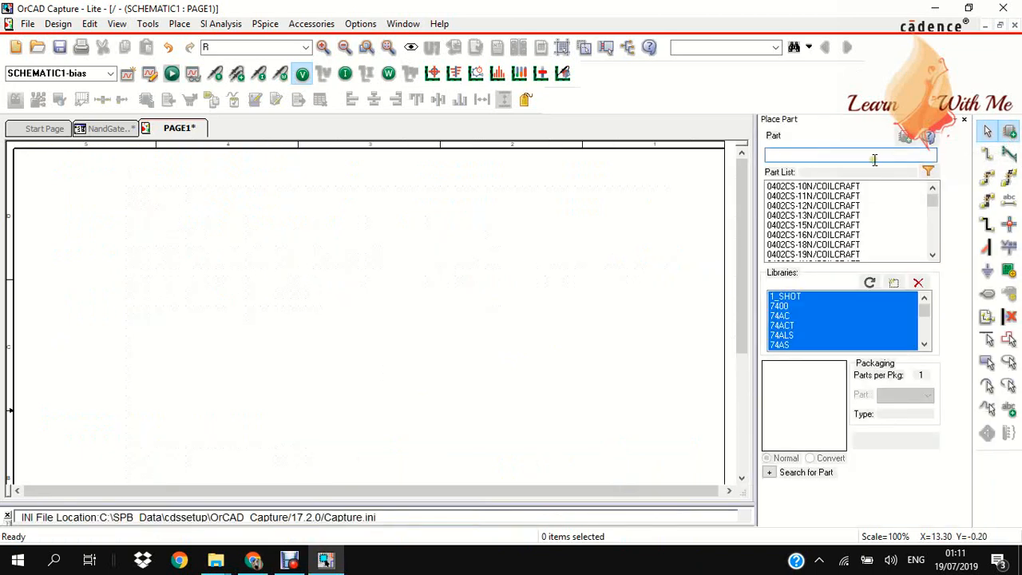
{"action": "type", "text": "mbreakp"}
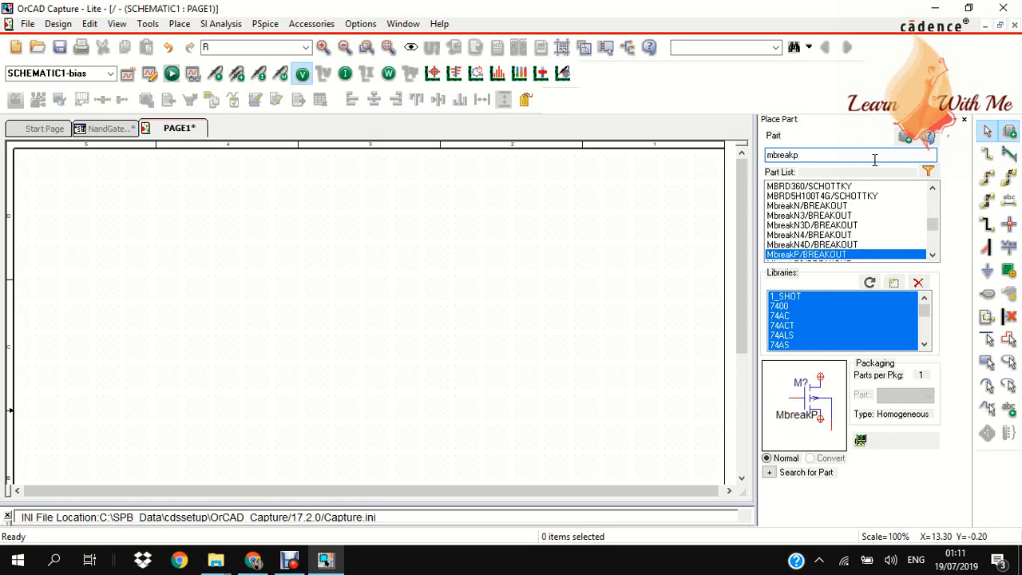
{"action": "left_click", "coordinate": [375, 331]}
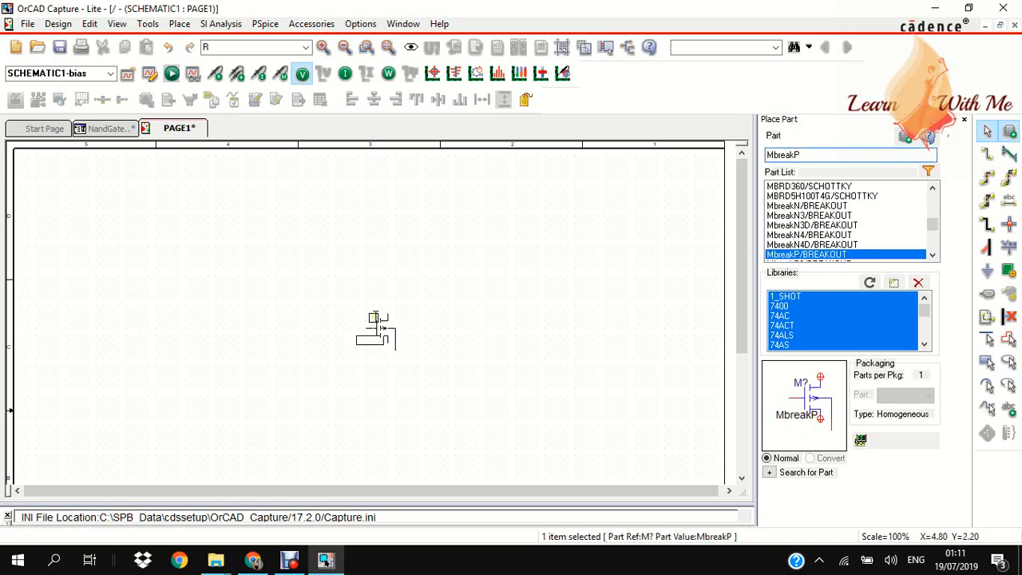
{"action": "mouse_move", "coordinate": [276, 215]}
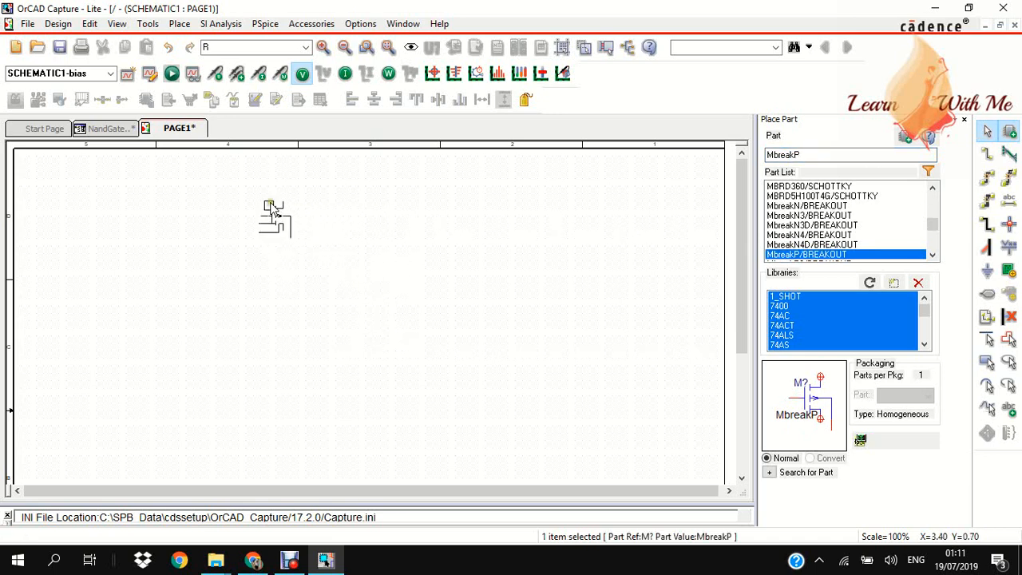
{"action": "left_click", "coordinate": [397, 227]}
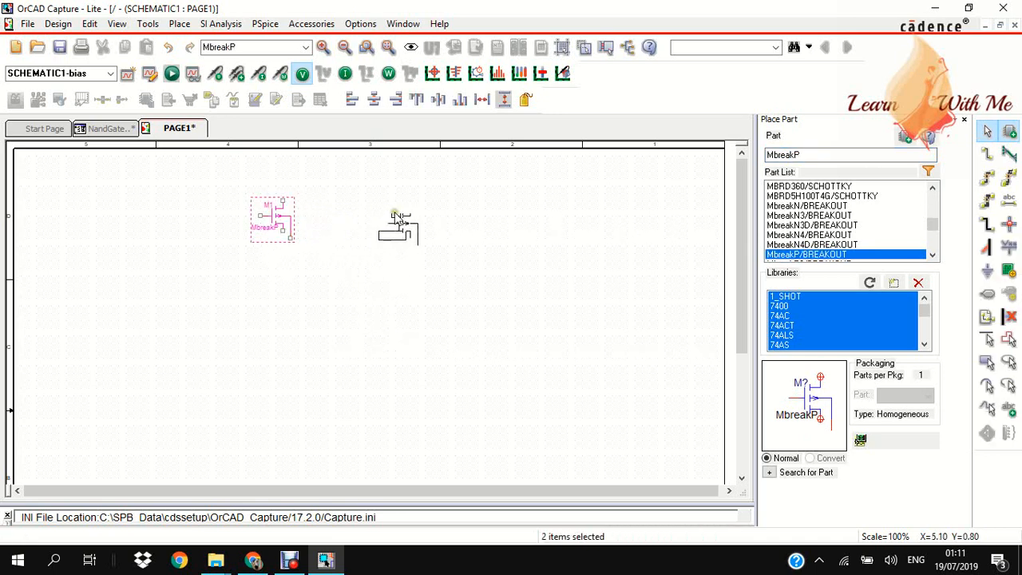
{"action": "left_click_drag", "start_coordinate": [271, 219], "coordinate": [411, 219]}
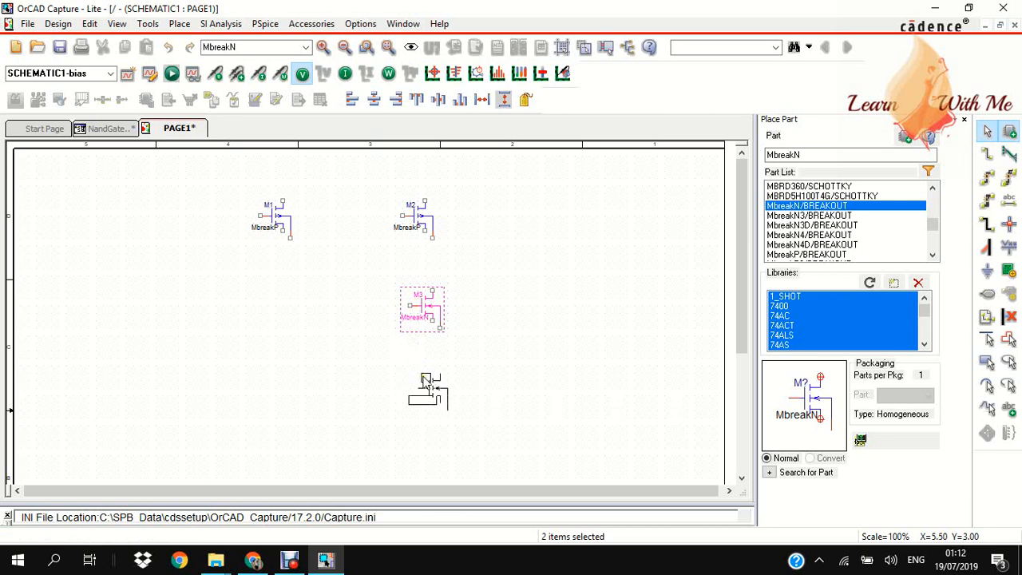
Place nMOS transistors M3 and M4, then end part placement mode
{"action": "left_click_drag", "start_coordinate": [421, 308], "coordinate": [430, 392]}
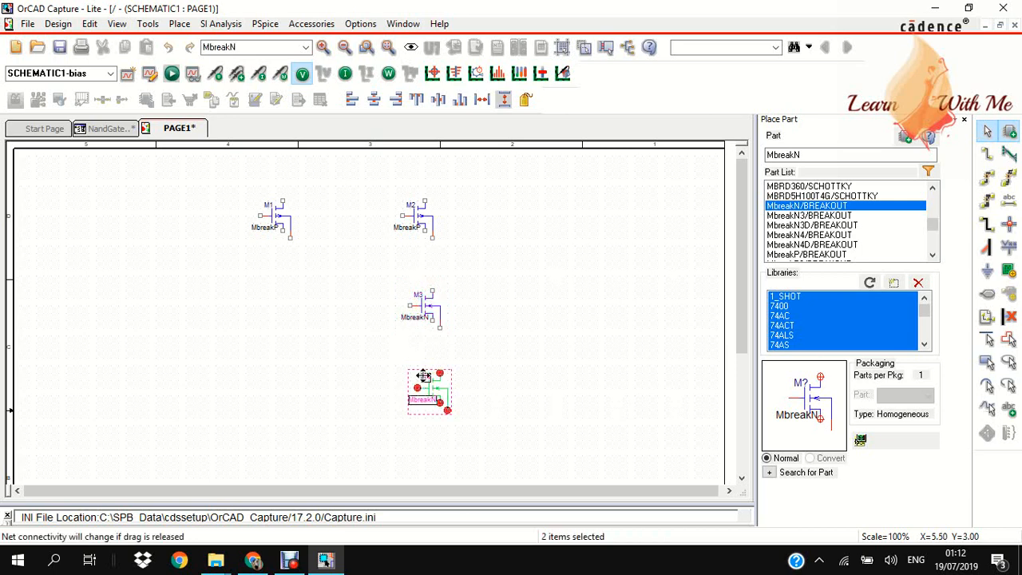
{"action": "right_click", "coordinate": [430, 392]}
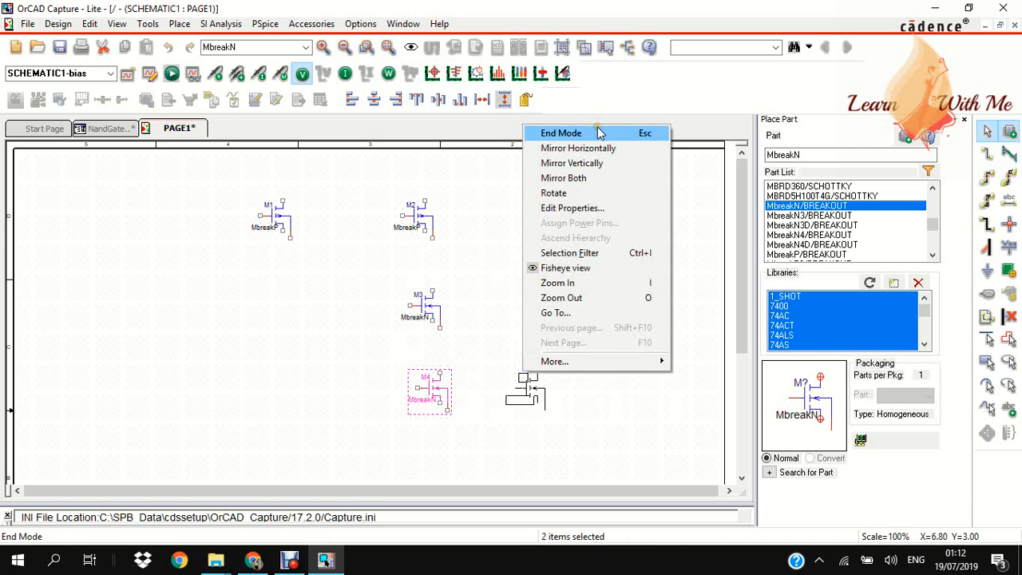
{"action": "left_click", "coordinate": [560, 132]}
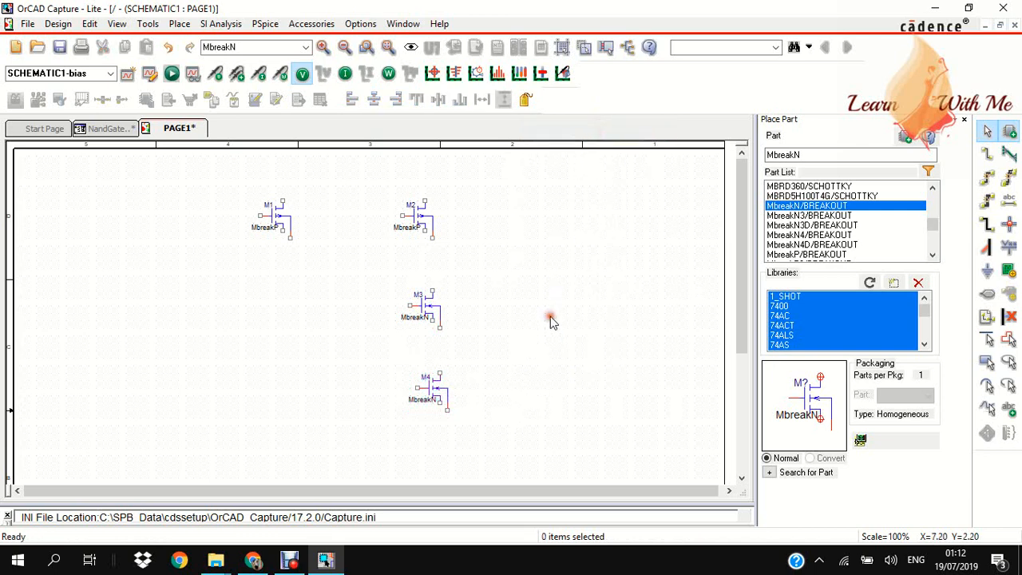
{"action": "left_click", "coordinate": [430, 391]}
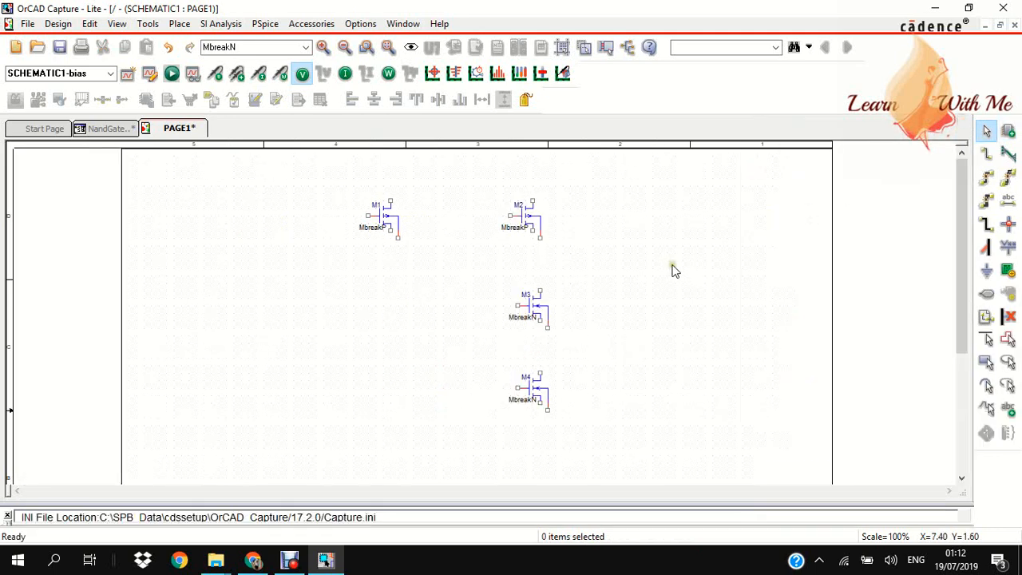
{"action": "mouse_move", "coordinate": [757, 249]}
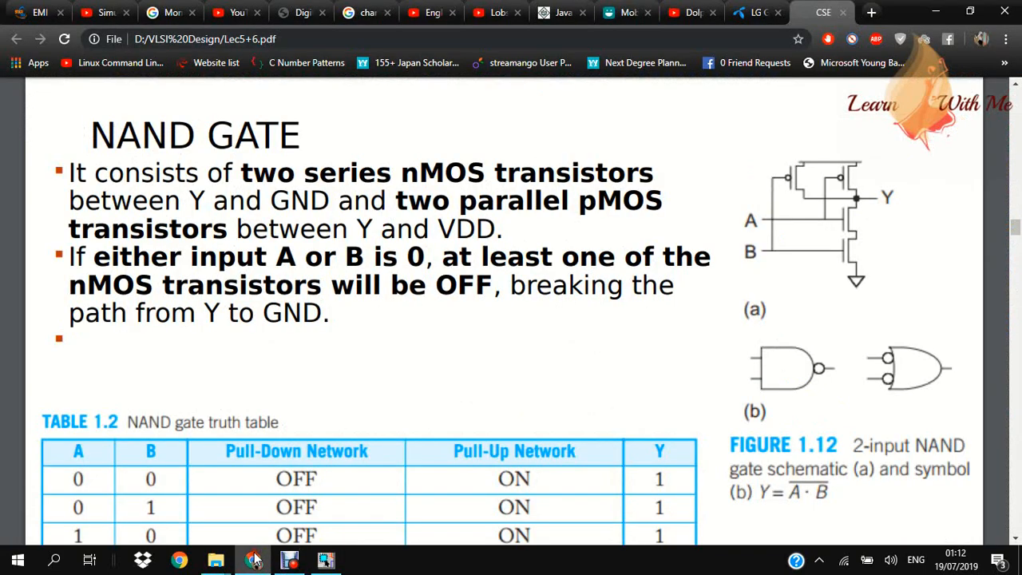
{"action": "mouse_move", "coordinate": [816, 198]}
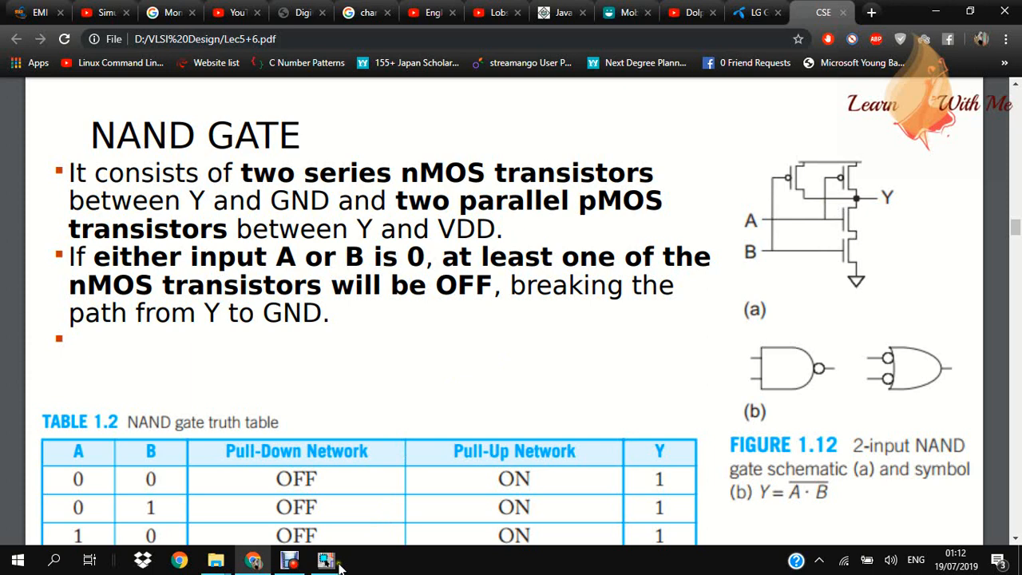
{"action": "left_click", "coordinate": [325, 559]}
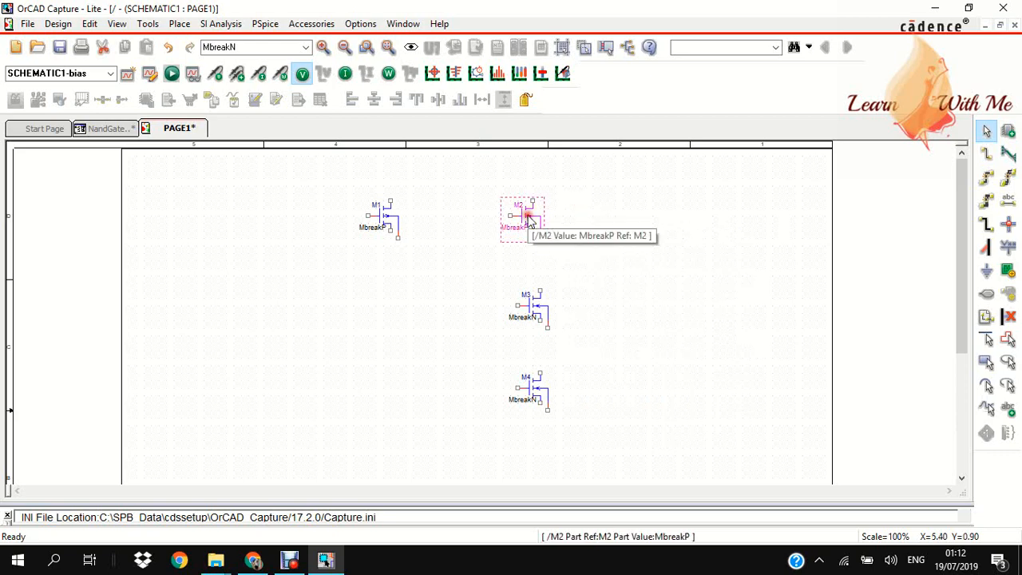
Mirror M2 vertically, then apply Mirror Both, and deselect it
{"action": "right_click", "coordinate": [525, 218]}
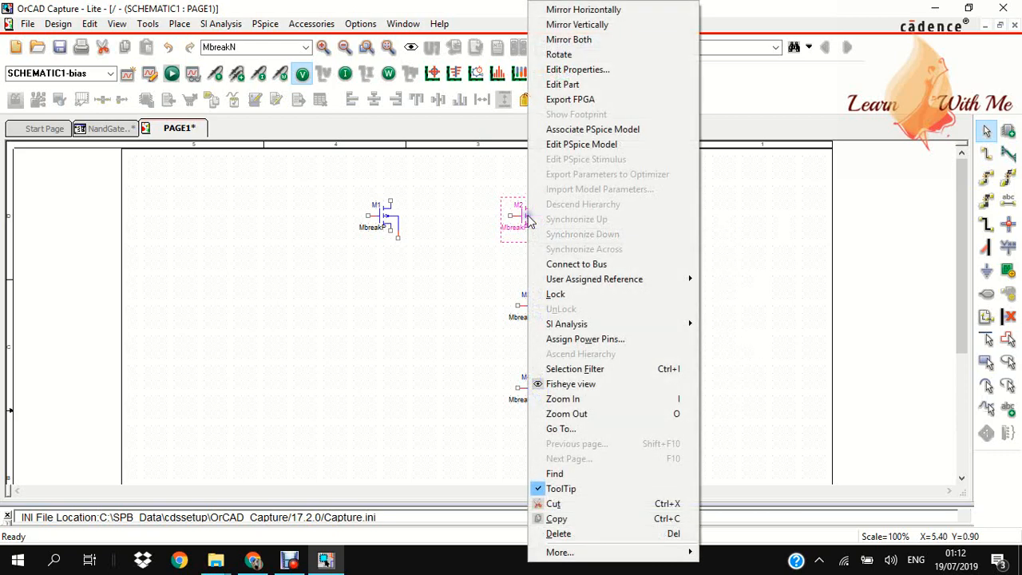
{"action": "mouse_move", "coordinate": [577, 24]}
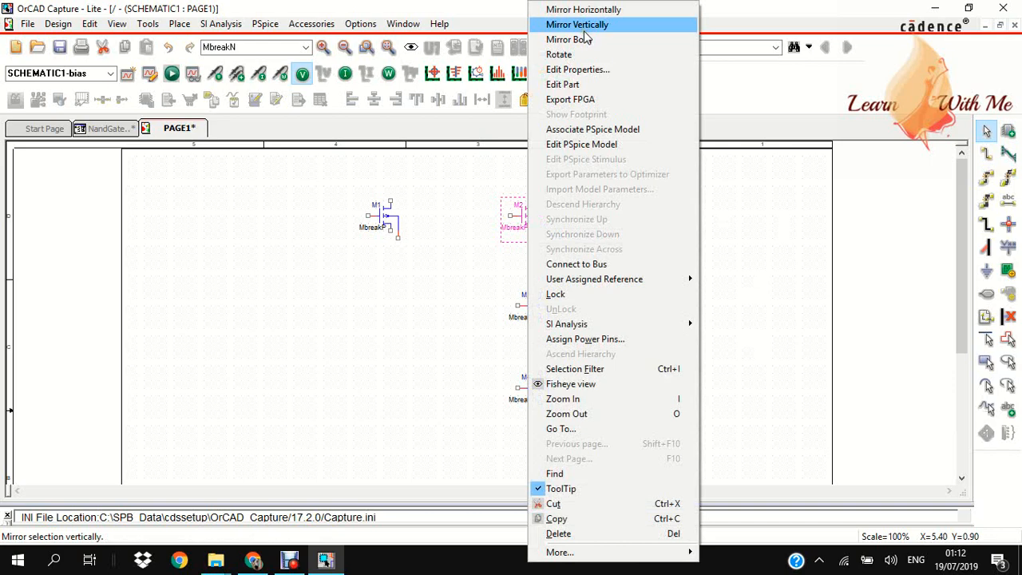
{"action": "left_click", "coordinate": [577, 24]}
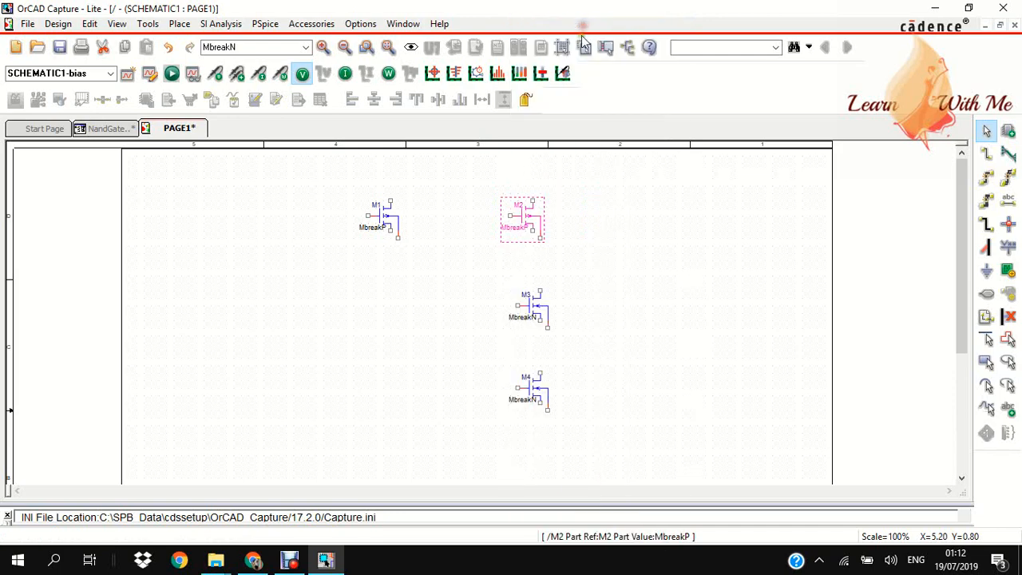
{"action": "right_click", "coordinate": [522, 219]}
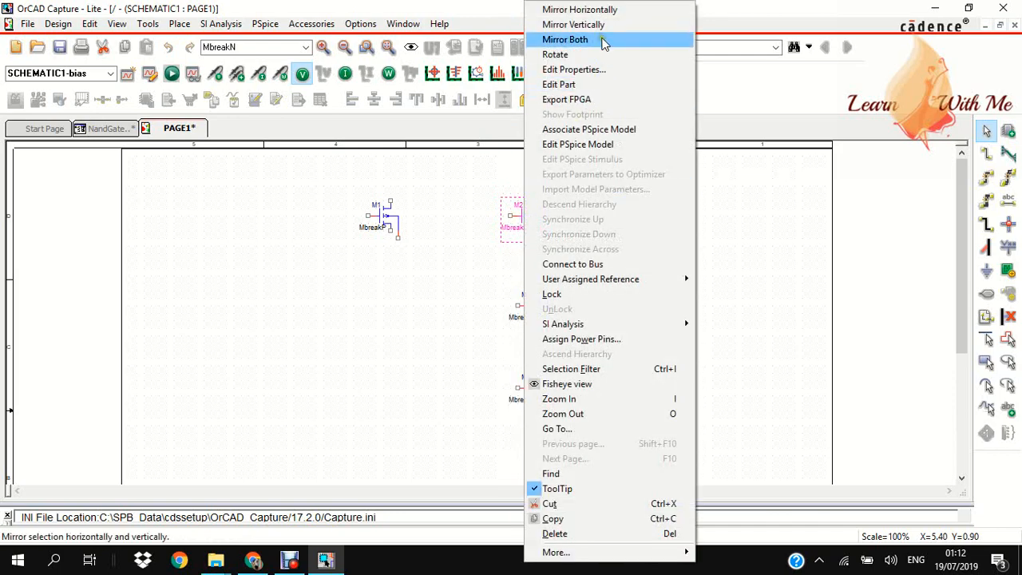
{"action": "left_click", "coordinate": [565, 39]}
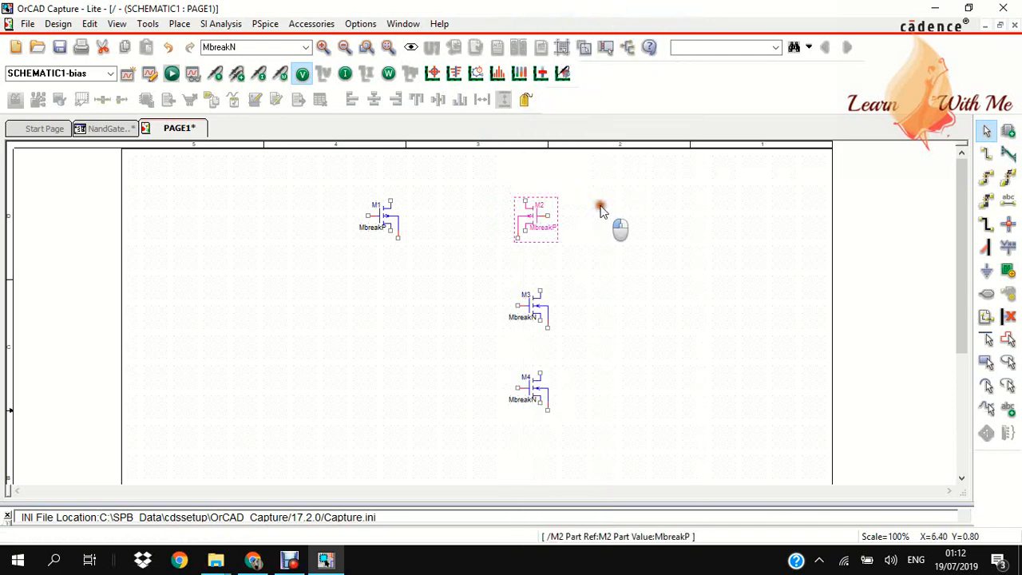
{"action": "left_click", "coordinate": [615, 215]}
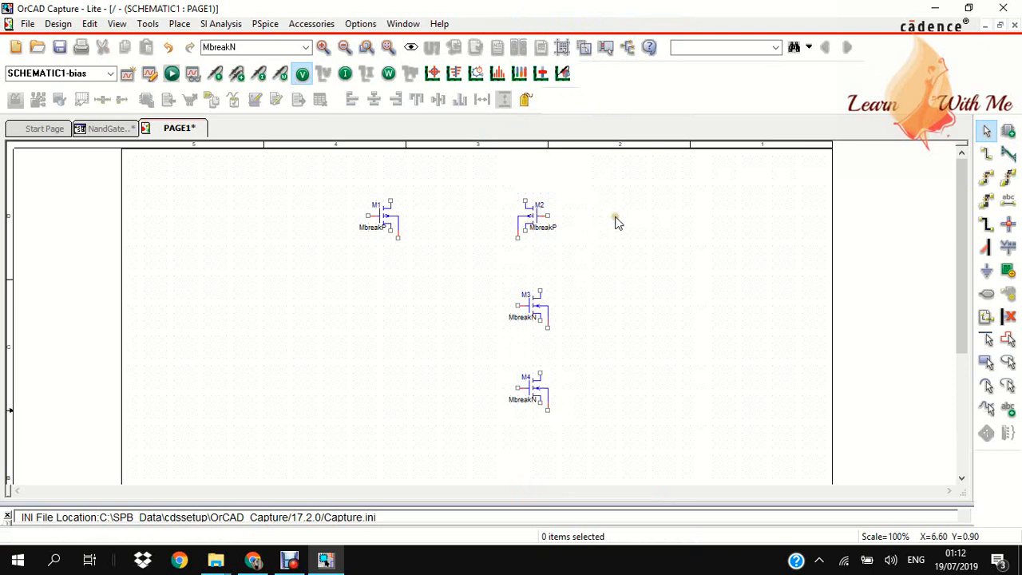
{"action": "mouse_move", "coordinate": [978, 160]}
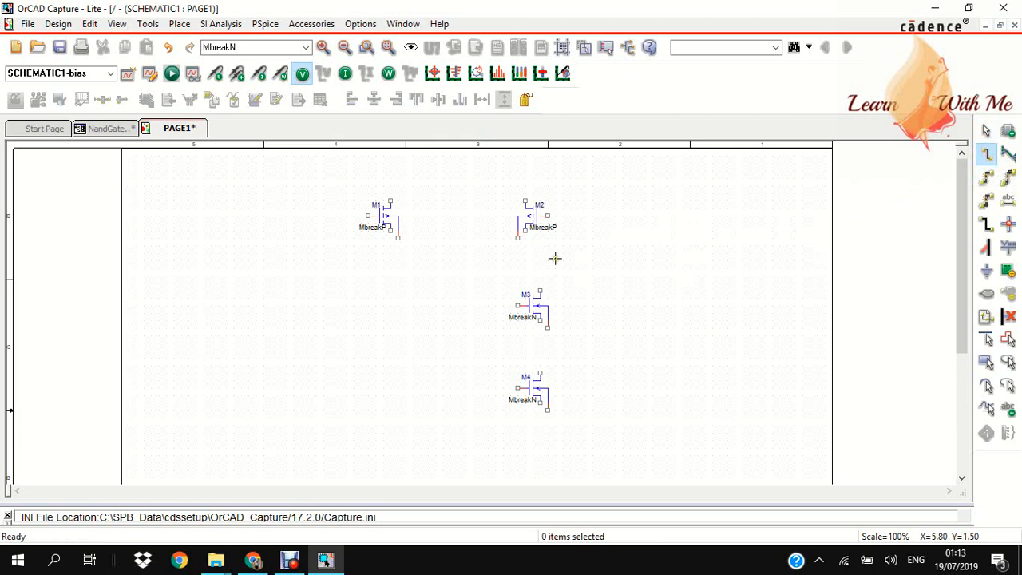
{"action": "mouse_move", "coordinate": [392, 231]}
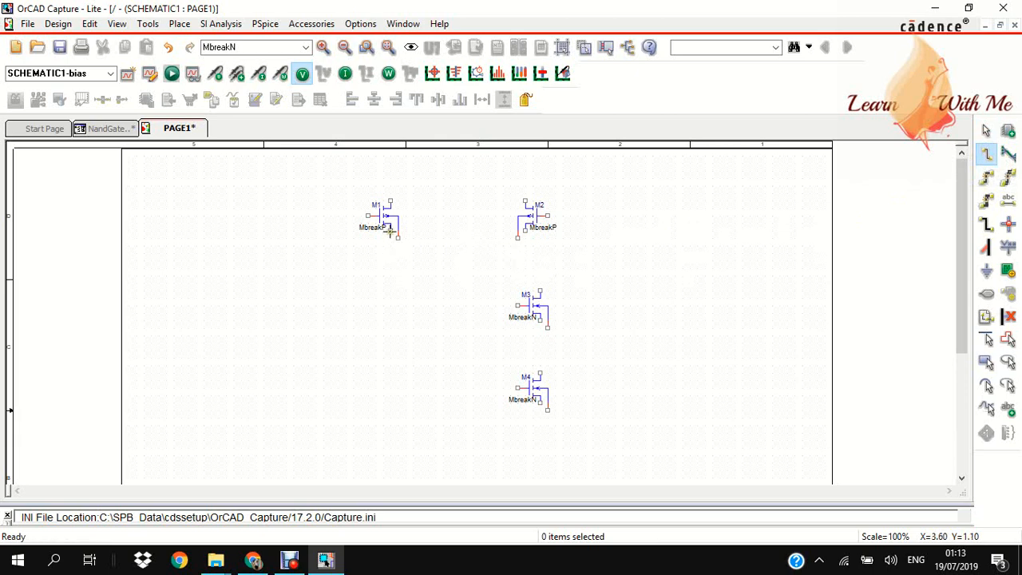
{"action": "mouse_move", "coordinate": [391, 262]}
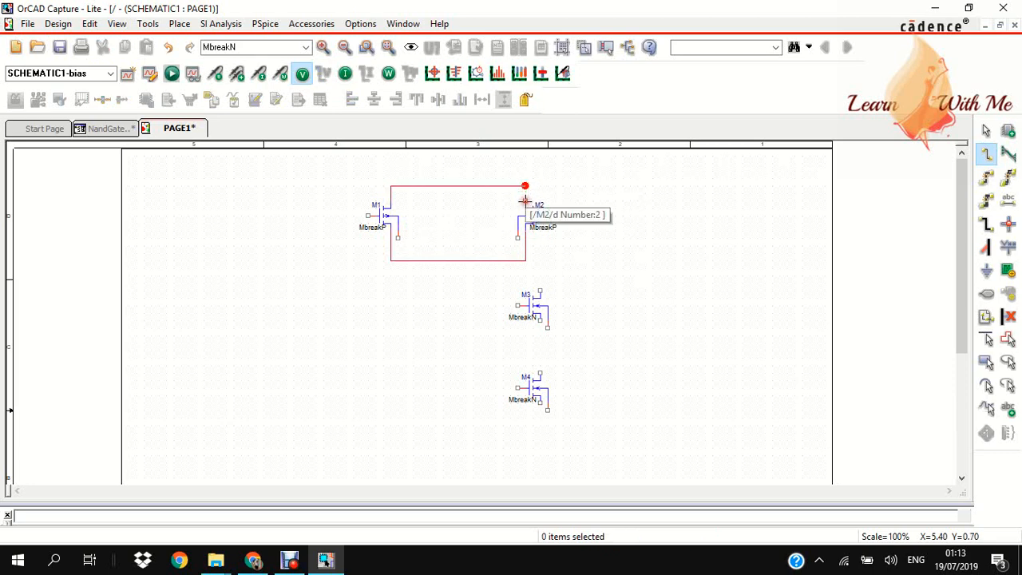
{"action": "mouse_move", "coordinate": [430, 302]}
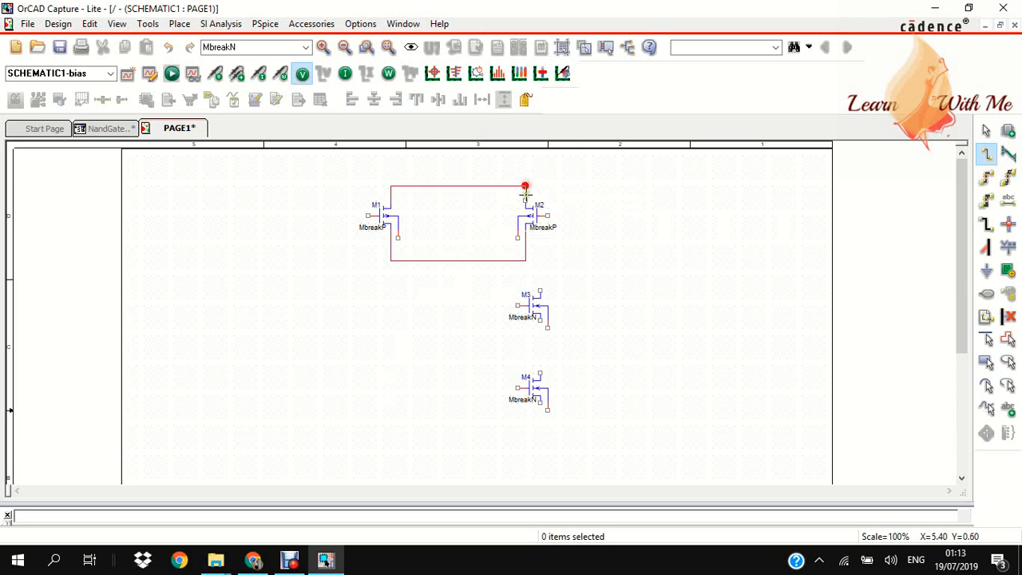
Wire the top and bottom terminals of M1 and M2 together, then end wiring
{"action": "left_click", "coordinate": [525, 196]}
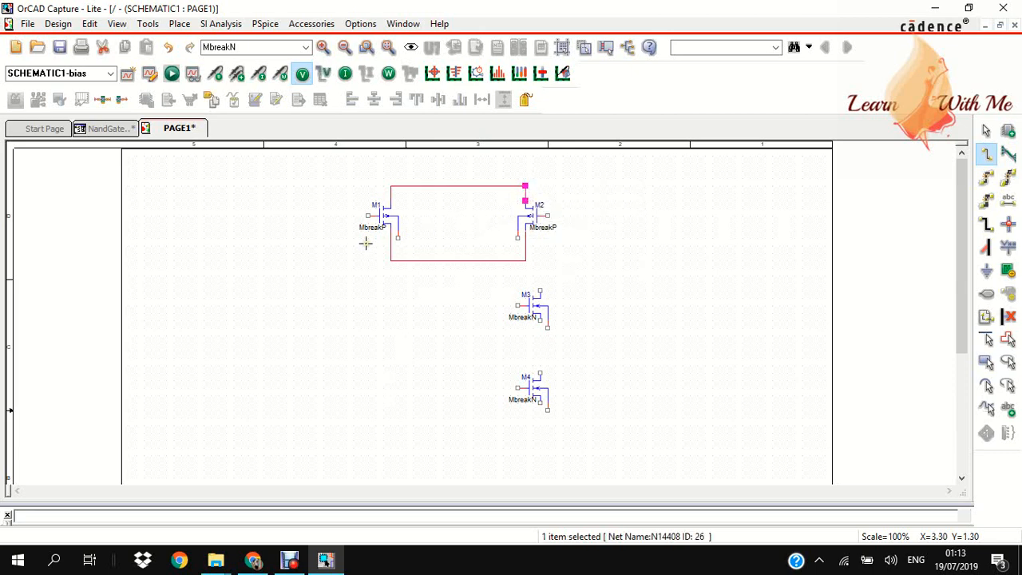
{"action": "mouse_move", "coordinate": [377, 317]}
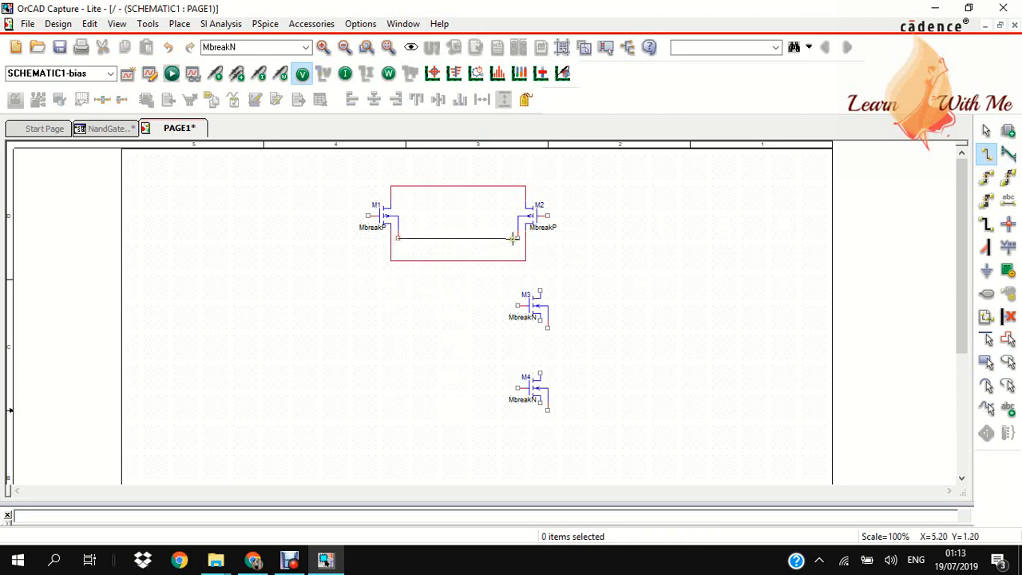
{"action": "left_click", "coordinate": [455, 238]}
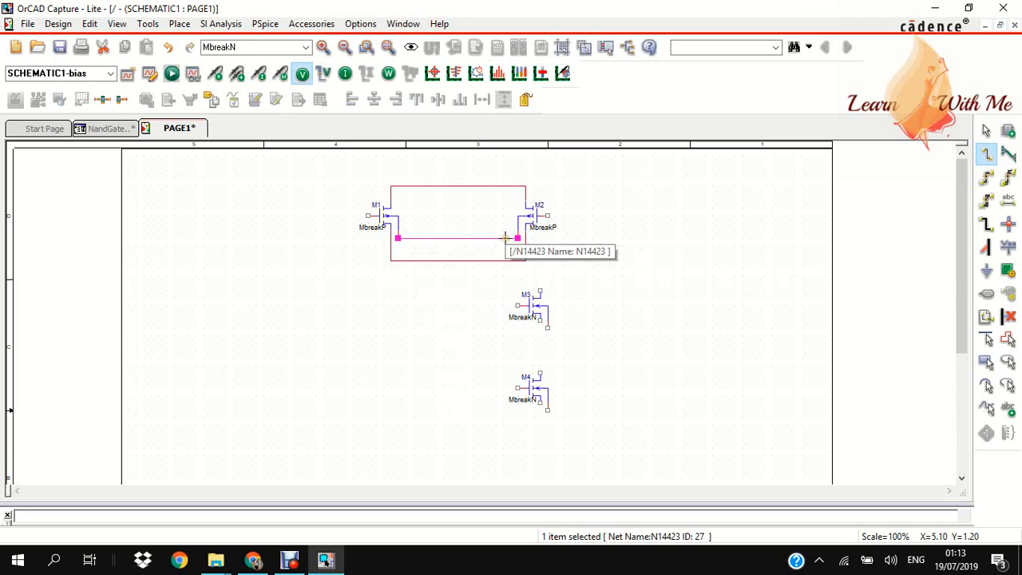
{"action": "right_click", "coordinate": [517, 238]}
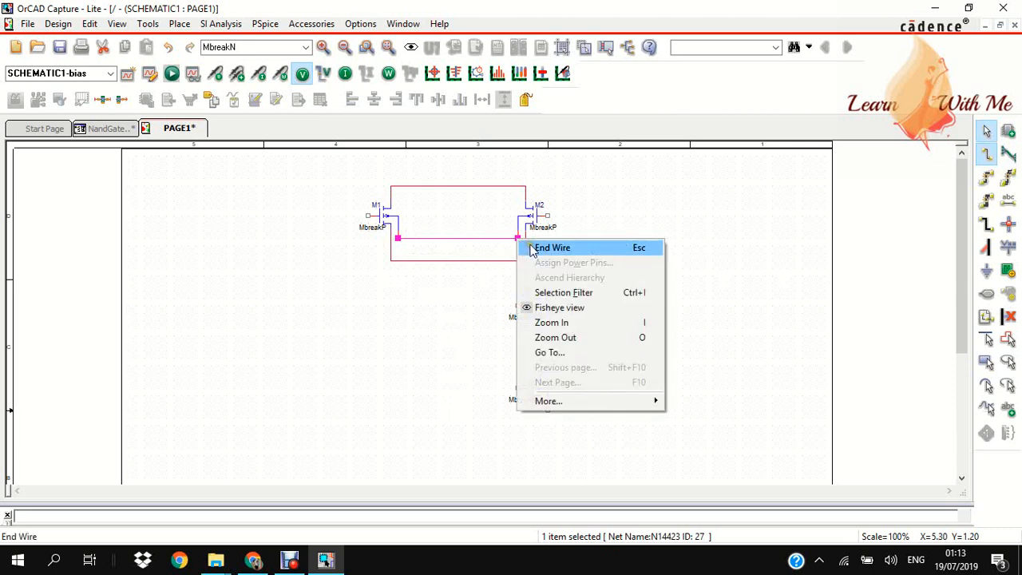
{"action": "left_click", "coordinate": [552, 248]}
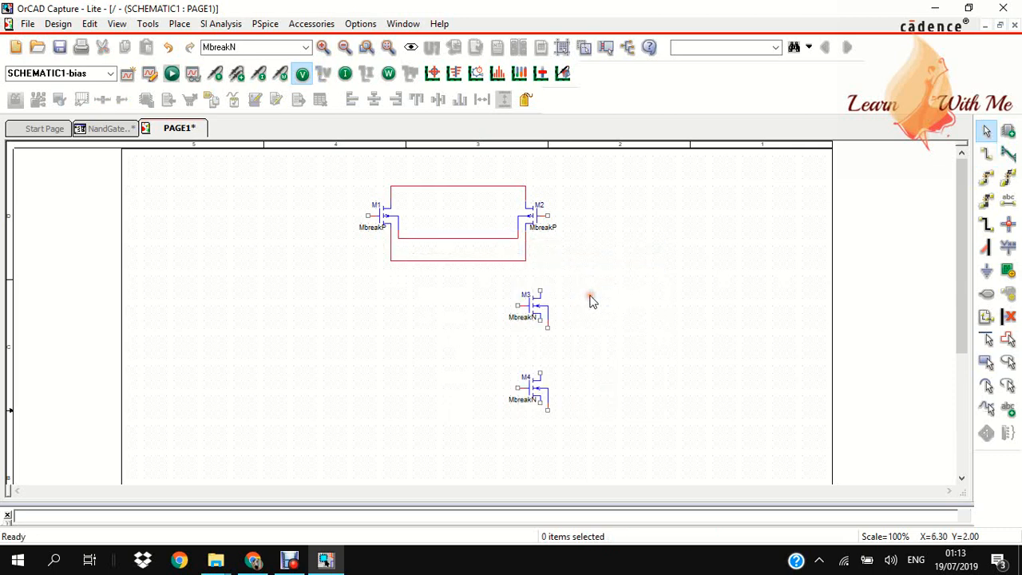
{"action": "mouse_move", "coordinate": [662, 292]}
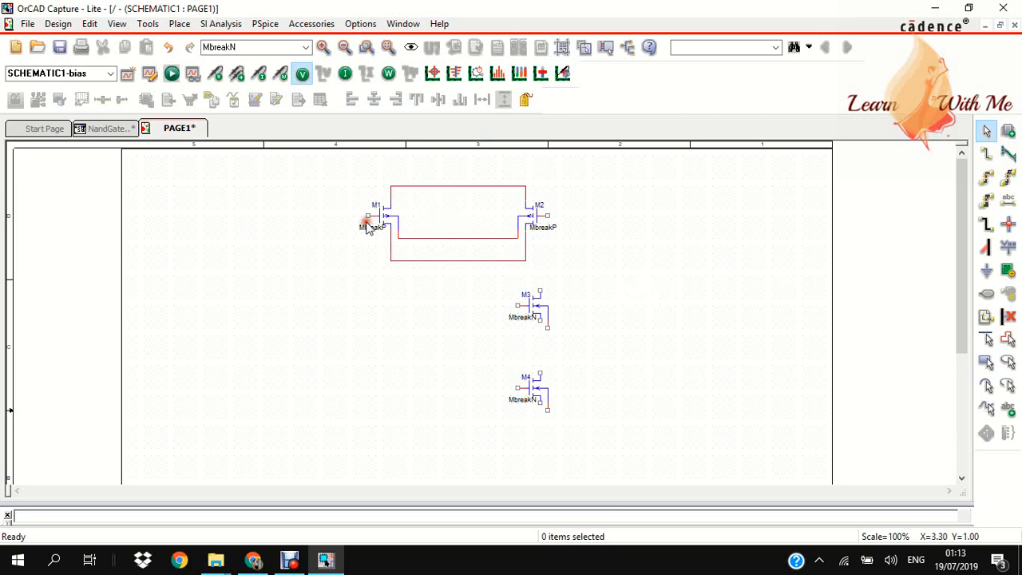
{"action": "mouse_move", "coordinate": [627, 234]}
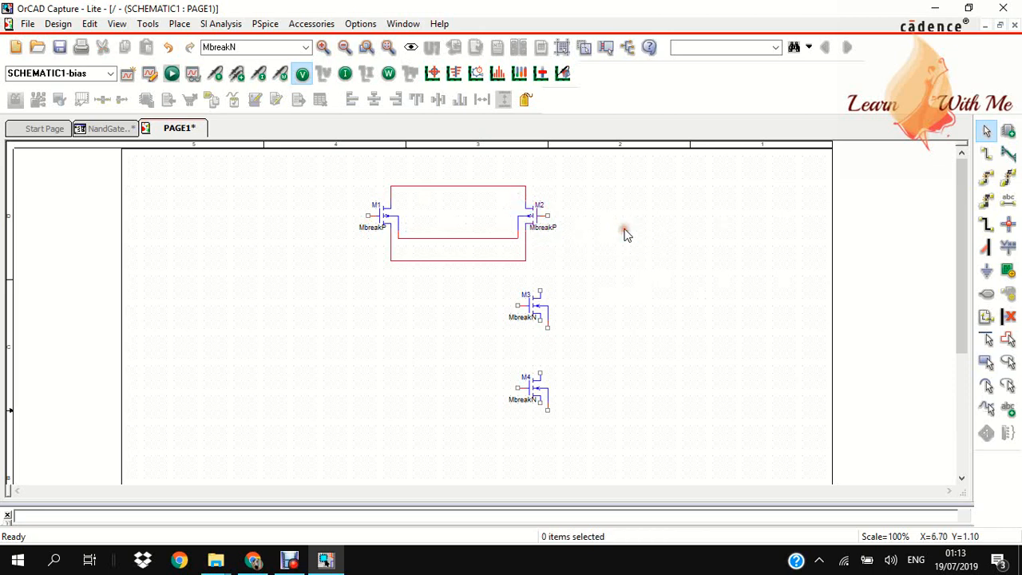
{"action": "mouse_move", "coordinate": [536, 310]}
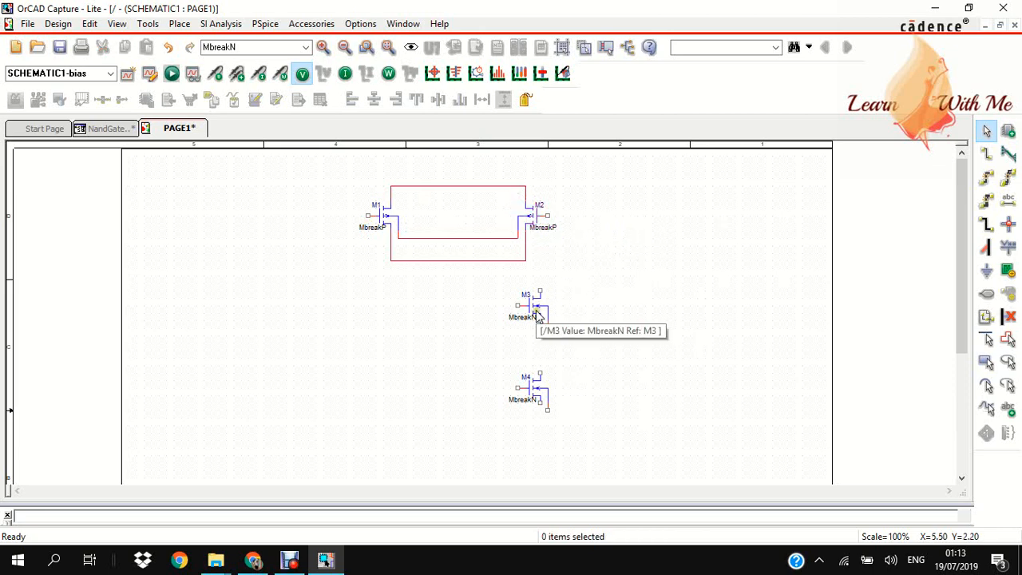
{"action": "mouse_move", "coordinate": [615, 293]}
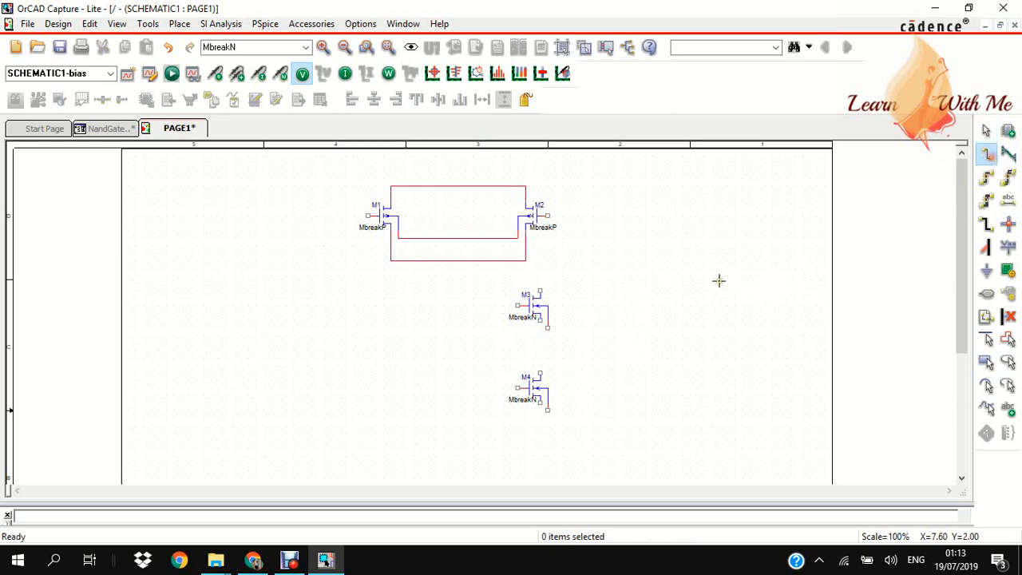
{"action": "mouse_move", "coordinate": [539, 323]}
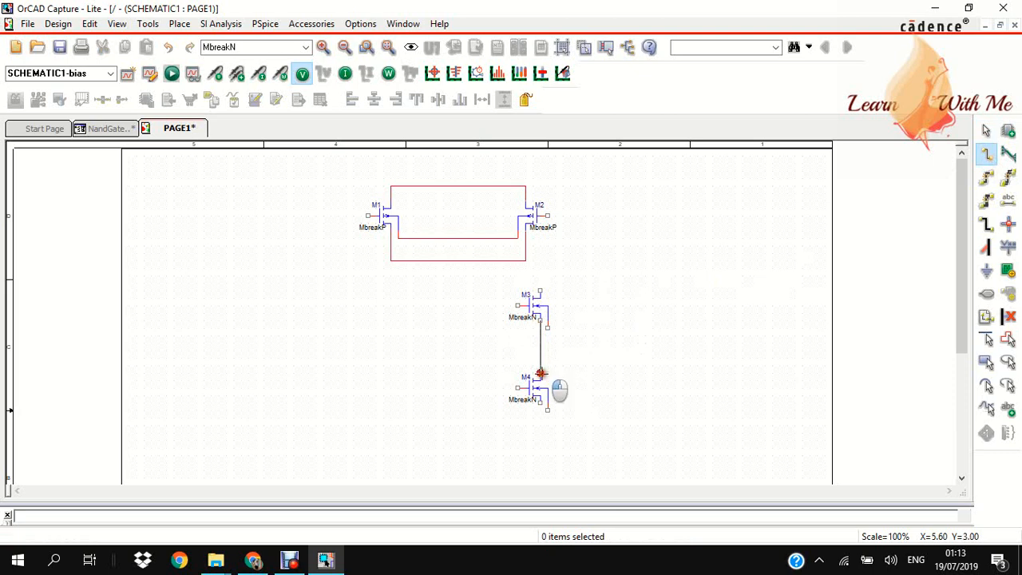
Wire M3's bottom pin to M4's top pin, then move the NMOS pair slightly left
{"action": "left_click", "coordinate": [540, 348]}
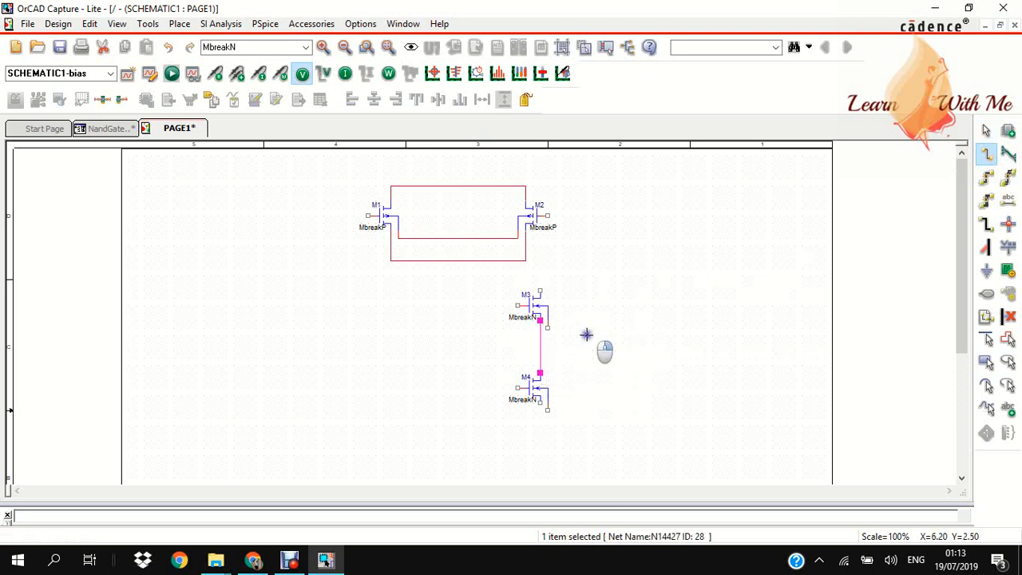
{"action": "mouse_move", "coordinate": [487, 297]}
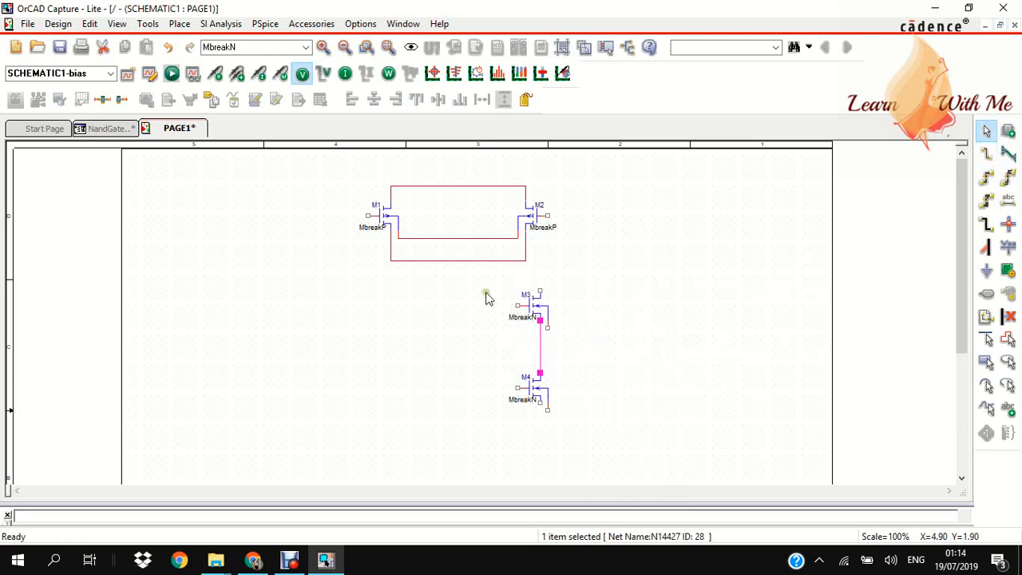
{"action": "left_click", "coordinate": [539, 319]}
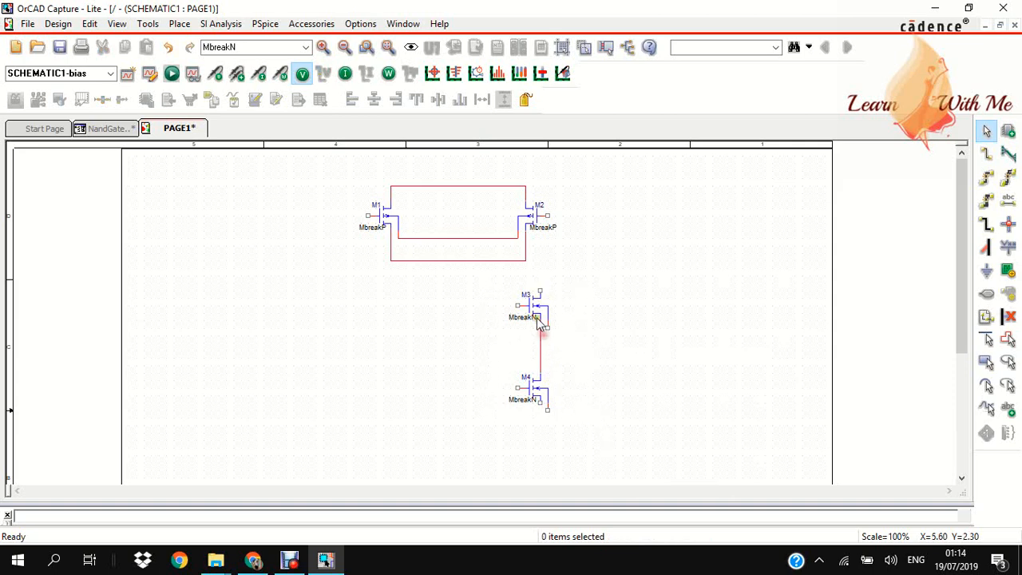
{"action": "left_click_drag", "start_coordinate": [495, 283], "coordinate": [567, 419]}
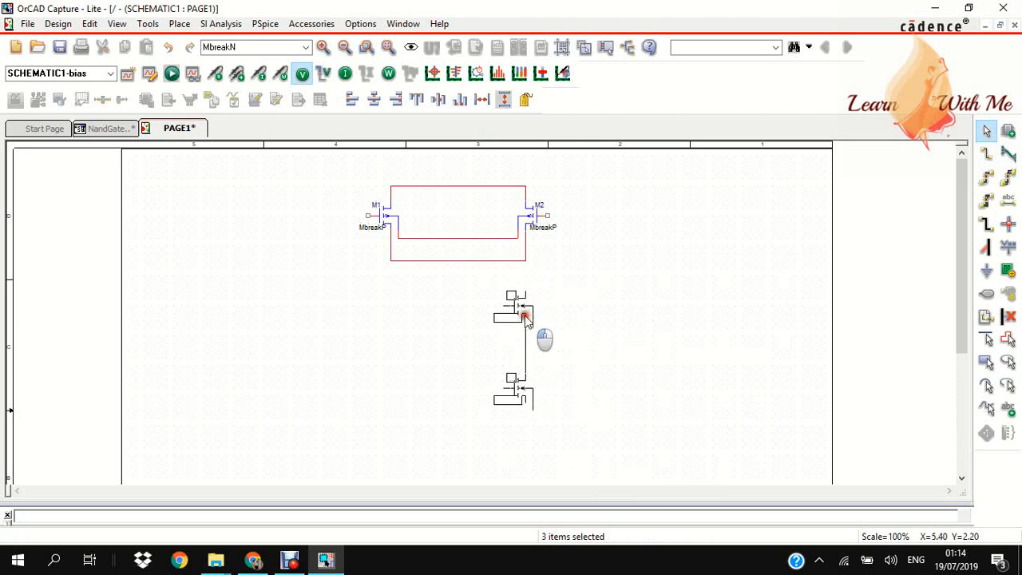
{"action": "left_click", "coordinate": [524, 316]}
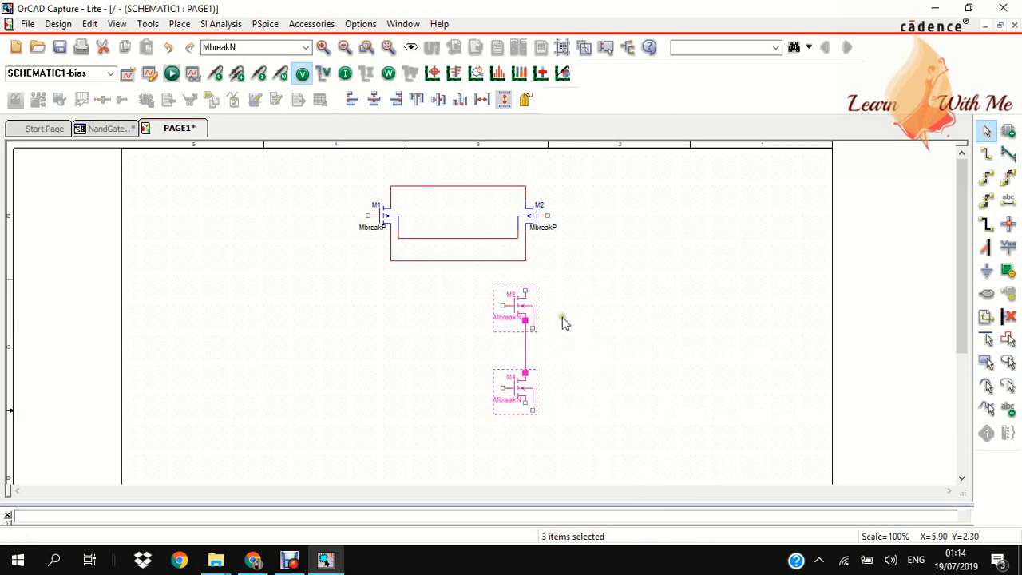
{"action": "left_click", "coordinate": [581, 316]}
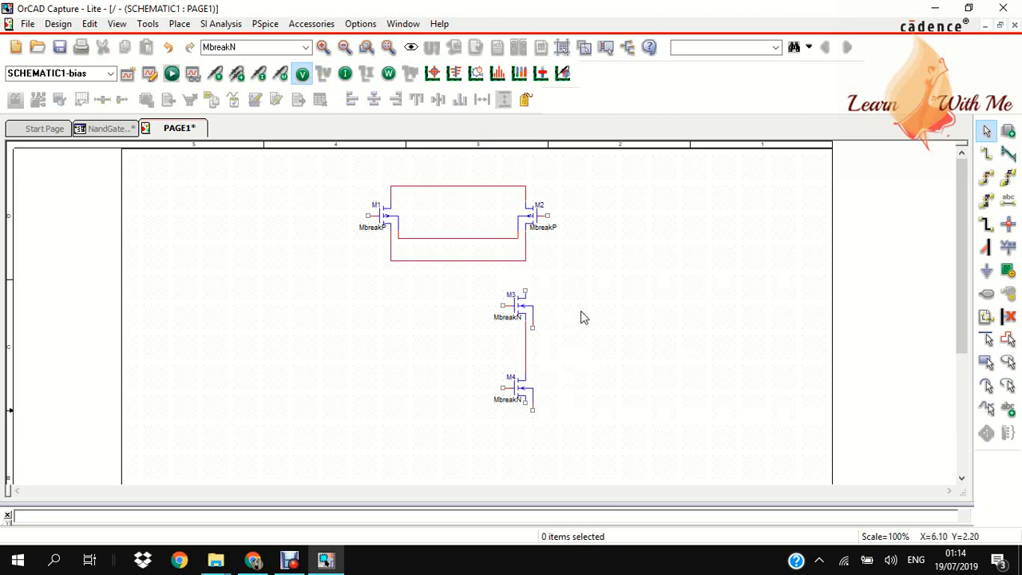
{"action": "mouse_move", "coordinate": [571, 366]}
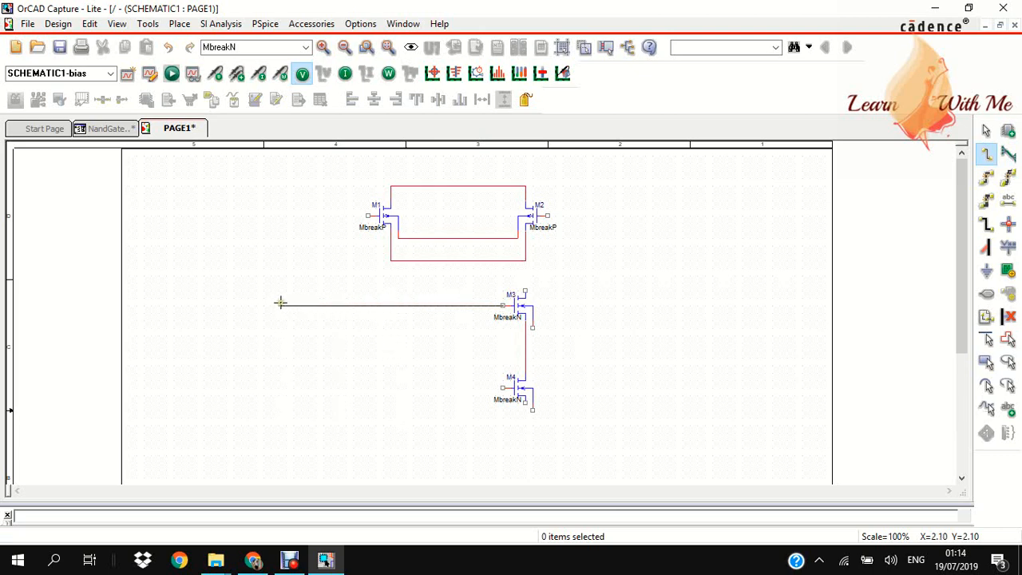
{"action": "mouse_move", "coordinate": [253, 305]}
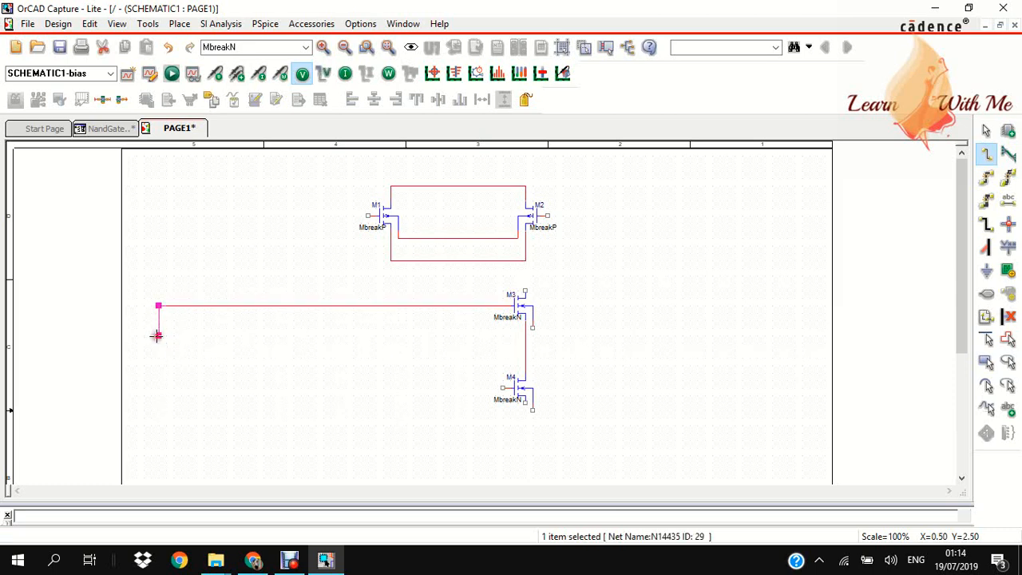
Run gate input wires left from M3 and M4, and wire the PMOS pair to M3
{"action": "right_click", "coordinate": [158, 336]}
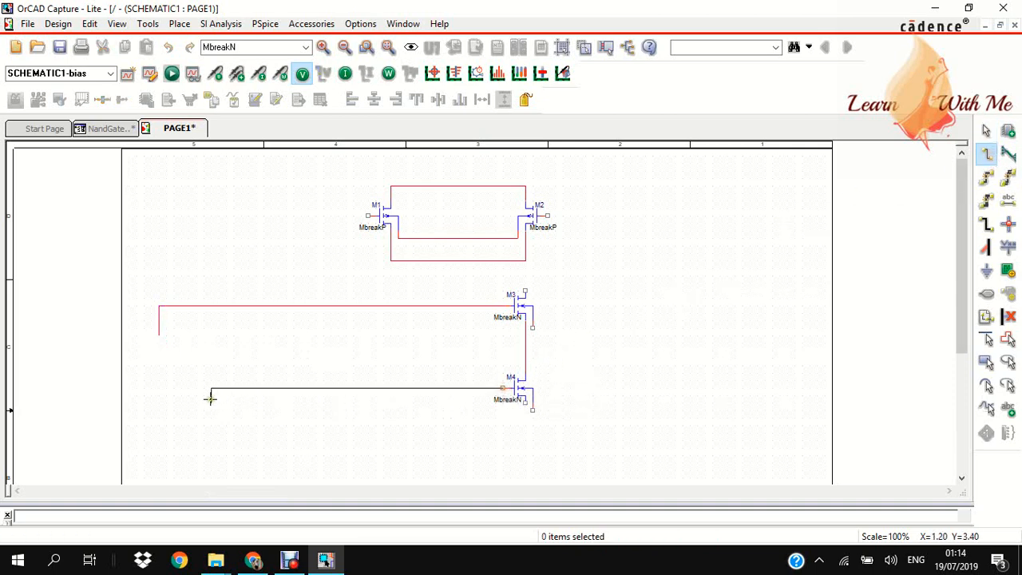
{"action": "left_click", "coordinate": [351, 389]}
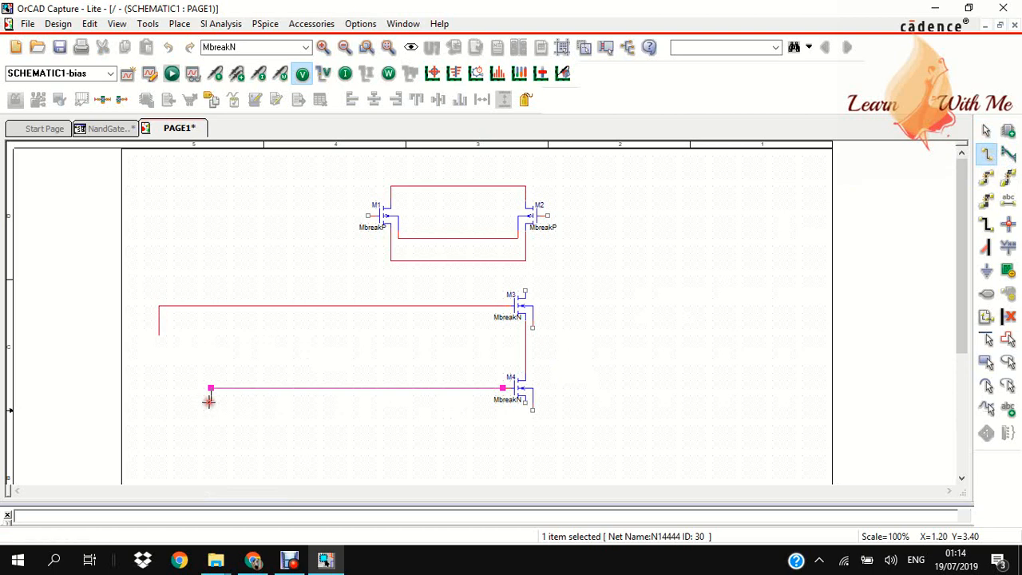
{"action": "right_click", "coordinate": [209, 399]}
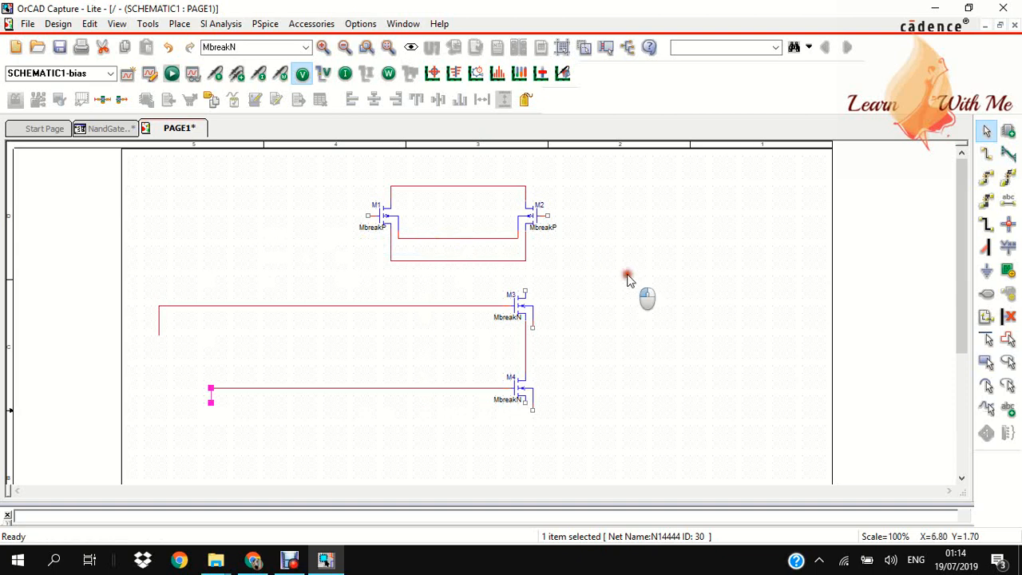
{"action": "left_click", "coordinate": [900, 204]}
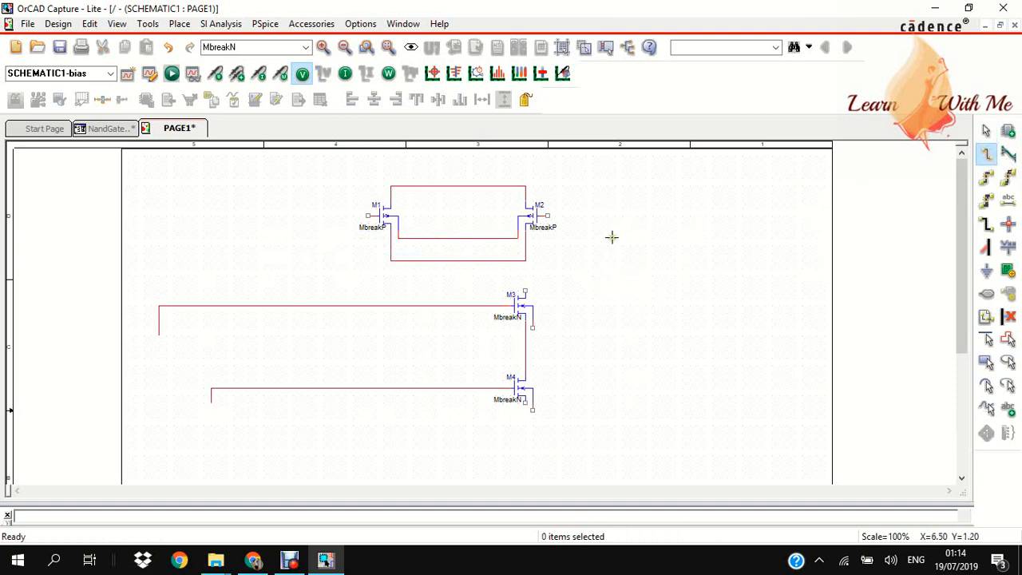
{"action": "mouse_move", "coordinate": [525, 260]}
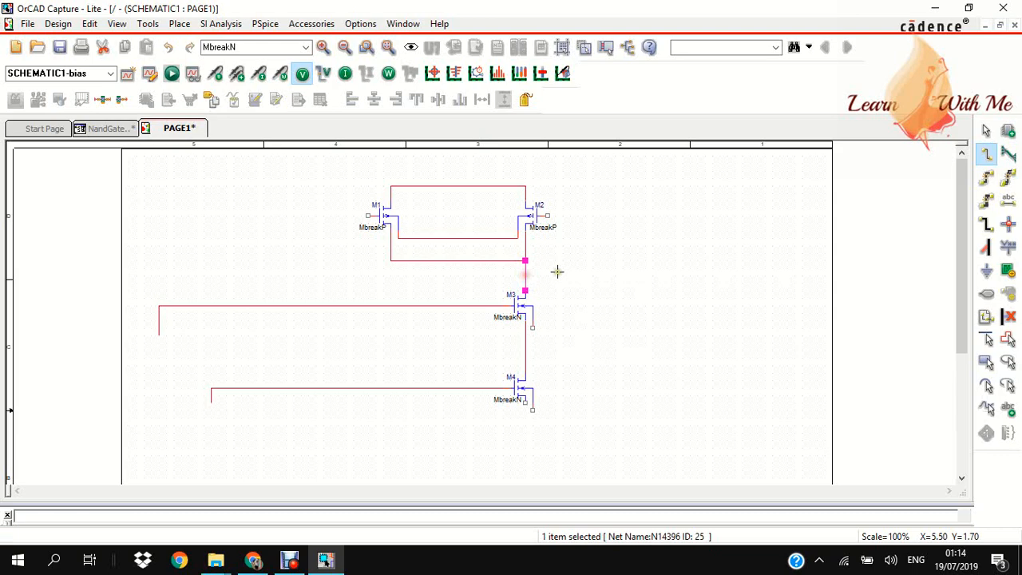
{"action": "right_click", "coordinate": [687, 276]}
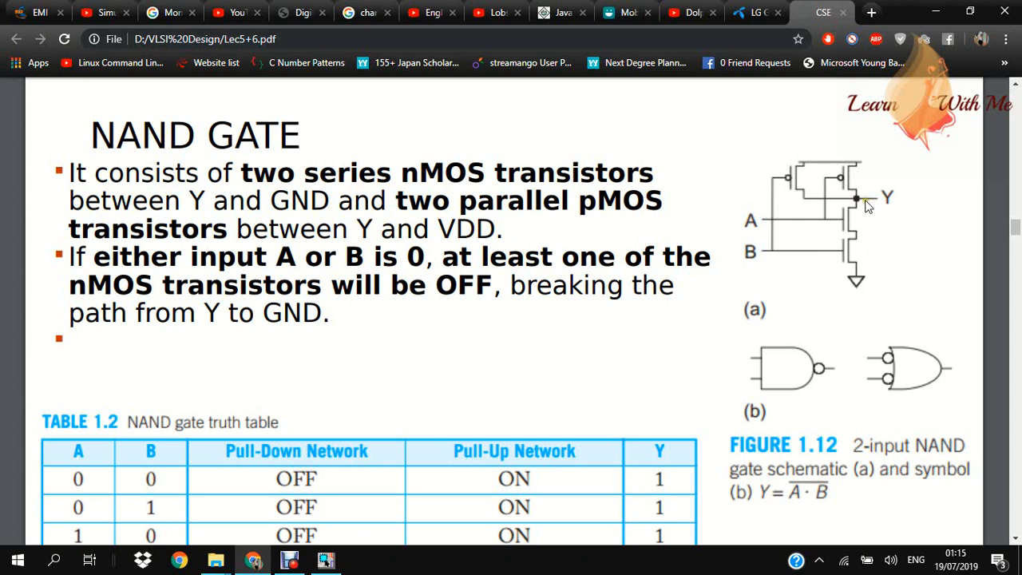
{"action": "mouse_move", "coordinate": [864, 206]}
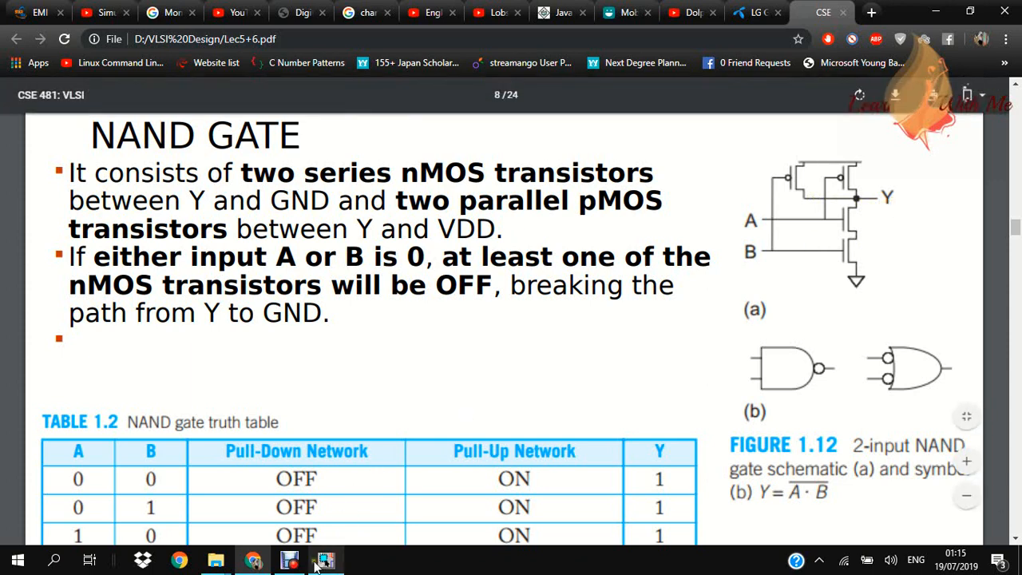
Return to the schematic and finish the output wire extending right from the pMOS–M3 junction
{"action": "left_click", "coordinate": [324, 558]}
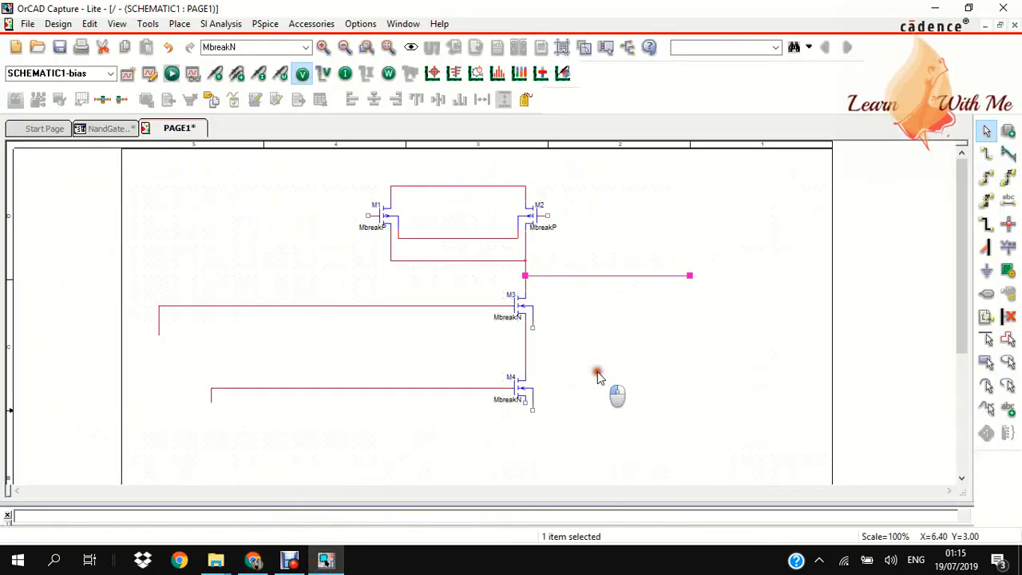
{"action": "left_click", "coordinate": [651, 256]}
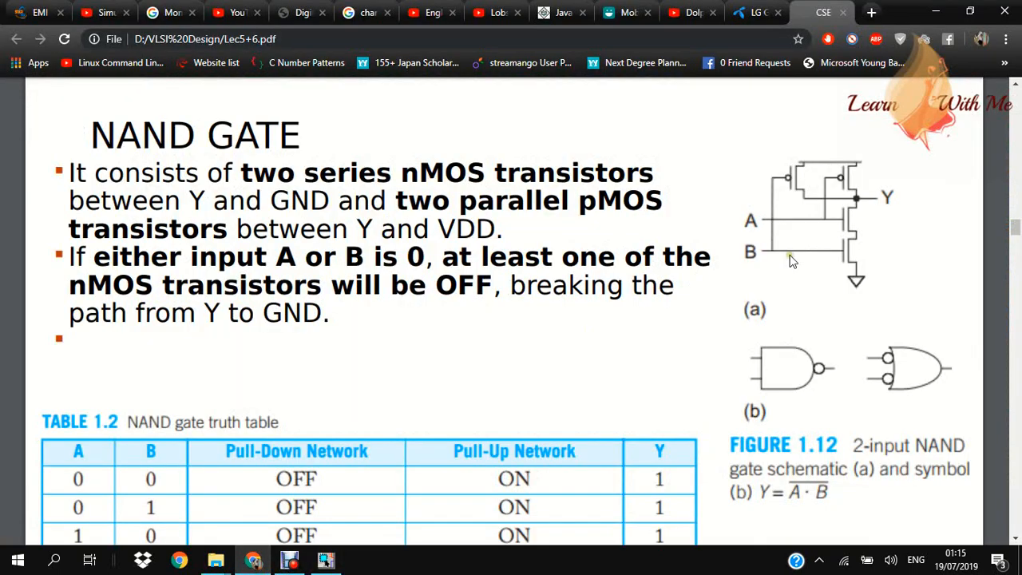
{"action": "mouse_move", "coordinate": [766, 204]}
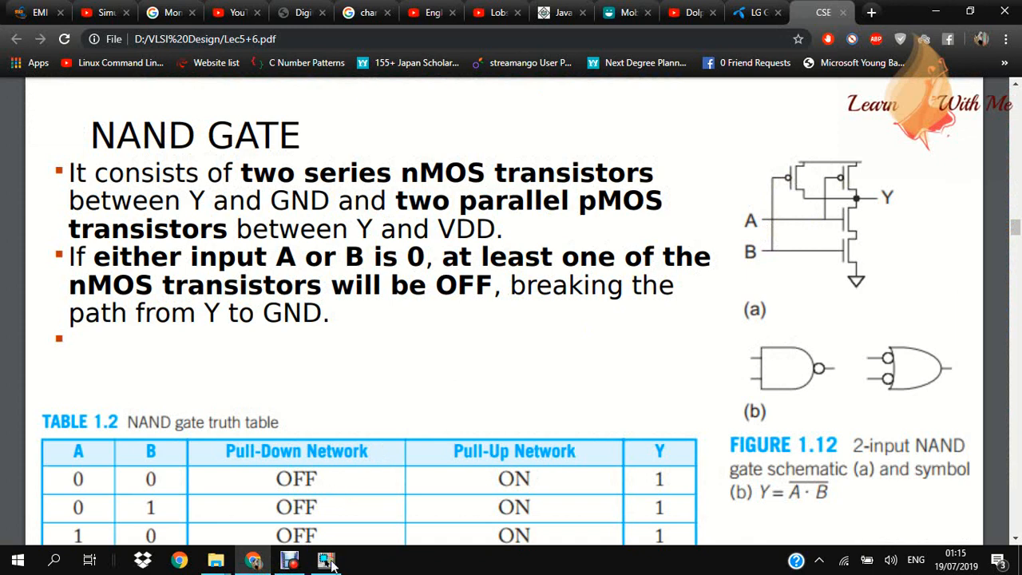
{"action": "left_click", "coordinate": [325, 560]}
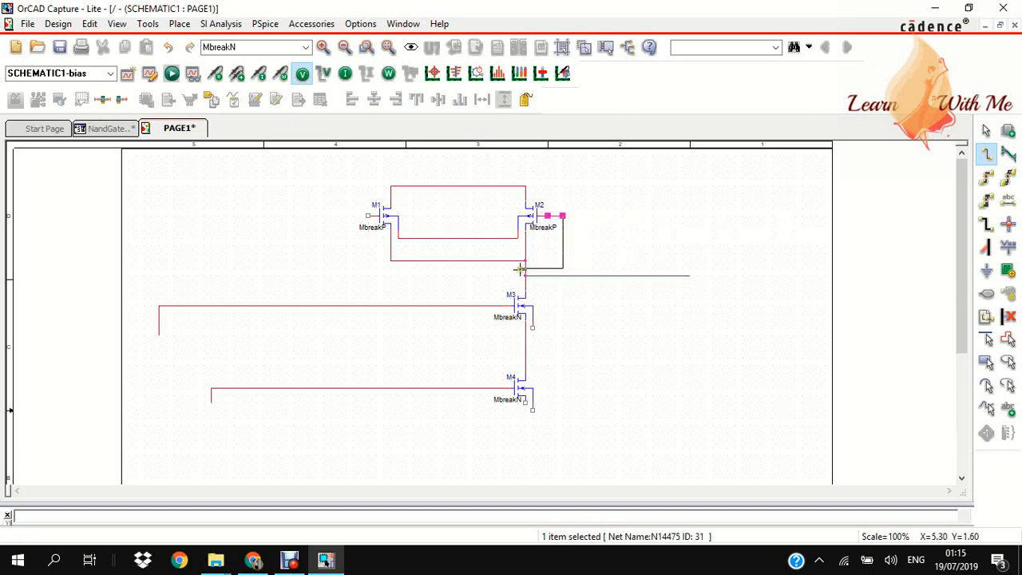
{"action": "mouse_move", "coordinate": [445, 269]}
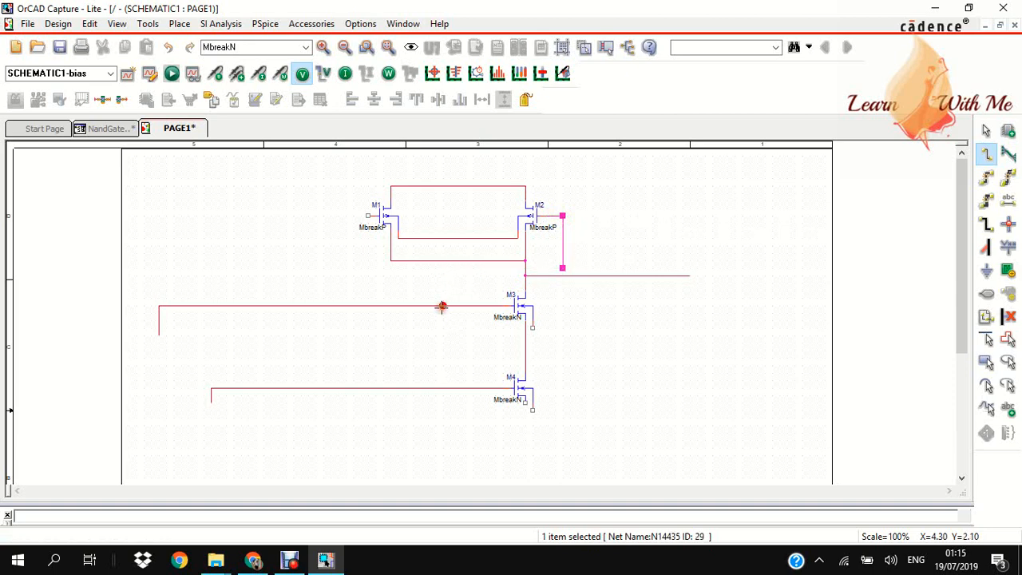
End the wire joining M2's gate to M3's input, then bring up Chrome's NAND reference slide
{"action": "right_click", "coordinate": [442, 307]}
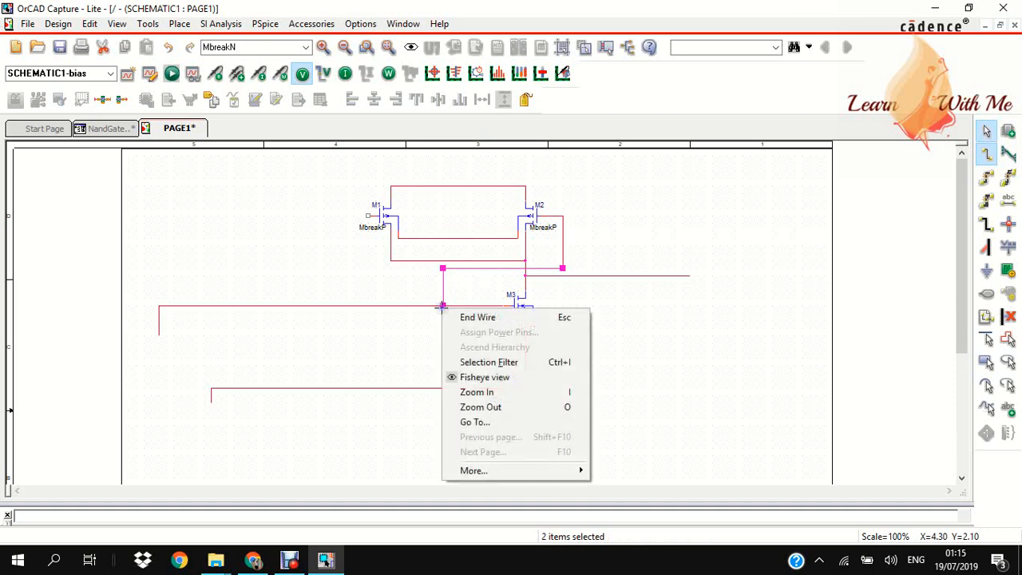
{"action": "left_click", "coordinate": [478, 317]}
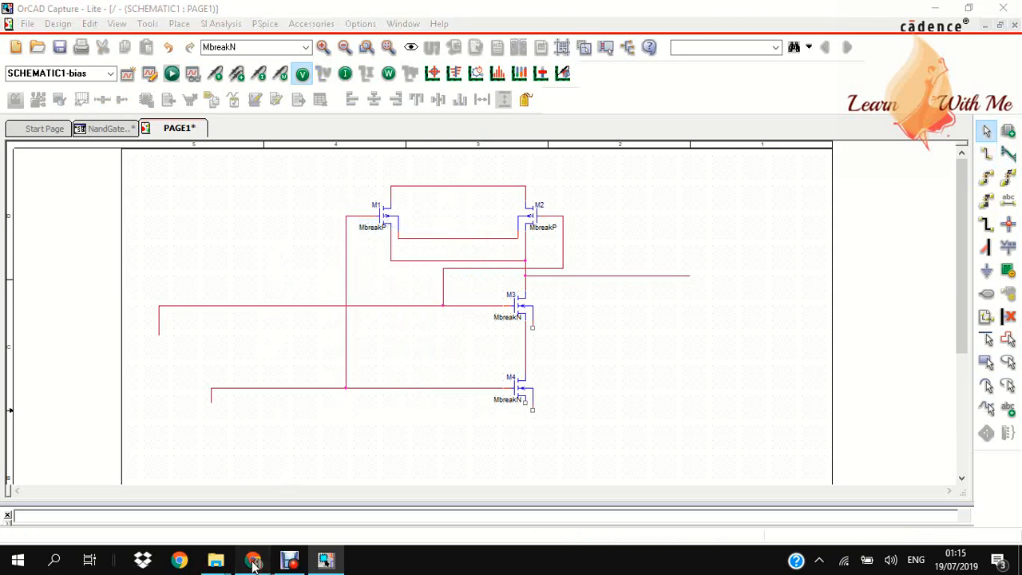
{"action": "left_click", "coordinate": [254, 559]}
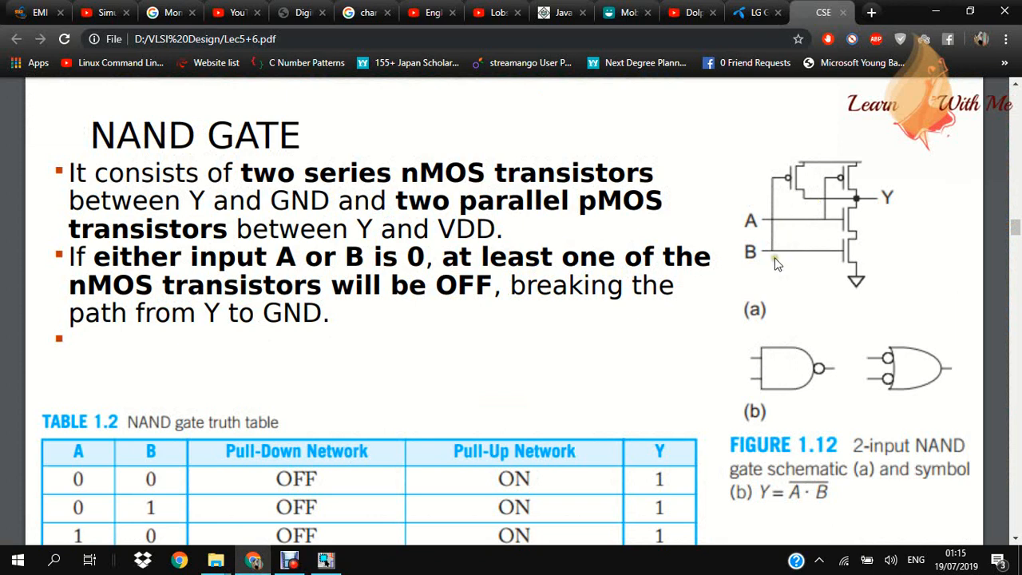
{"action": "mouse_move", "coordinate": [768, 278]}
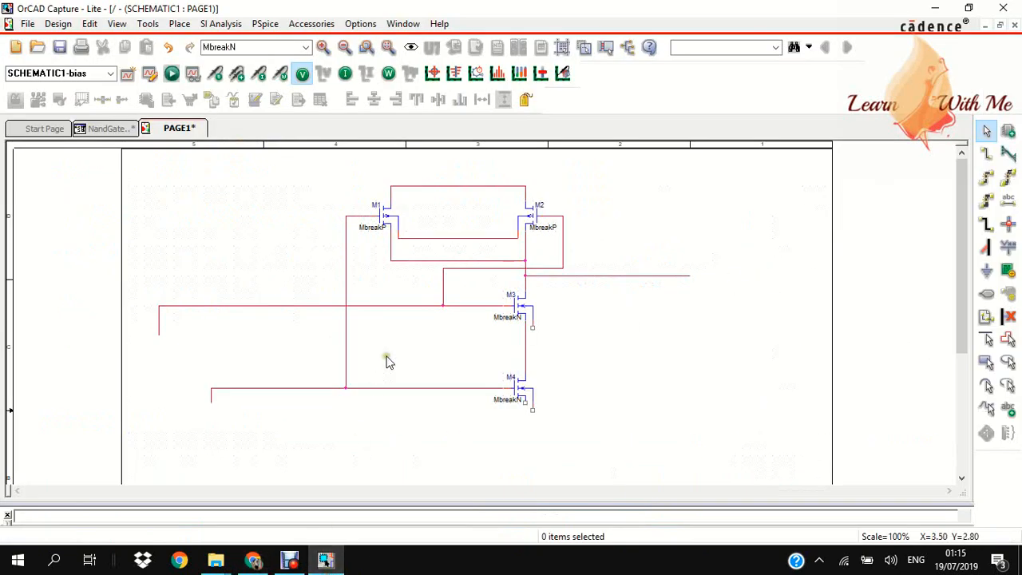
{"action": "mouse_move", "coordinate": [631, 383]}
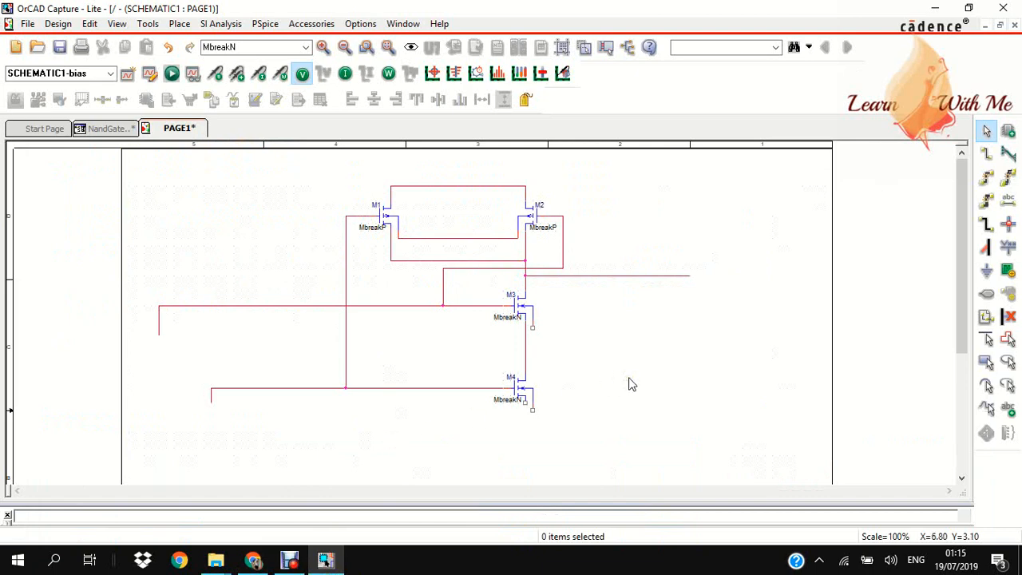
{"action": "mouse_move", "coordinate": [822, 245]}
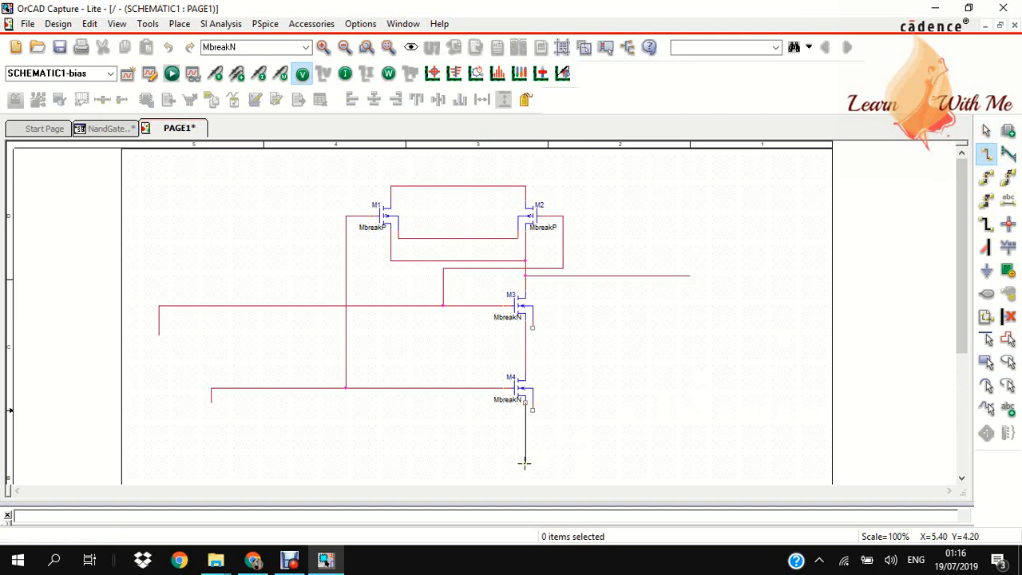
Draw a wire down from M4's bottom terminal and end it
{"action": "left_click", "coordinate": [525, 431]}
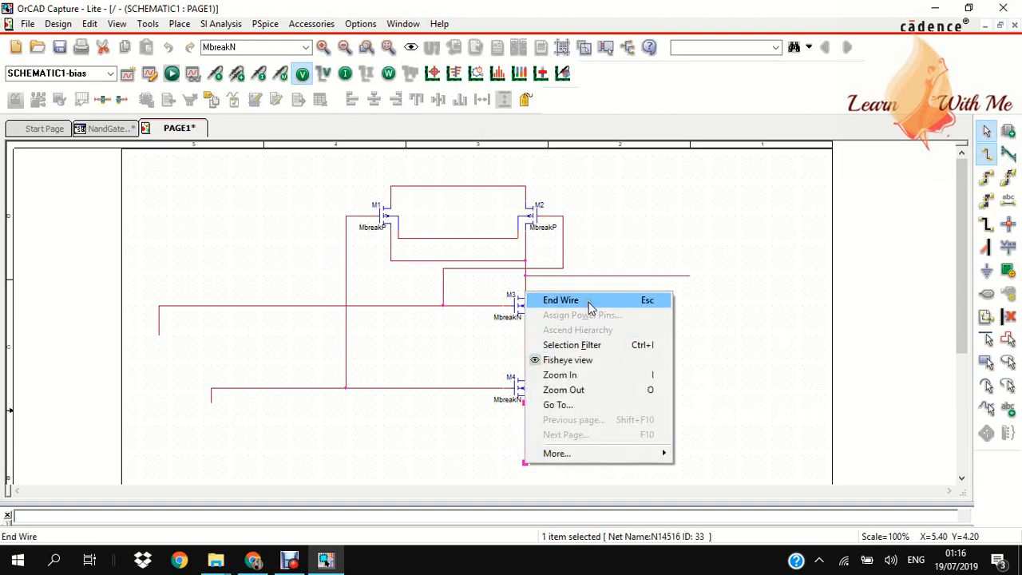
{"action": "left_click", "coordinate": [561, 299]}
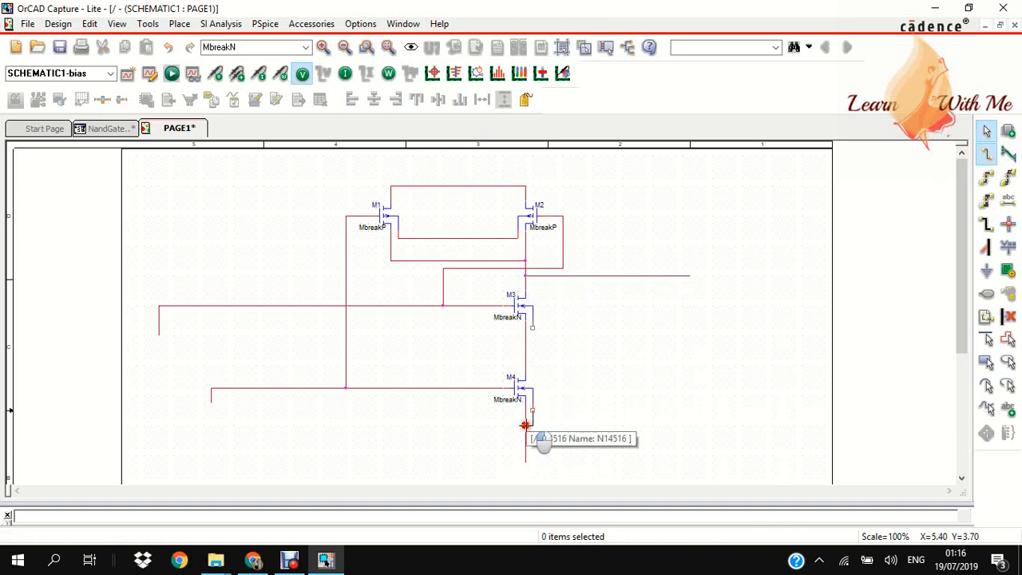
{"action": "right_click", "coordinate": [526, 424]}
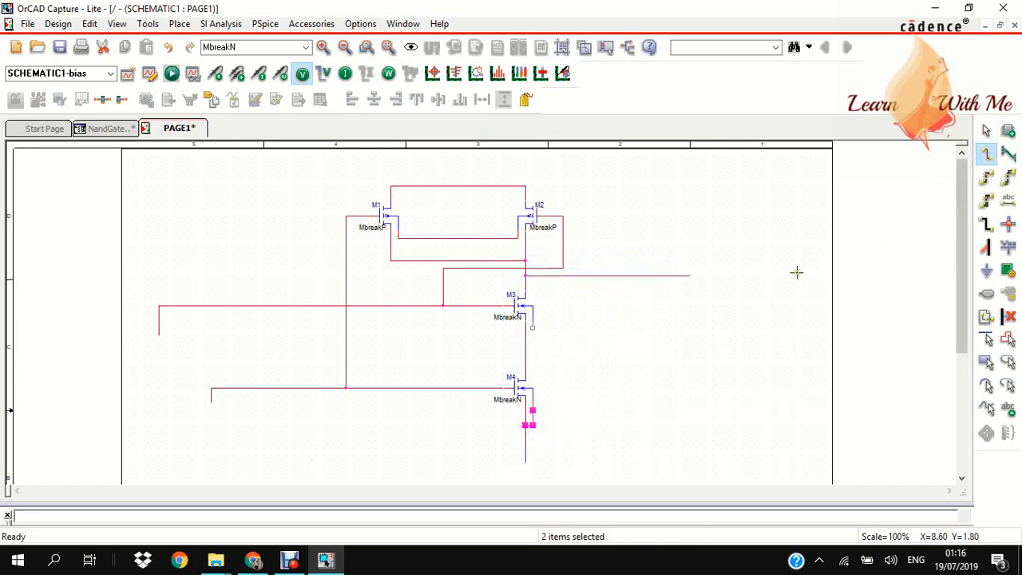
{"action": "mouse_move", "coordinate": [526, 327]}
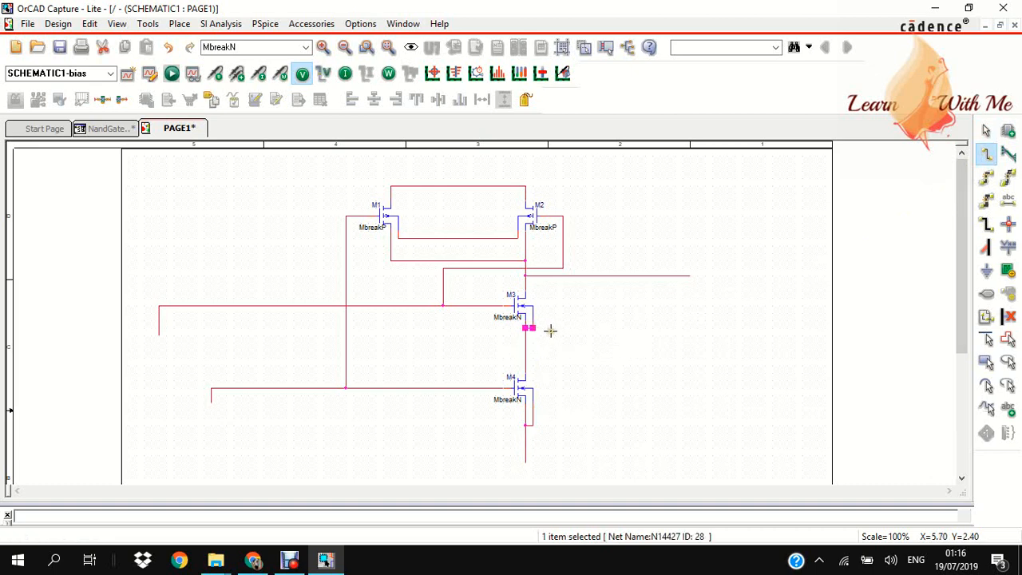
Wire M3's body terminal down to M4's lower source line
{"action": "left_click", "coordinate": [551, 327]}
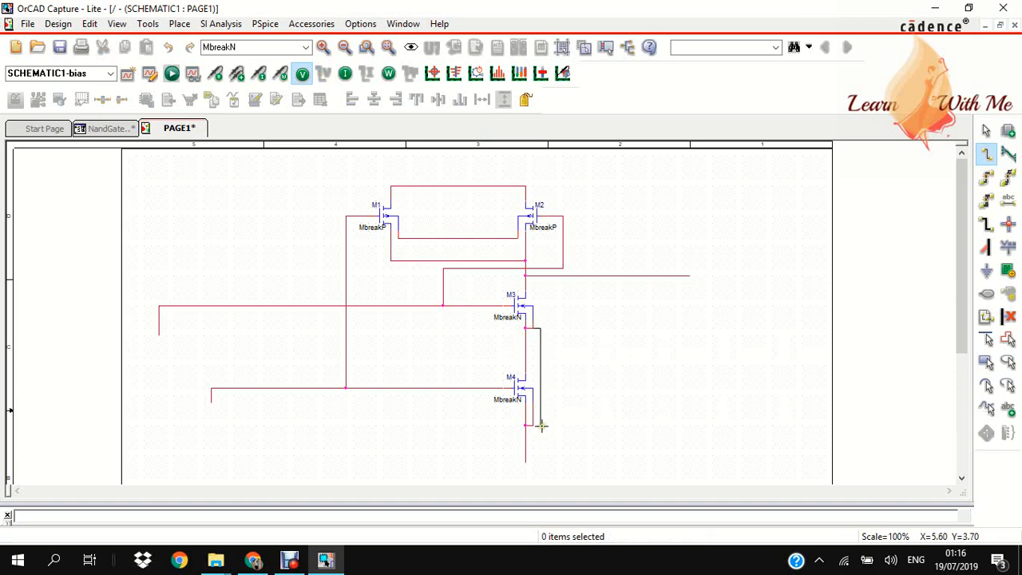
{"action": "left_click", "coordinate": [534, 424]}
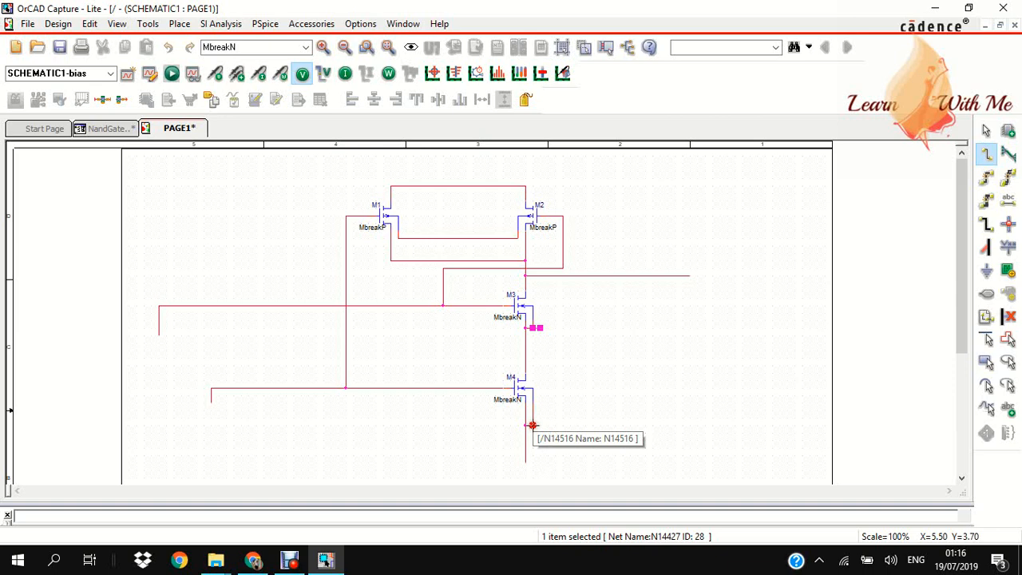
{"action": "right_click", "coordinate": [534, 424]}
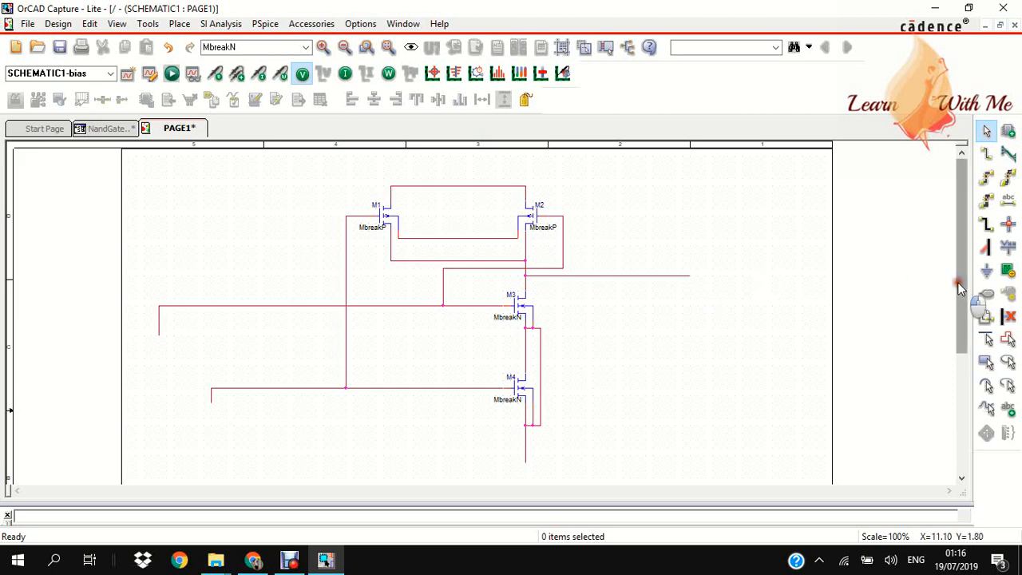
{"action": "mouse_move", "coordinate": [649, 350]}
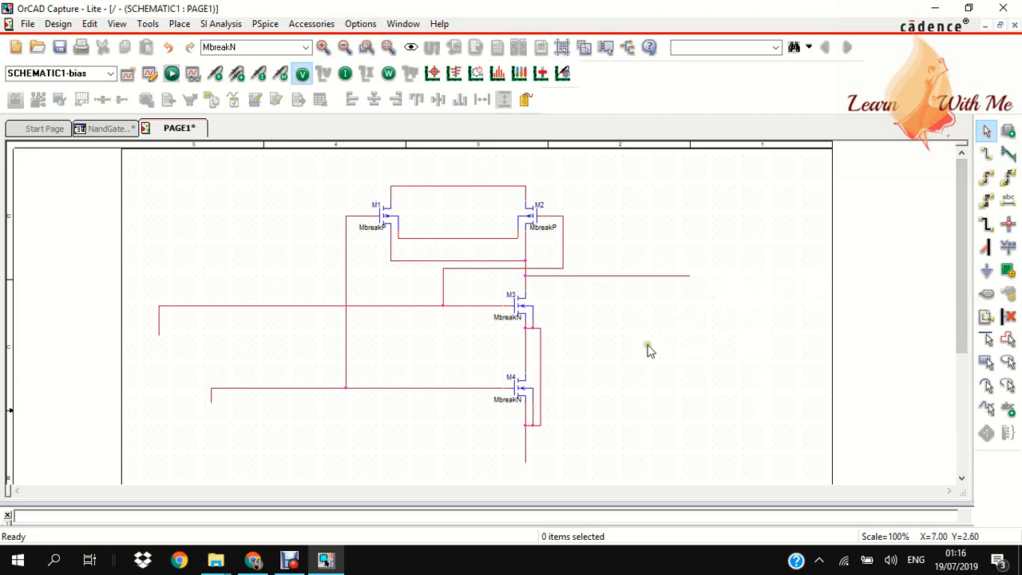
{"action": "mouse_move", "coordinate": [725, 262]}
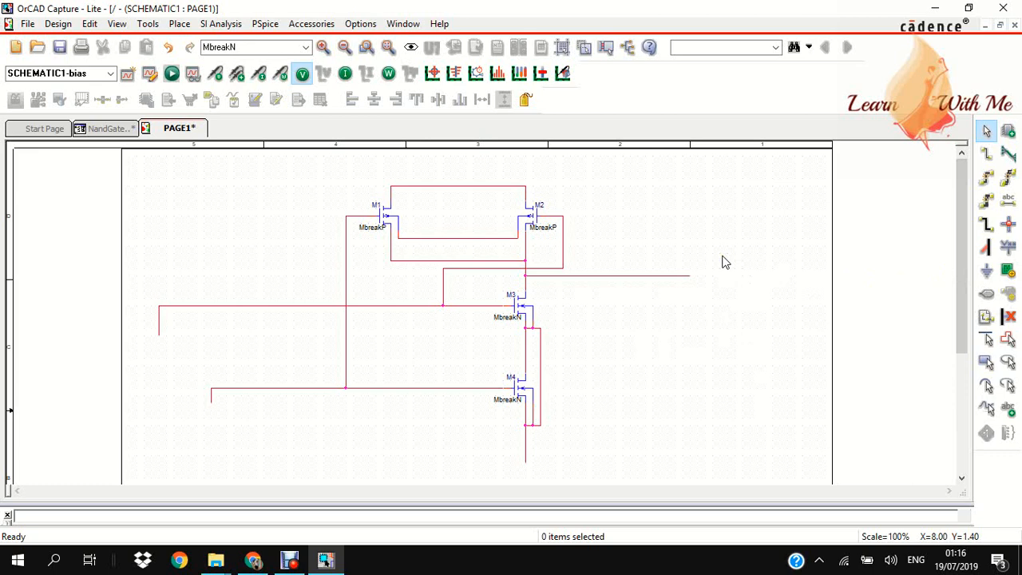
{"action": "mouse_move", "coordinate": [251, 316]}
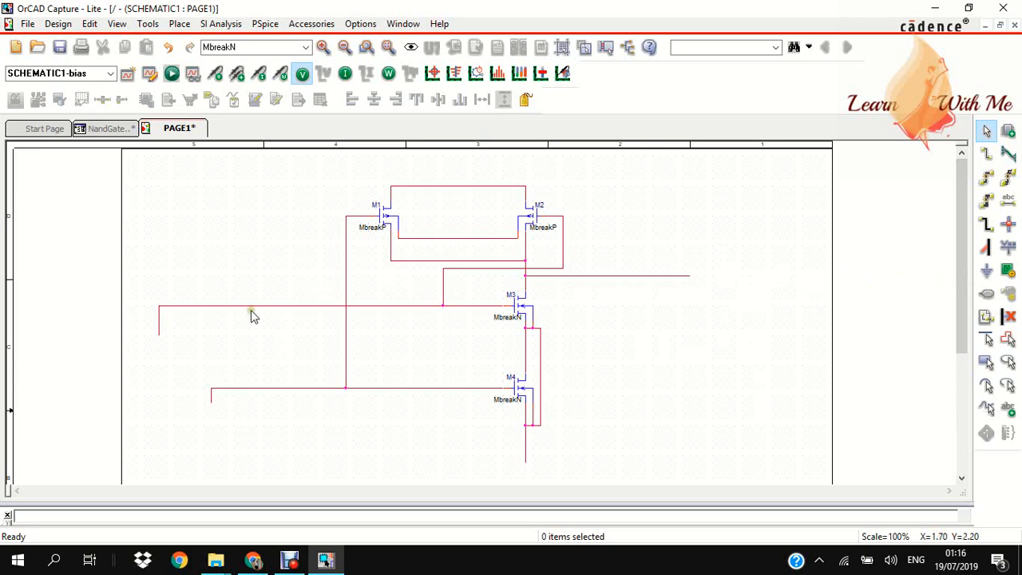
{"action": "mouse_move", "coordinate": [264, 397]}
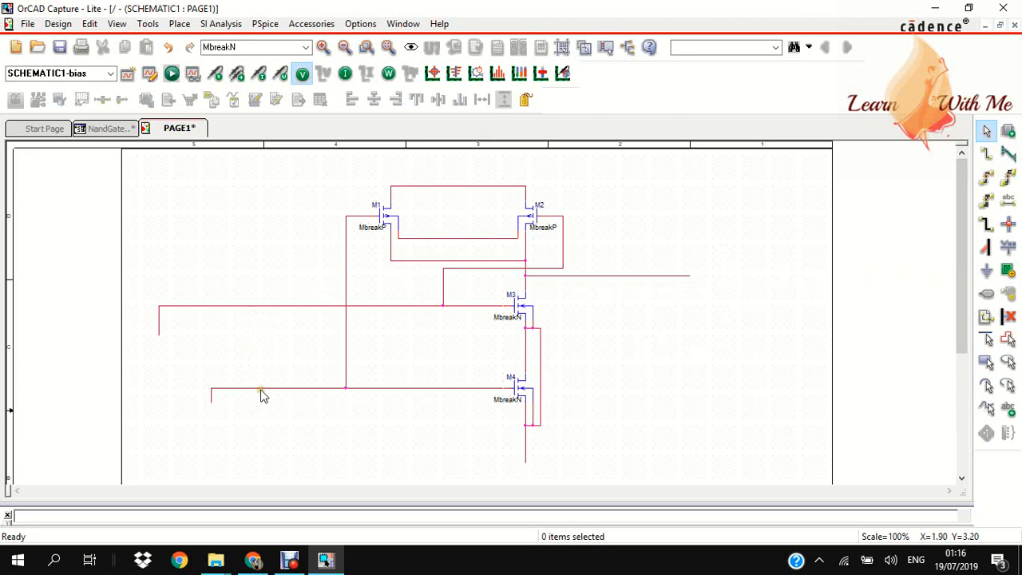
{"action": "mouse_move", "coordinate": [611, 280]}
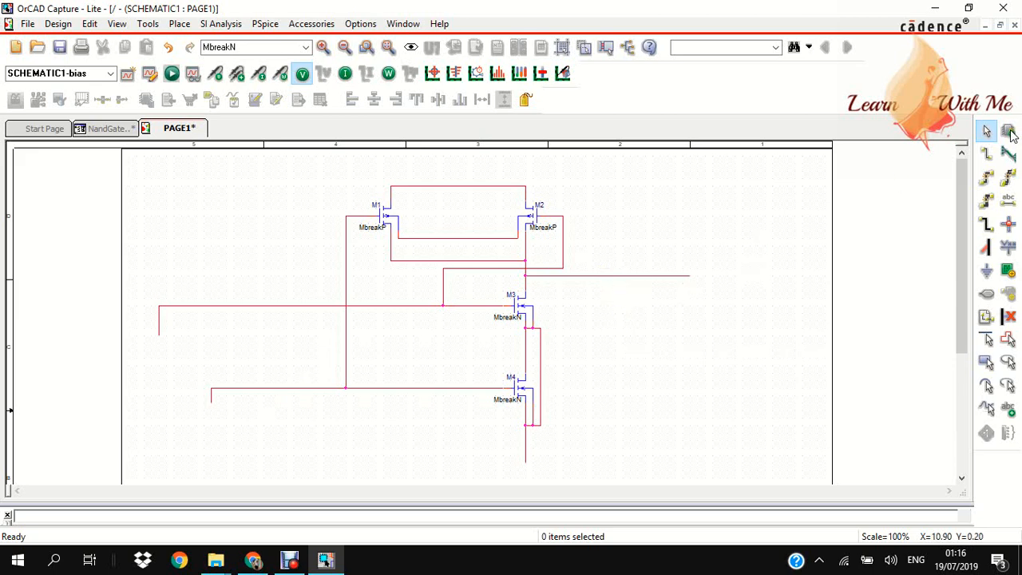
{"action": "left_click", "coordinate": [1009, 130]}
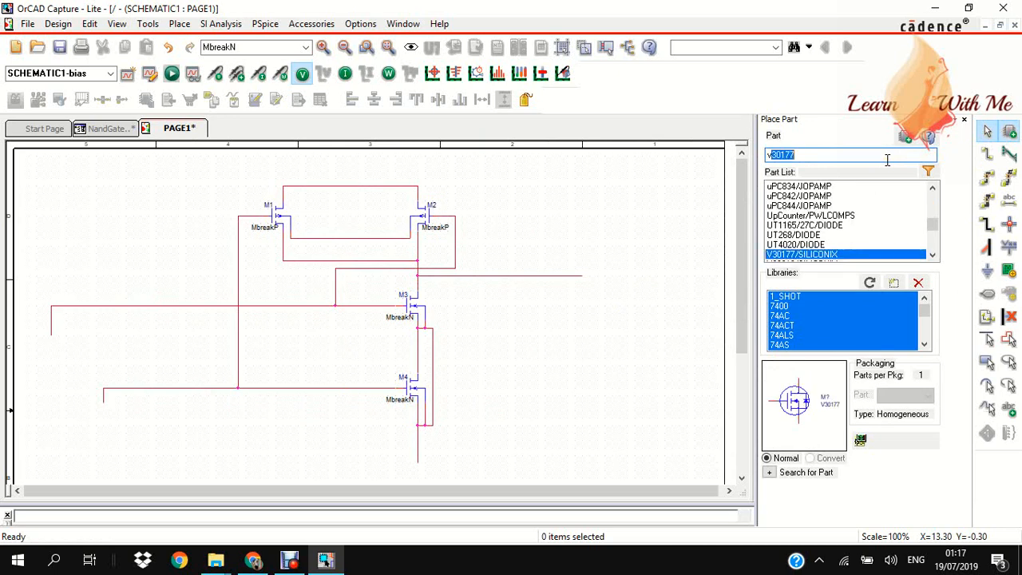
Place VPULSE sources V1 on the upper input wire and V2 on the lower one
{"action": "type", "text": "vpulse"}
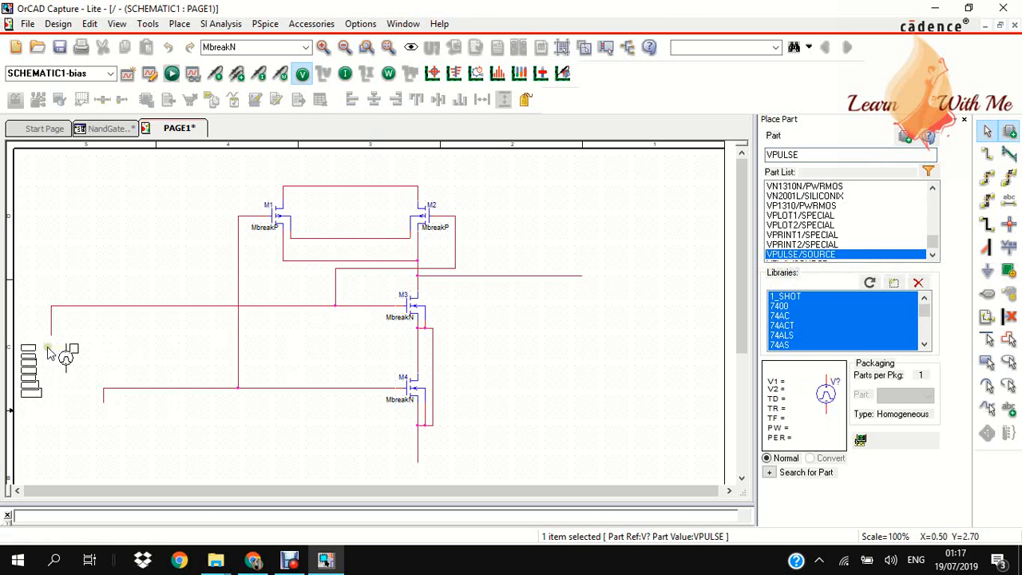
{"action": "left_click", "coordinate": [50, 352]}
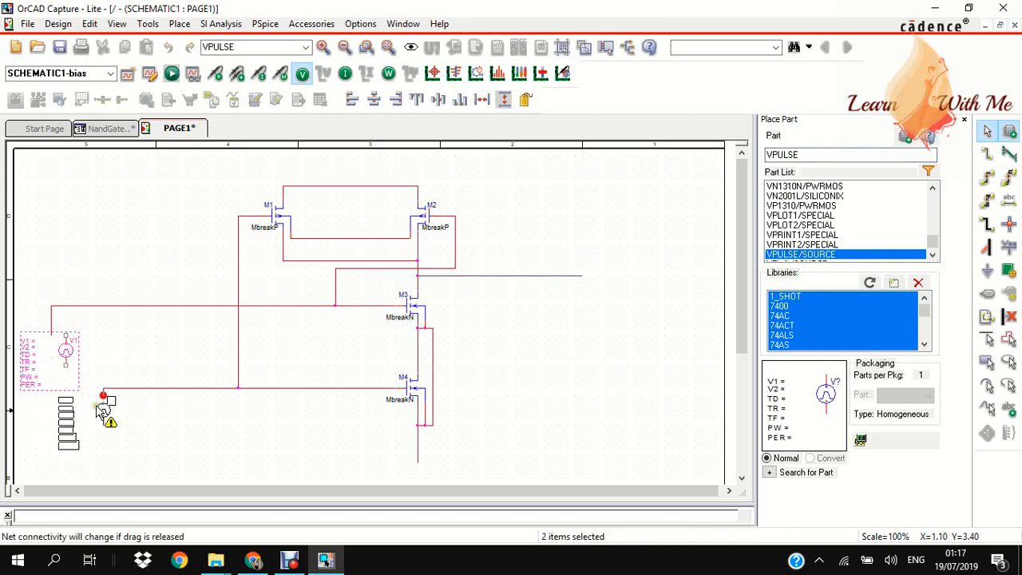
{"action": "left_click_drag", "start_coordinate": [104, 407], "coordinate": [219, 431]}
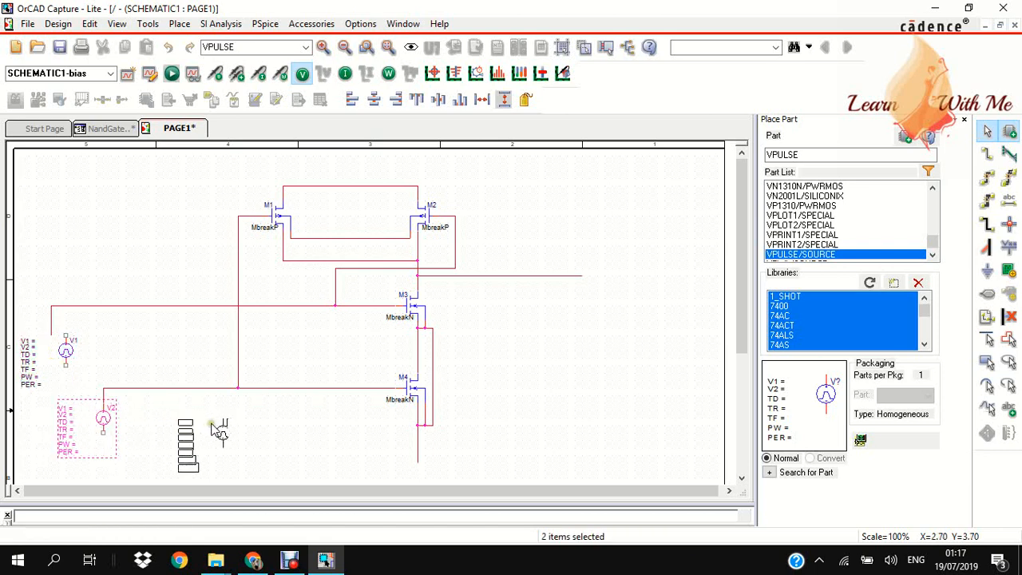
{"action": "right_click", "coordinate": [223, 435]}
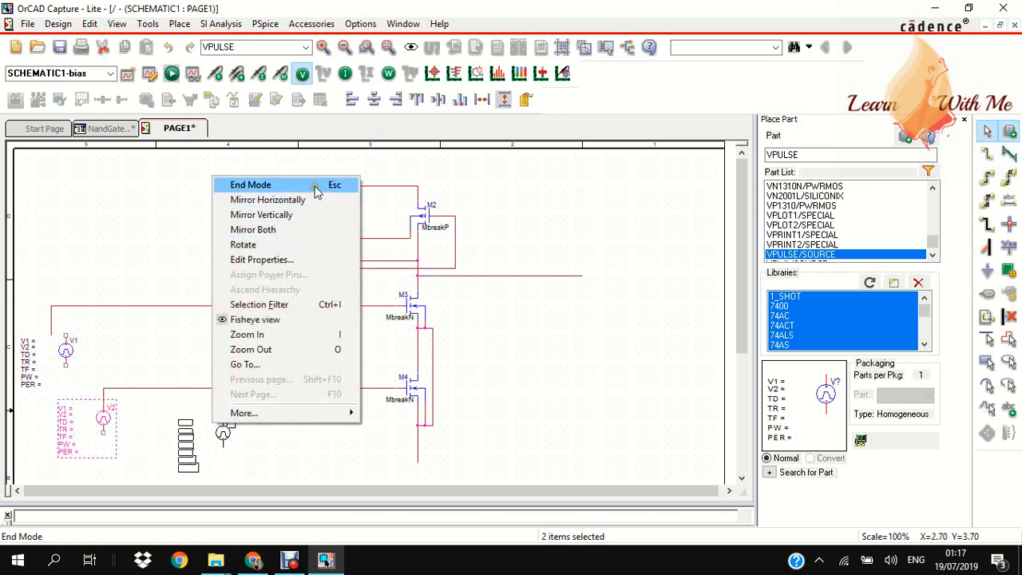
{"action": "left_click", "coordinate": [251, 184]}
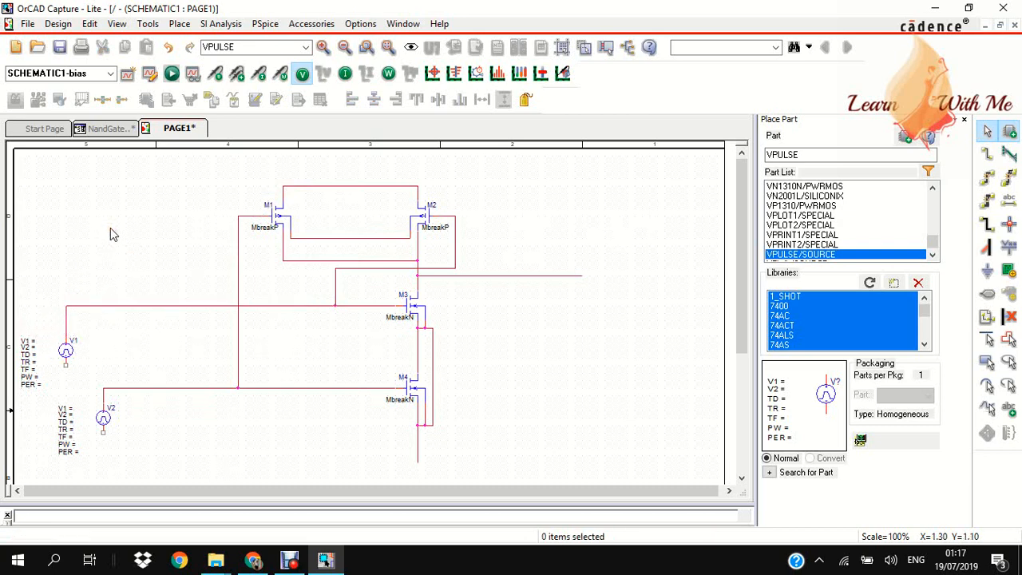
{"action": "mouse_move", "coordinate": [148, 146]}
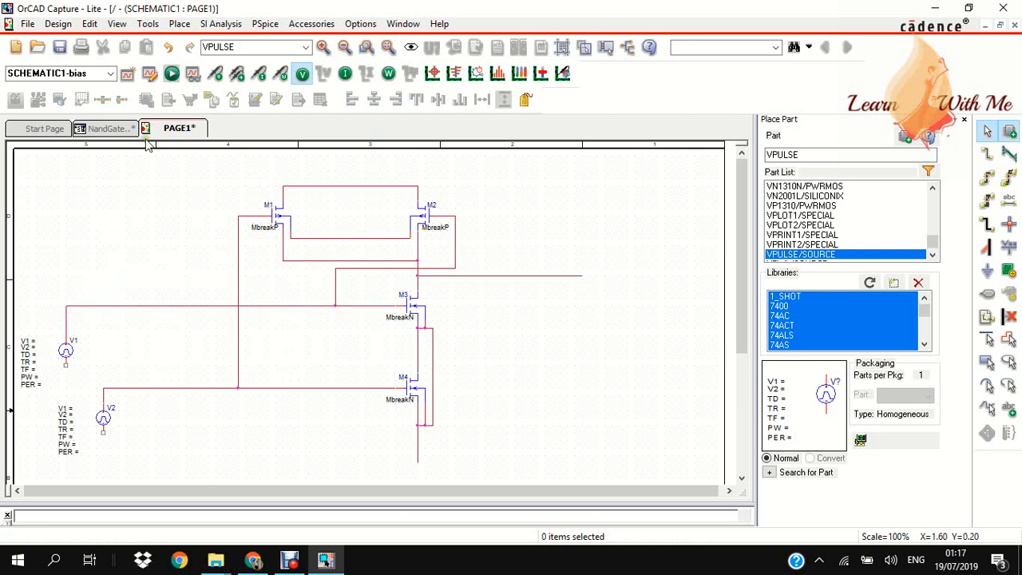
{"action": "mouse_move", "coordinate": [664, 335]}
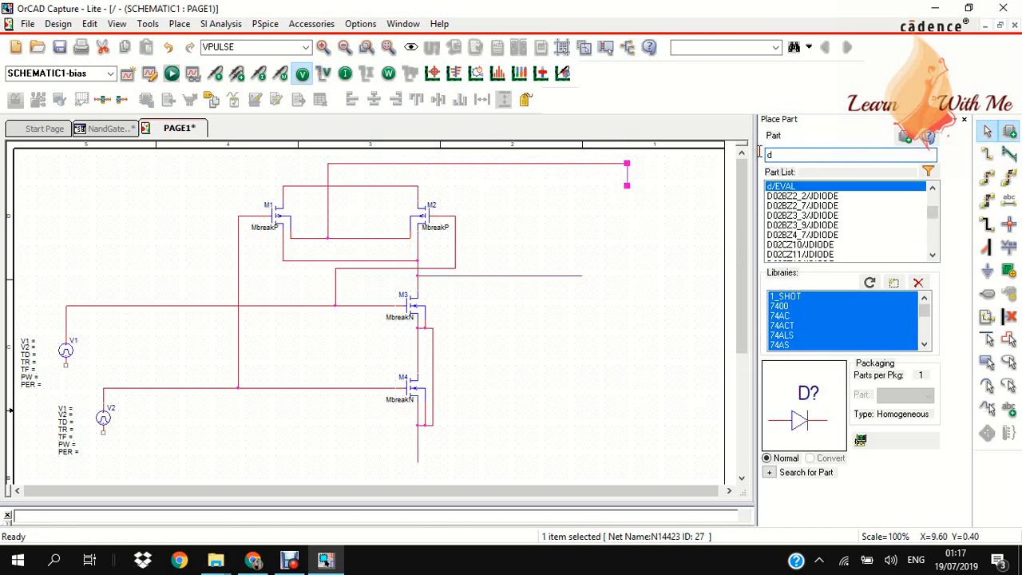
Place a VDC source V3 at the end of the pMOS supply wire
{"action": "type", "text": "dd"}
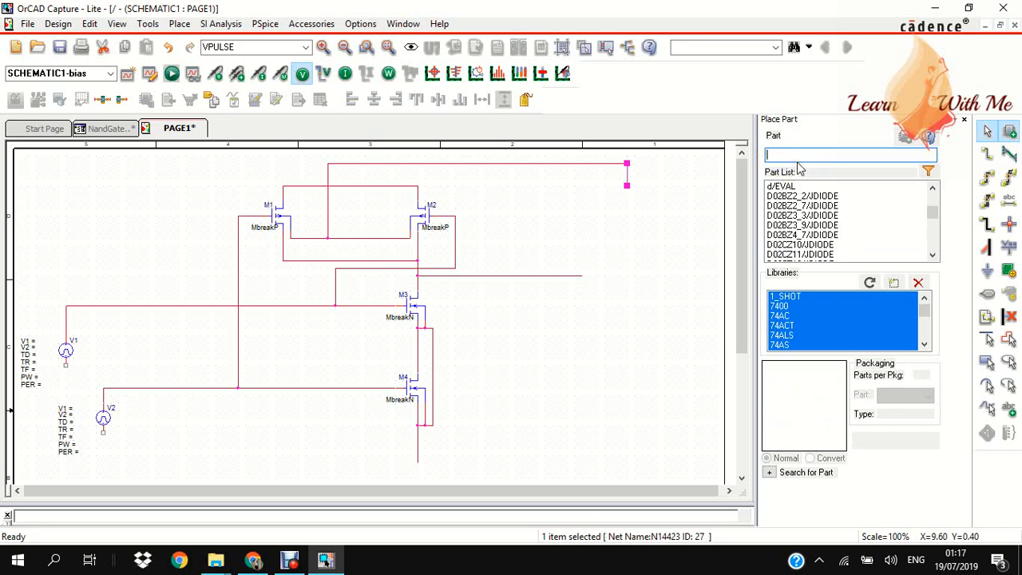
{"action": "type", "text": "vdc"}
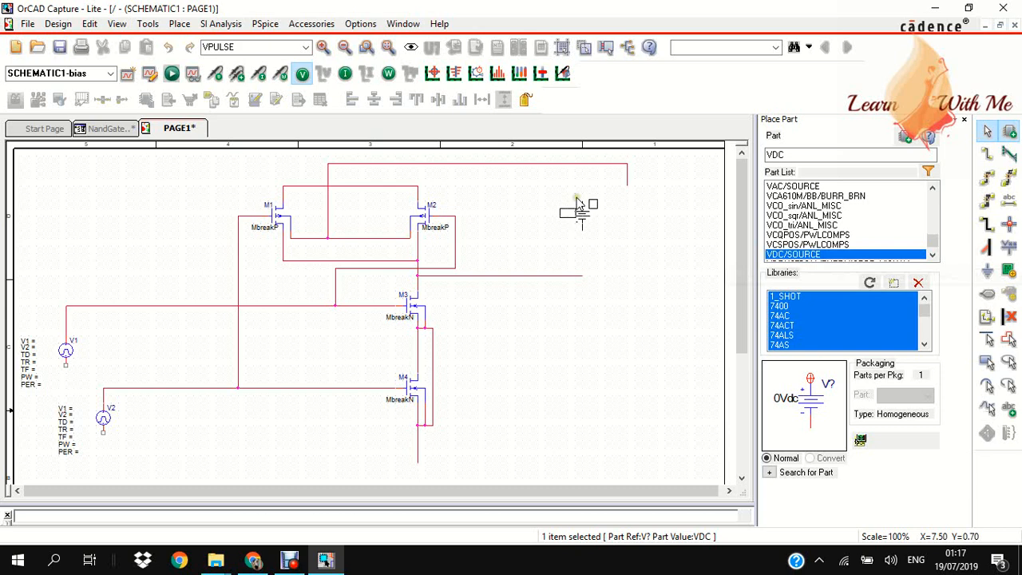
{"action": "left_click", "coordinate": [626, 187]}
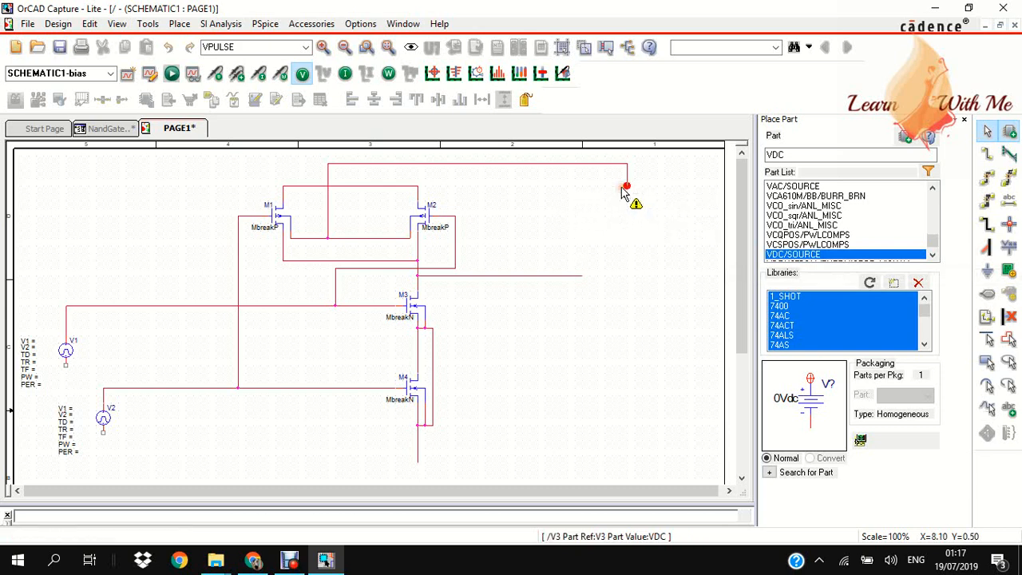
{"action": "right_click", "coordinate": [622, 199]}
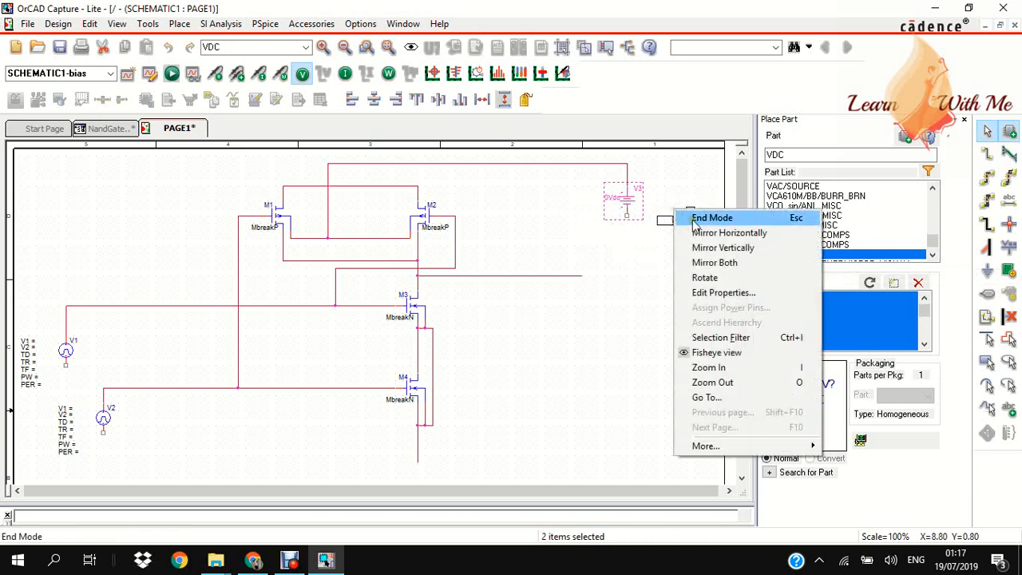
{"action": "left_click", "coordinate": [712, 218]}
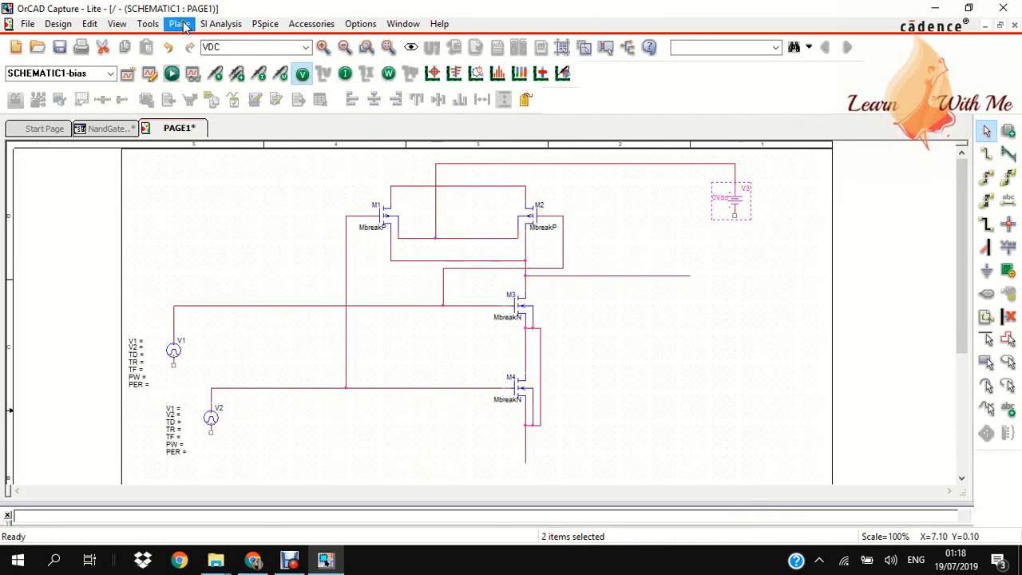
{"action": "left_click", "coordinate": [179, 23]}
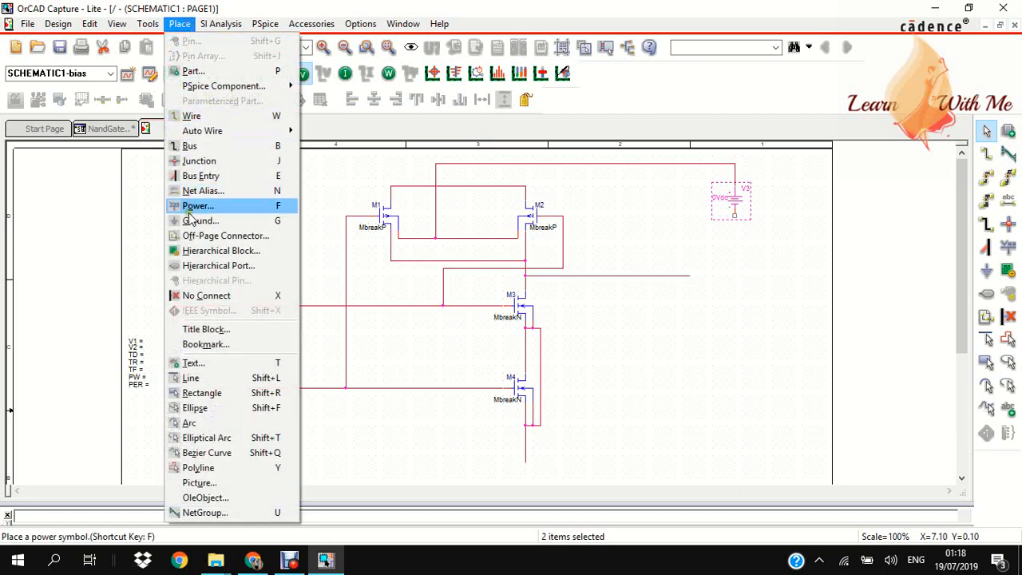
Add 0 ground symbols under M4's source line and the sources including V3
{"action": "left_click", "coordinate": [197, 205]}
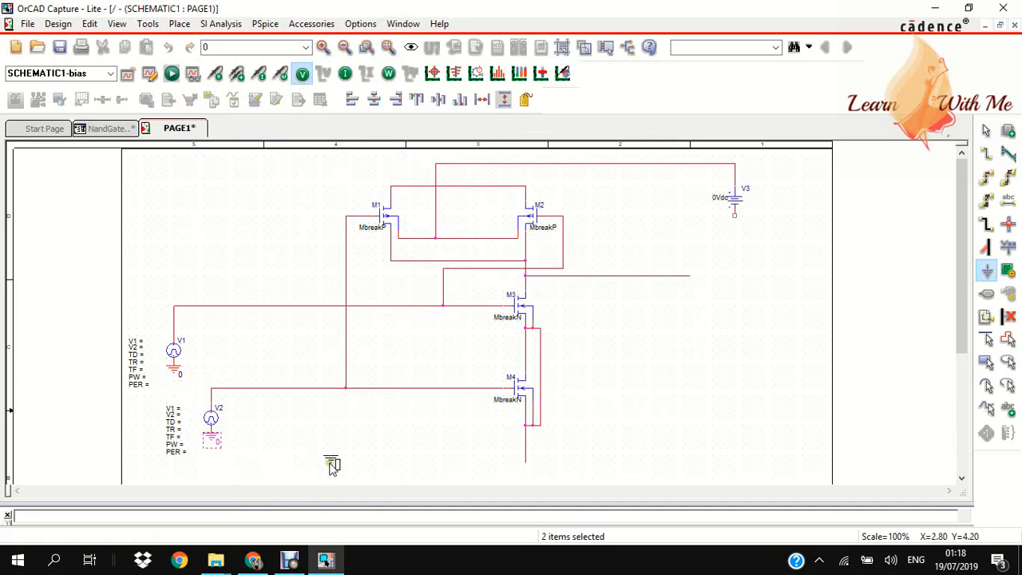
{"action": "mouse_move", "coordinate": [525, 479]}
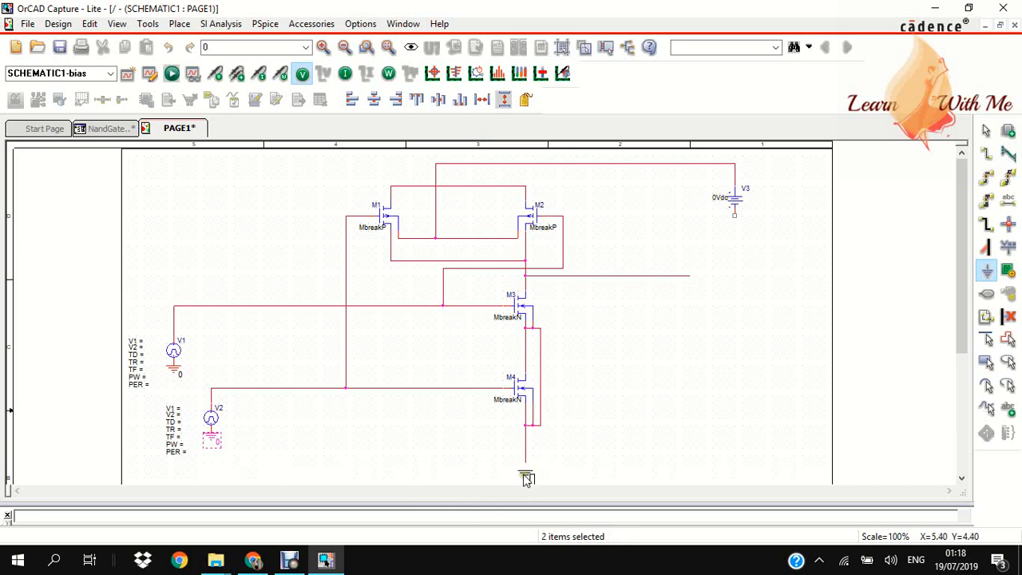
{"action": "left_click_drag", "start_coordinate": [525, 475], "coordinate": [705, 275]}
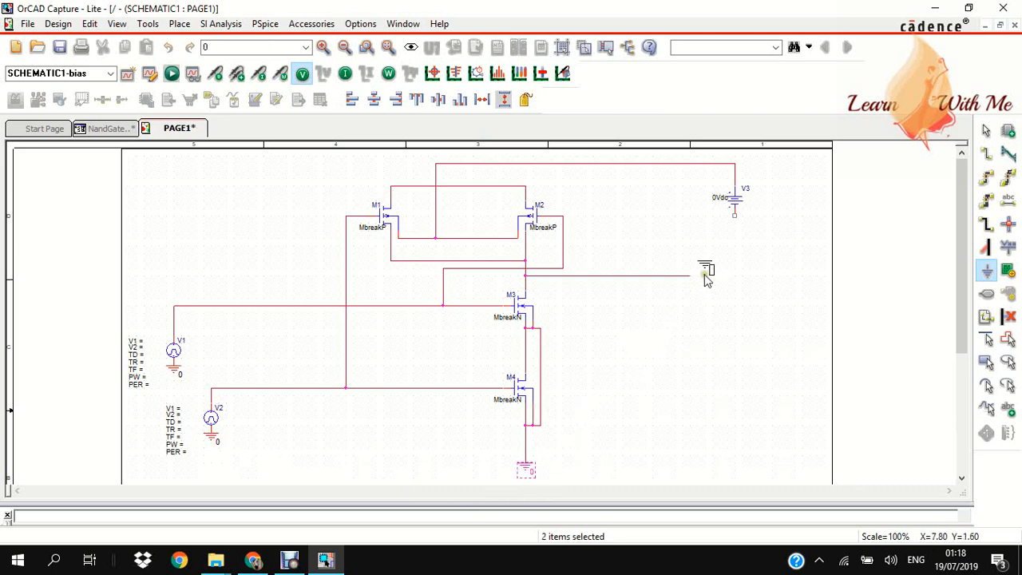
{"action": "left_click", "coordinate": [734, 216]}
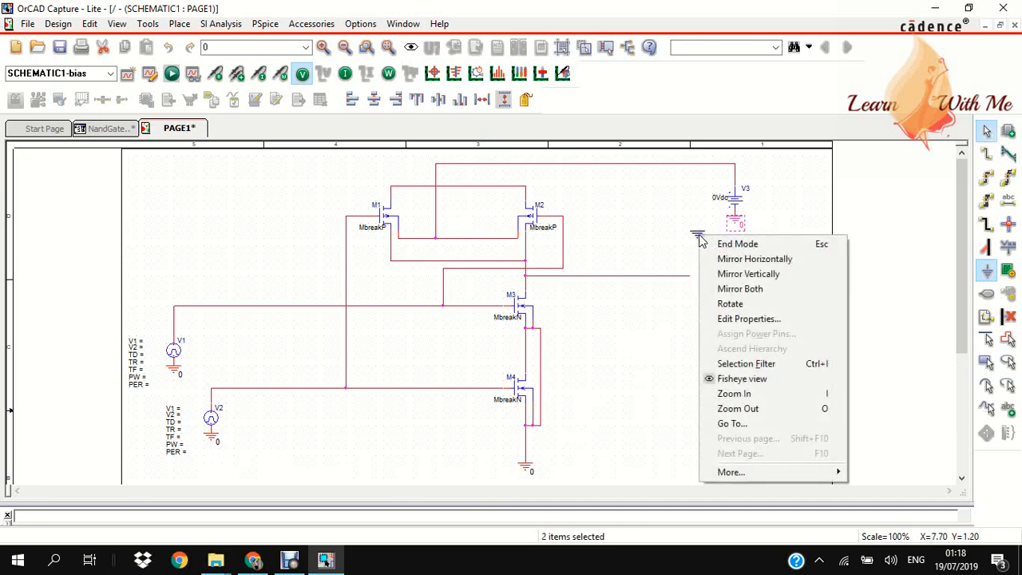
{"action": "left_click", "coordinate": [654, 248]}
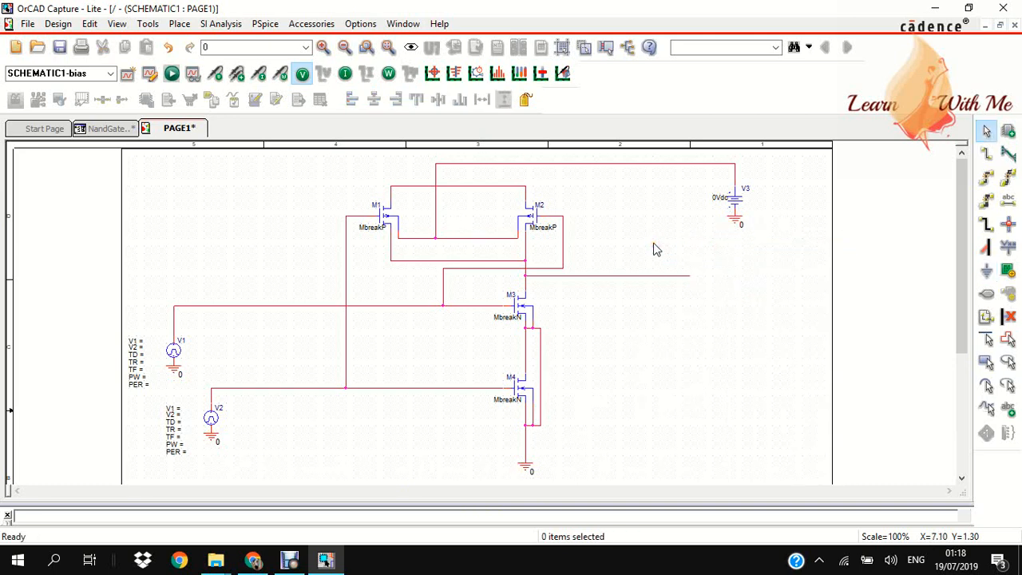
{"action": "left_click", "coordinate": [135, 344]}
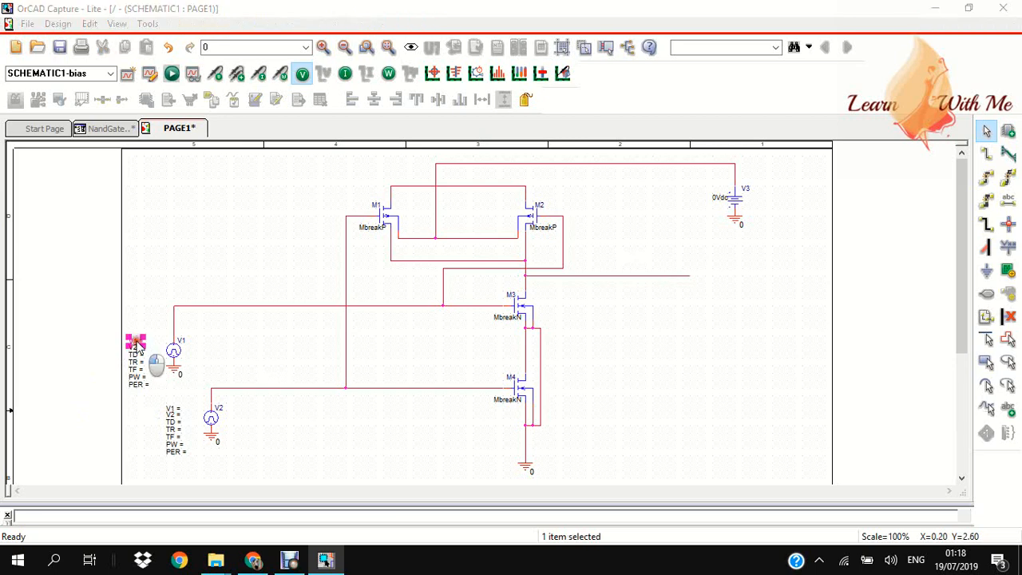
Set source V1's V1, V2, TD and TR parameters to 0
{"action": "double_click", "coordinate": [134, 342]}
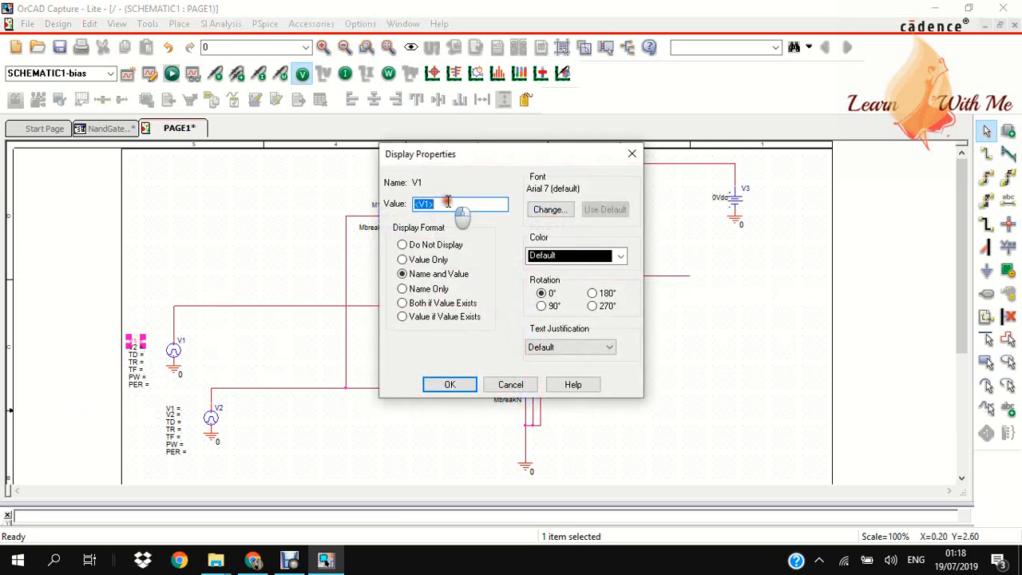
{"action": "type", "text": "0"}
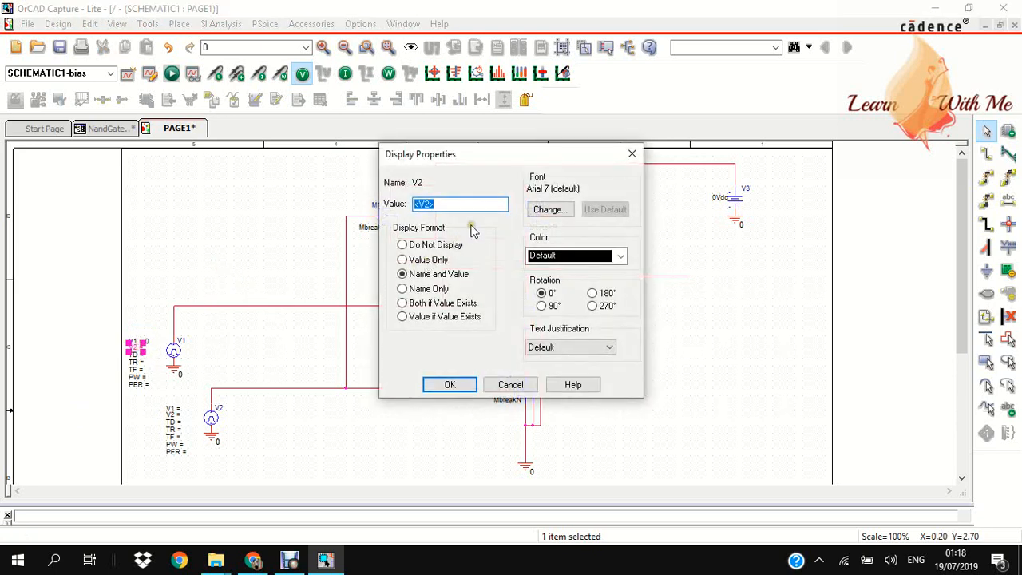
{"action": "type", "text": "0"}
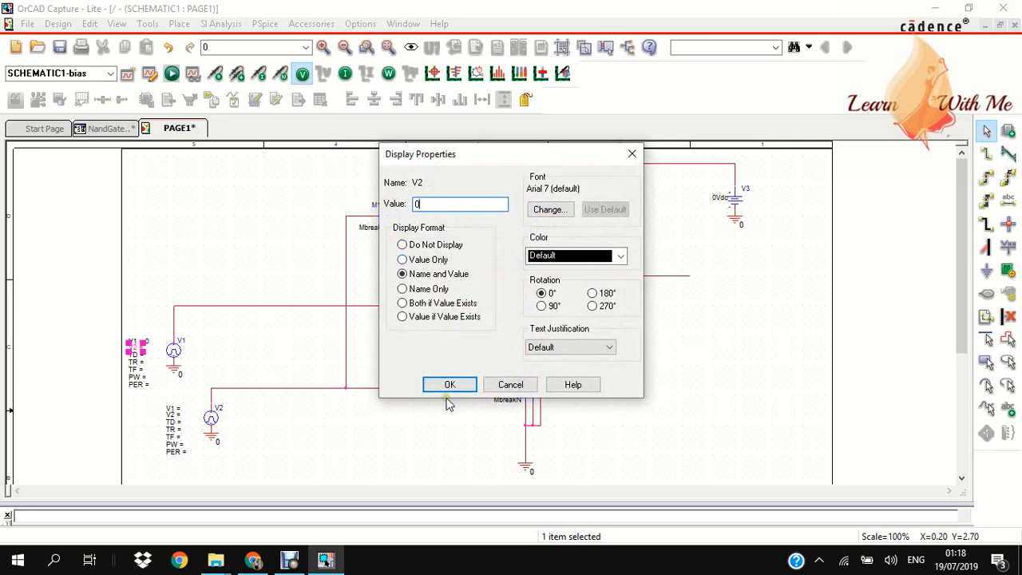
{"action": "left_click", "coordinate": [449, 384]}
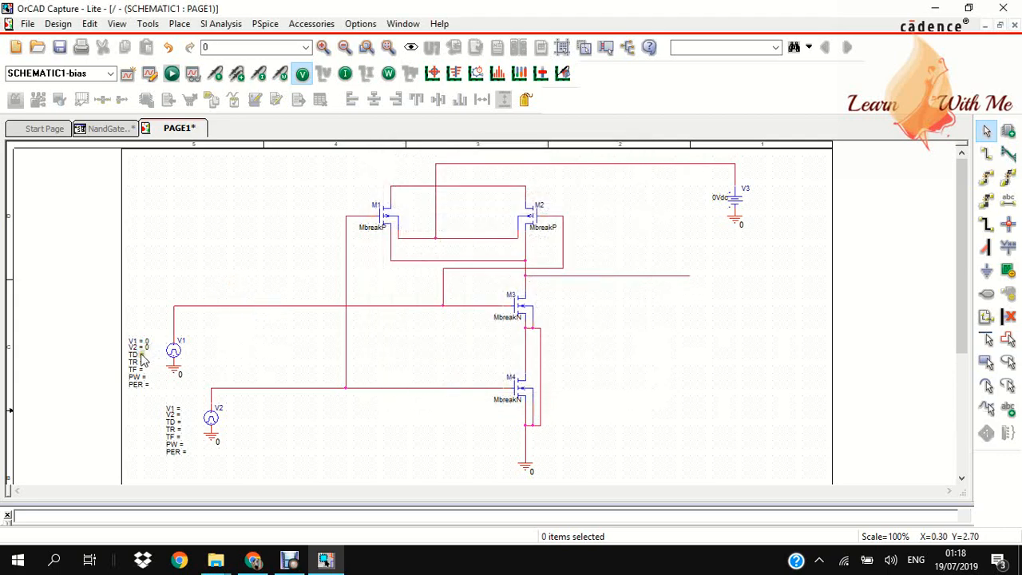
{"action": "double_click", "coordinate": [139, 354]}
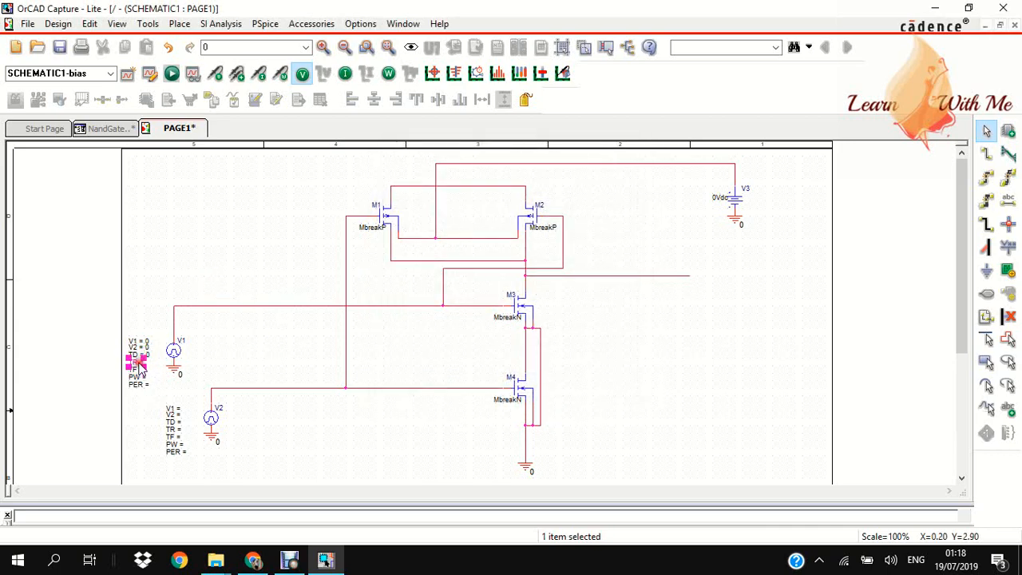
{"action": "double_click", "coordinate": [138, 363]}
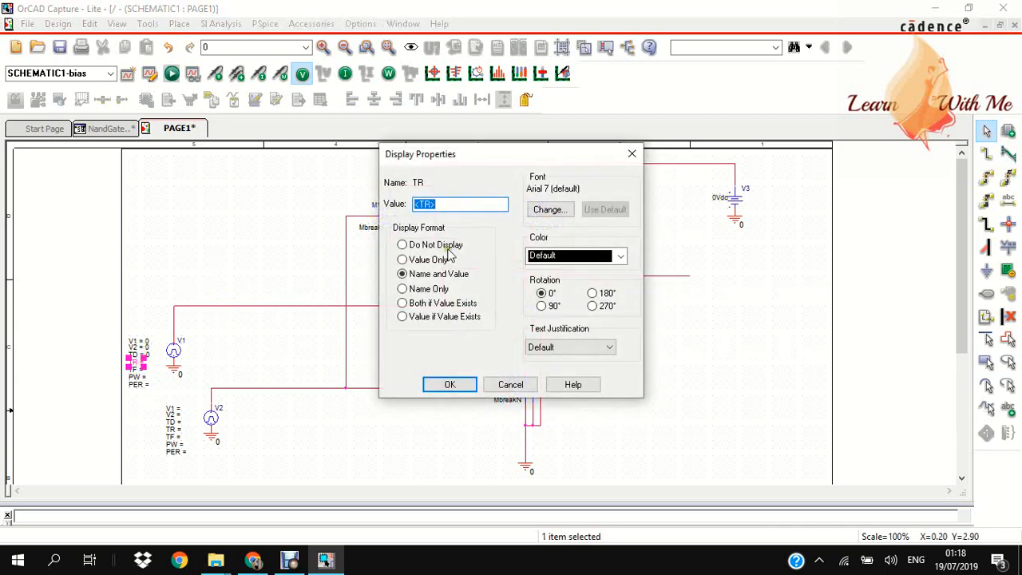
{"action": "type", "text": "0"}
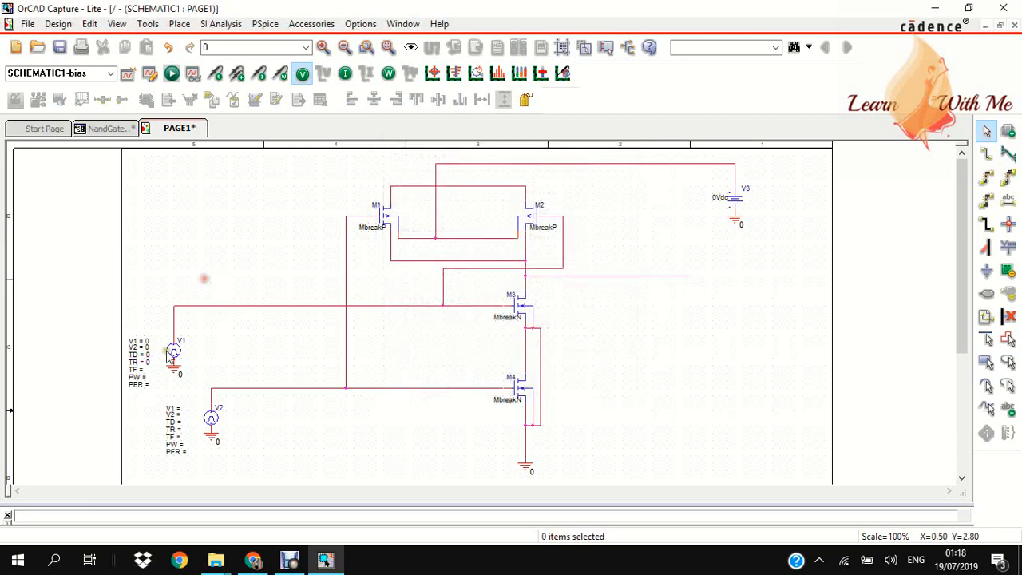
Give source V1 fall time 2n, pulse width 4n and period 8n
{"action": "double_click", "coordinate": [140, 369]}
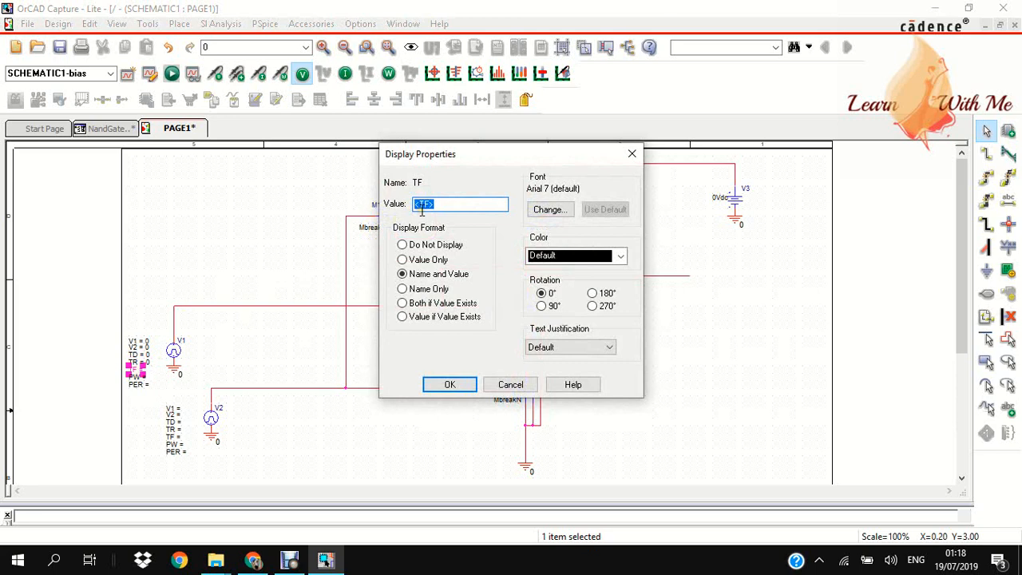
{"action": "type", "text": "2n"}
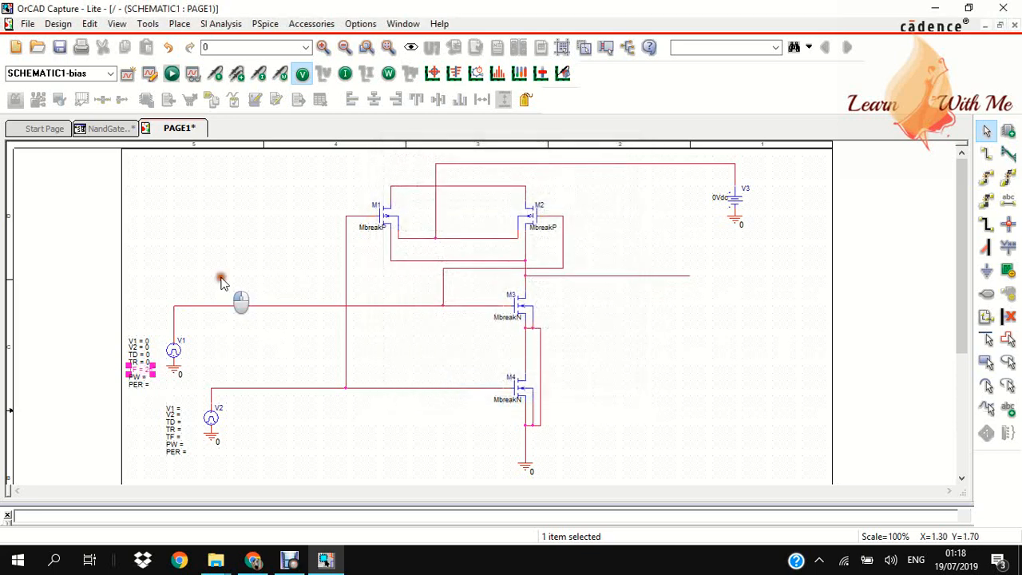
{"action": "double_click", "coordinate": [140, 375]}
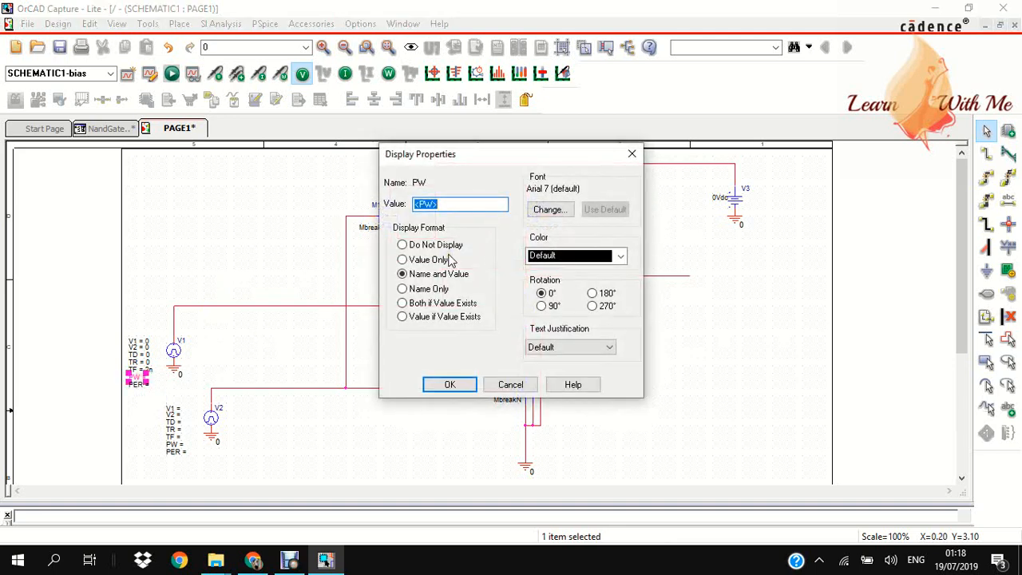
{"action": "type", "text": "4n"}
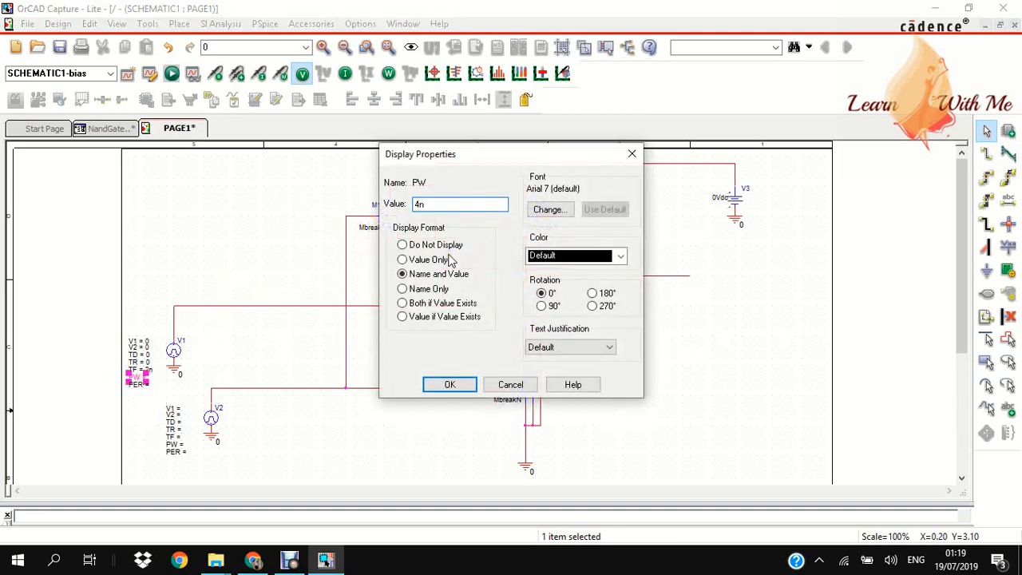
{"action": "left_click", "coordinate": [450, 384]}
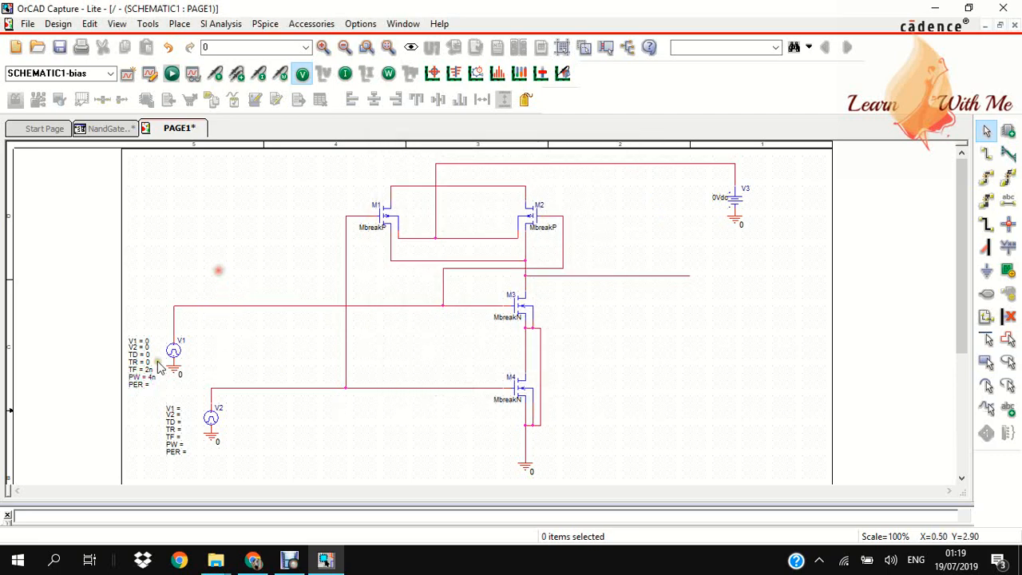
{"action": "double_click", "coordinate": [137, 384]}
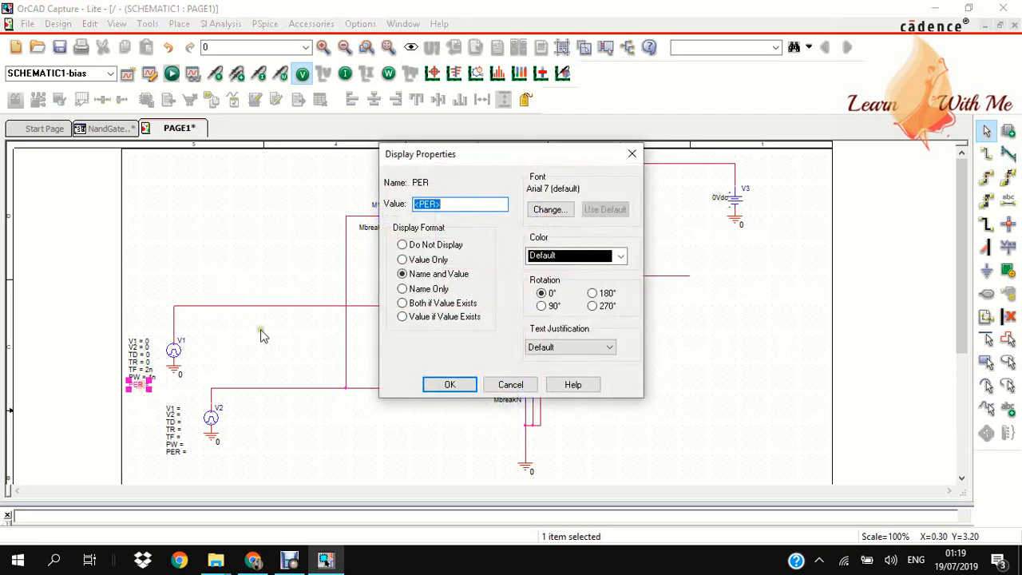
{"action": "type", "text": "8n"}
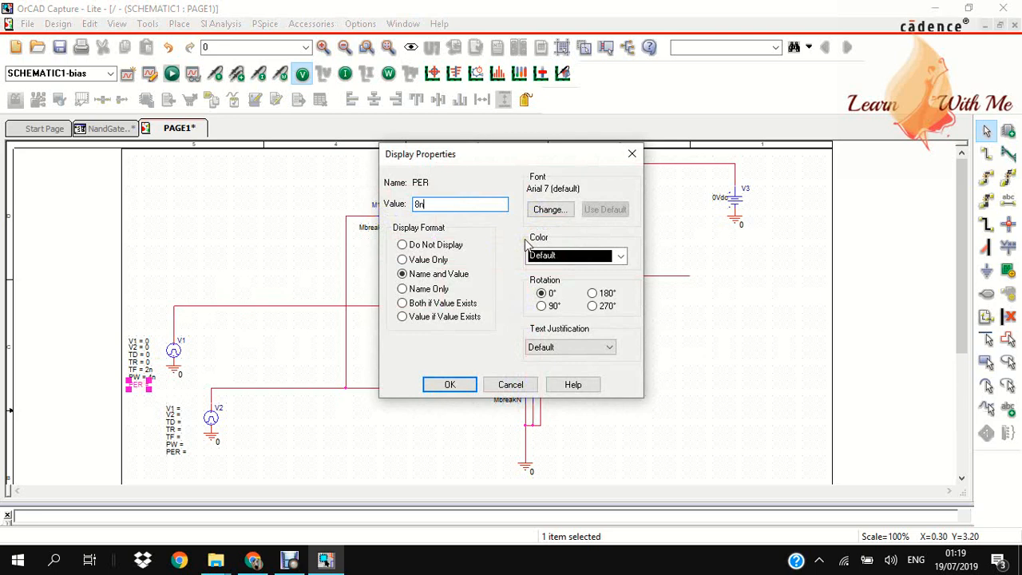
{"action": "left_click", "coordinate": [450, 384]}
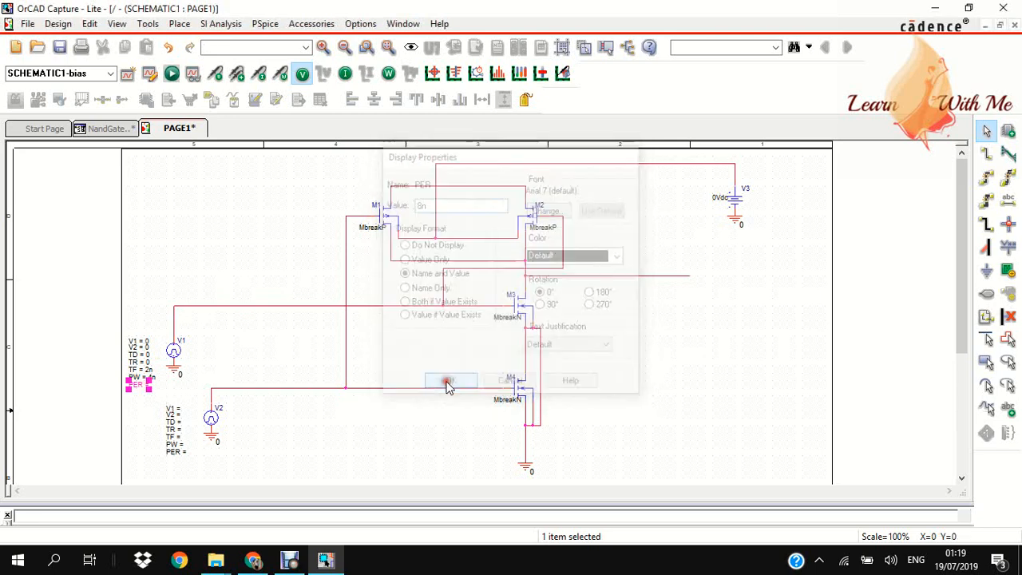
{"action": "left_click", "coordinate": [449, 380]}
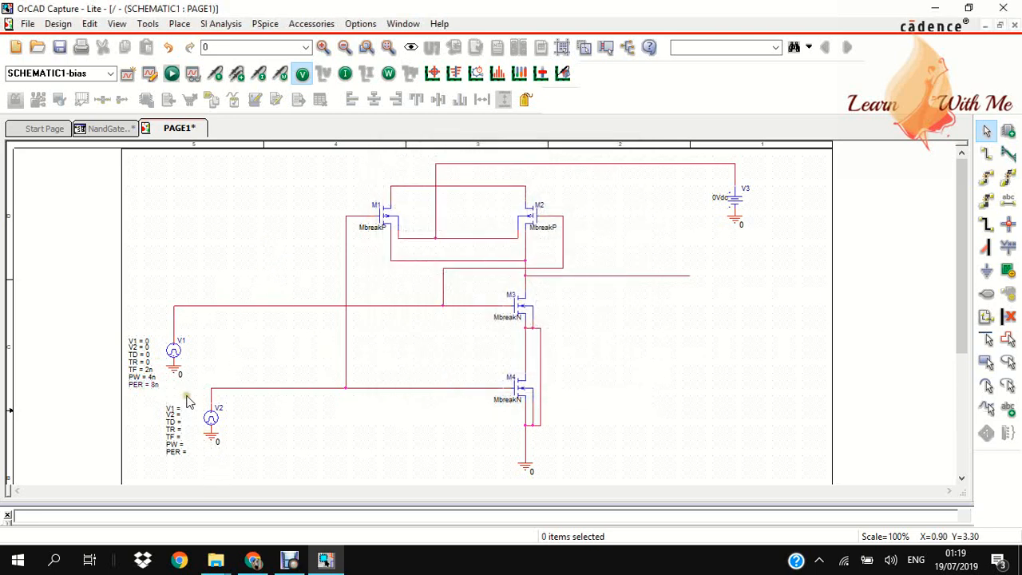
Set source V2's levels V1=1 and V2=1 with TR=0
{"action": "double_click", "coordinate": [185, 396]}
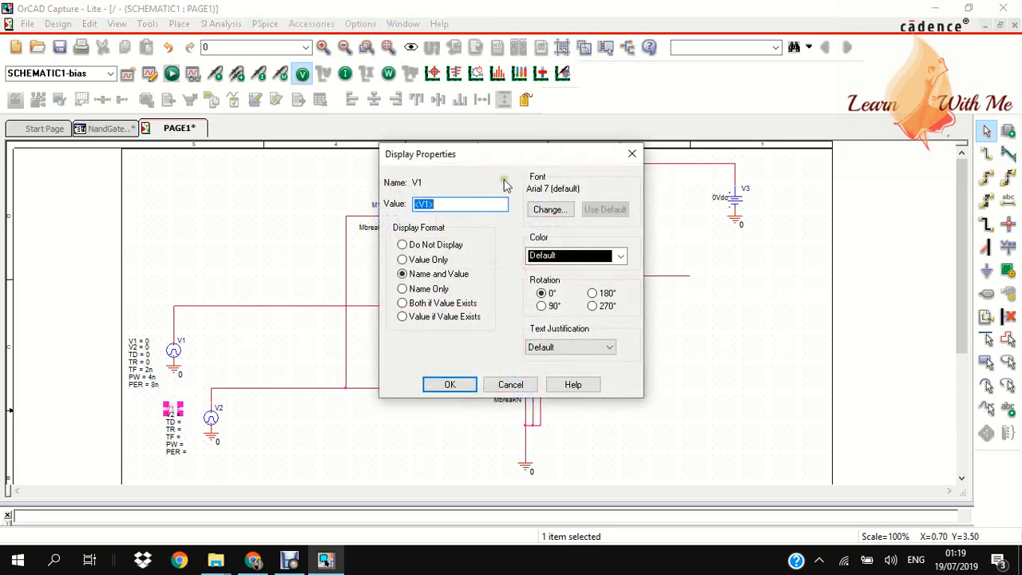
{"action": "type", "text": "1"}
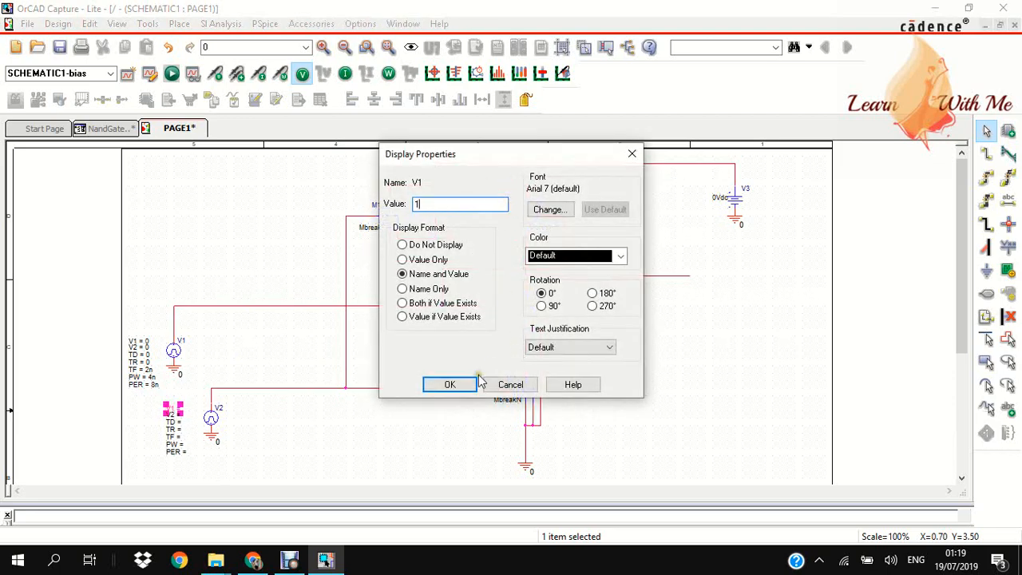
{"action": "left_click", "coordinate": [449, 384]}
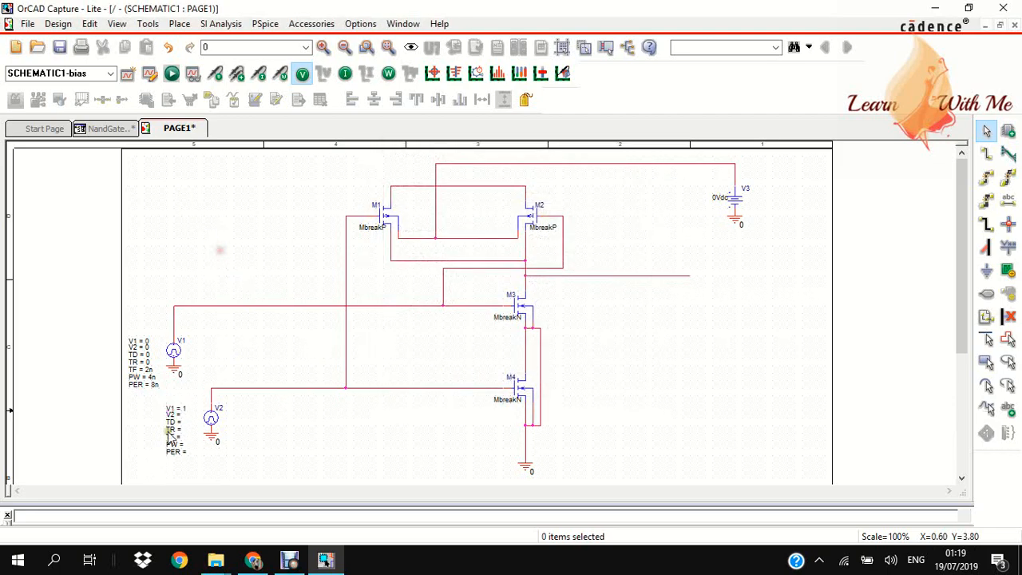
{"action": "double_click", "coordinate": [174, 415]}
{"action": "type", "text": " 1"}
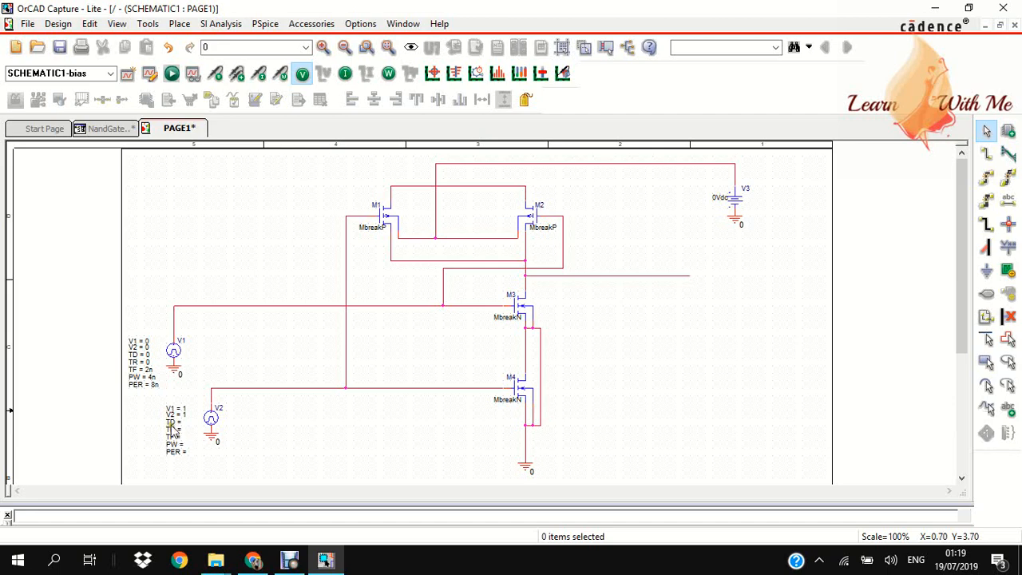
{"action": "double_click", "coordinate": [172, 422]}
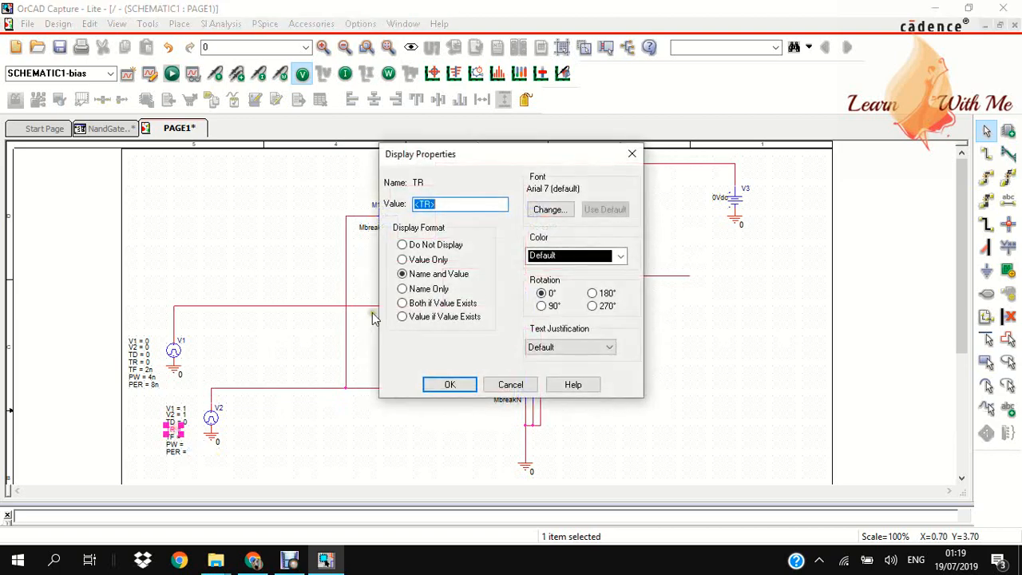
{"action": "type", "text": "0"}
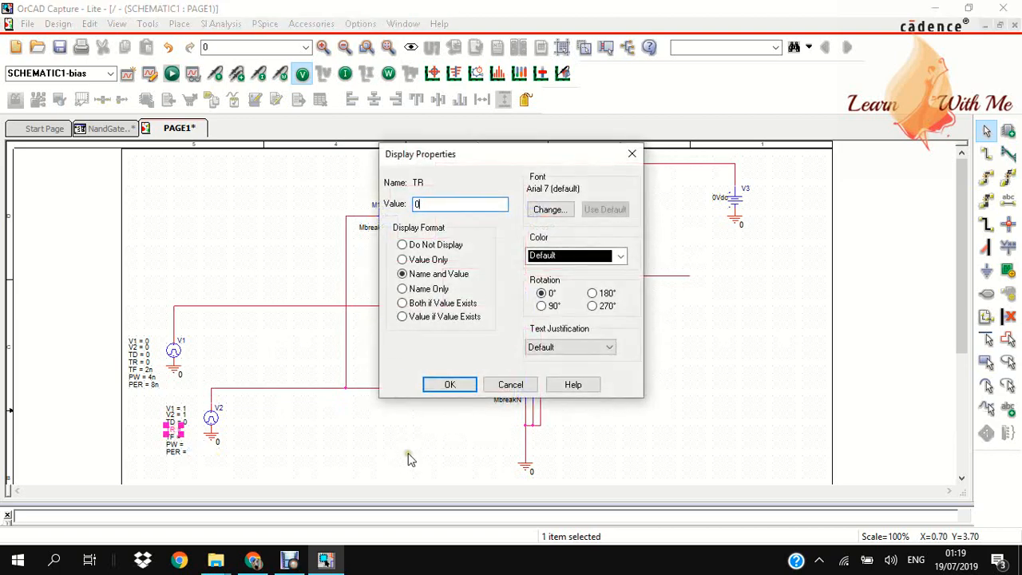
{"action": "left_click", "coordinate": [449, 384]}
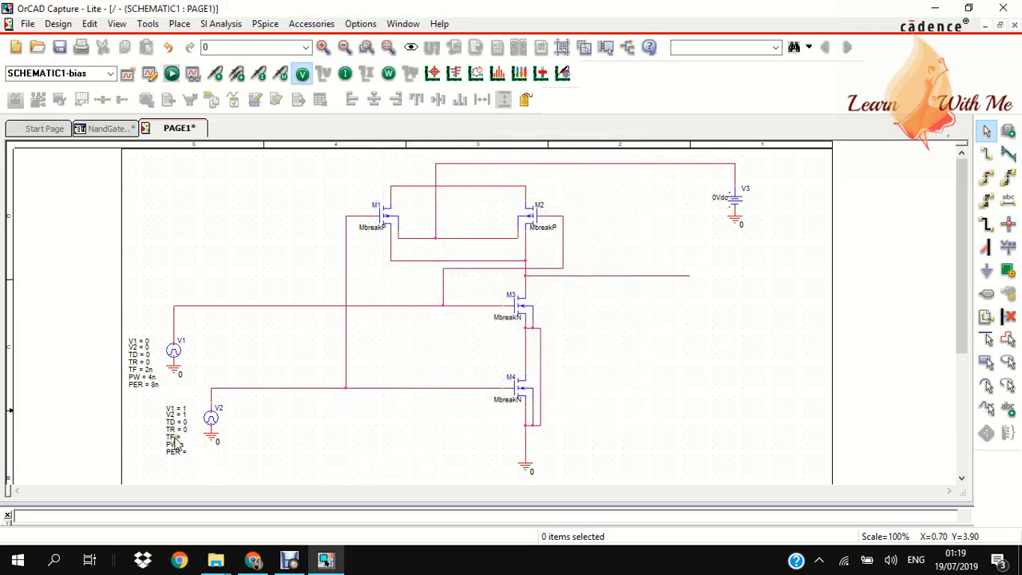
Give source V2 fall time 2n, pulse width 6n and period 10n
{"action": "double_click", "coordinate": [173, 437]}
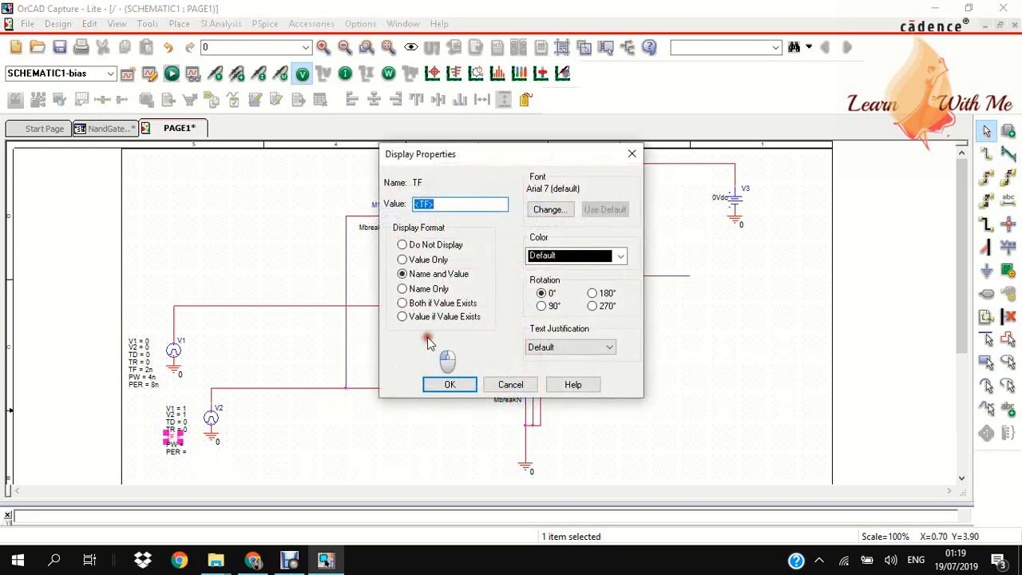
{"action": "type", "text": "2n"}
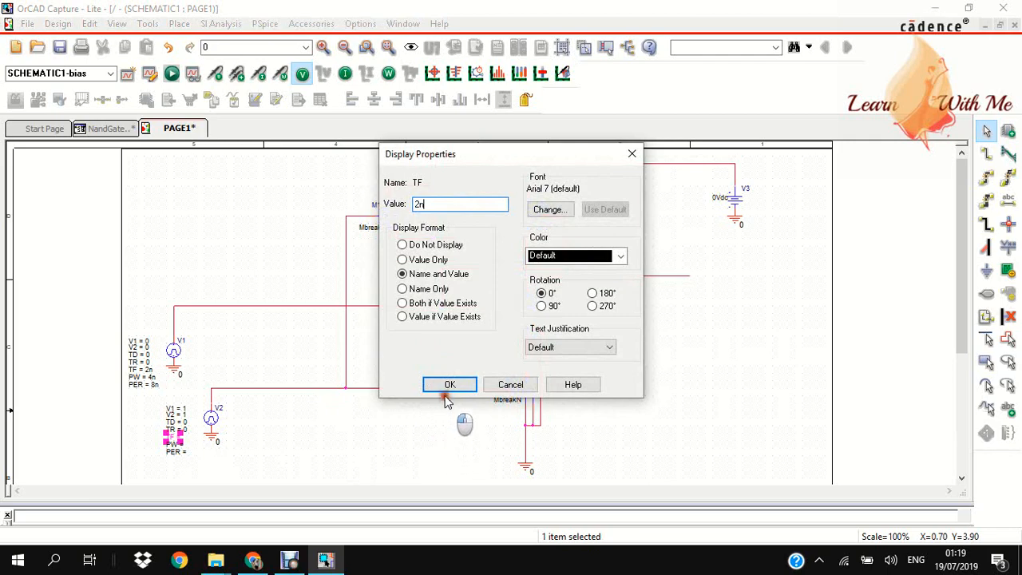
{"action": "left_click", "coordinate": [449, 384]}
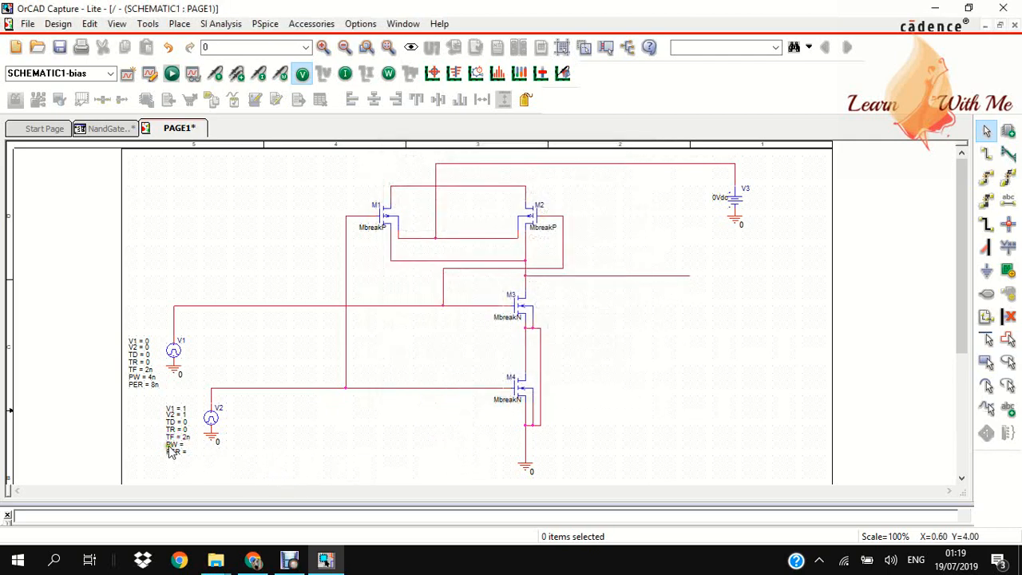
{"action": "double_click", "coordinate": [172, 445]}
{"action": "type", "text": "6n"}
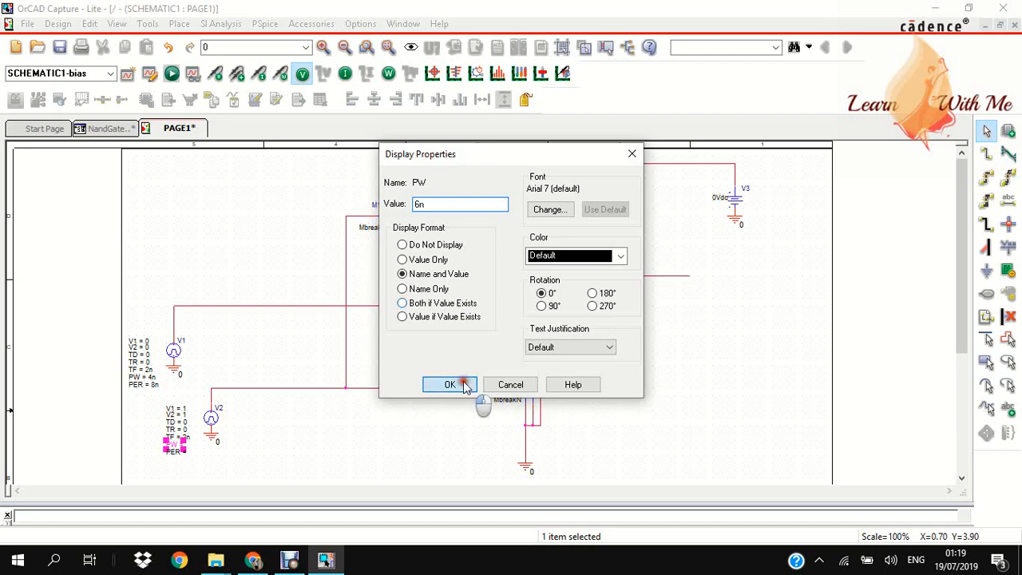
{"action": "left_click", "coordinate": [449, 384]}
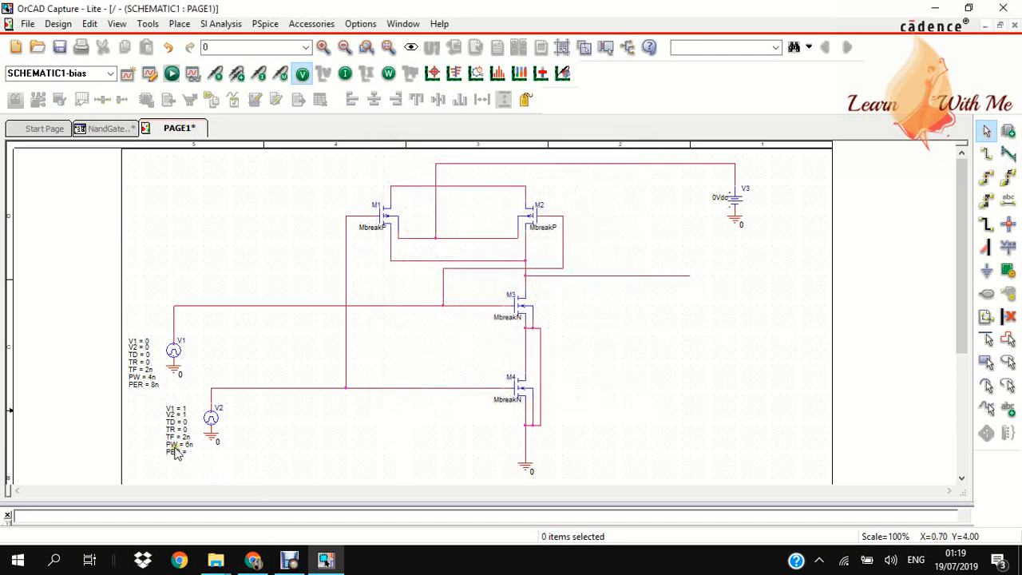
{"action": "double_click", "coordinate": [175, 453]}
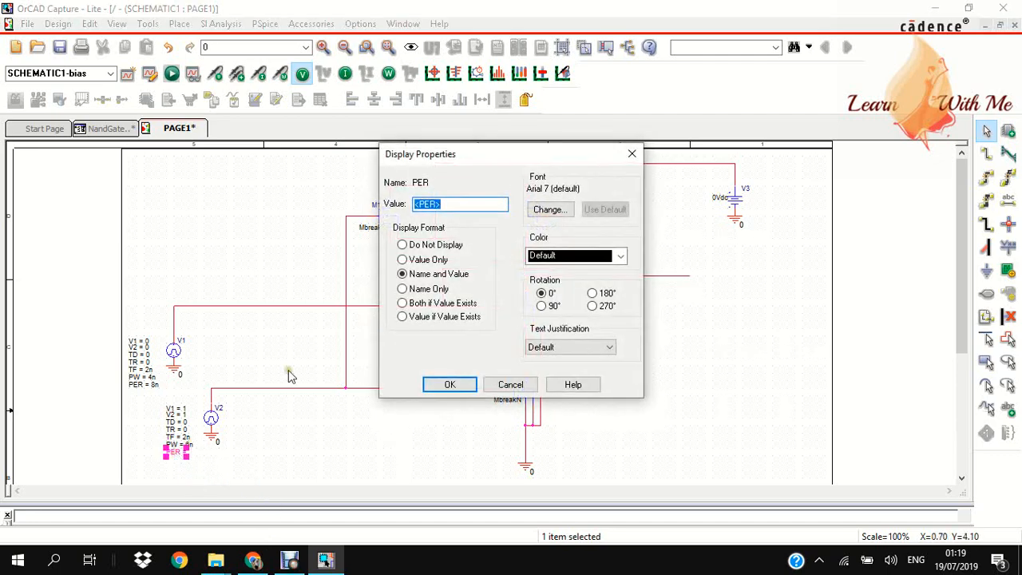
{"action": "mouse_move", "coordinate": [463, 239]}
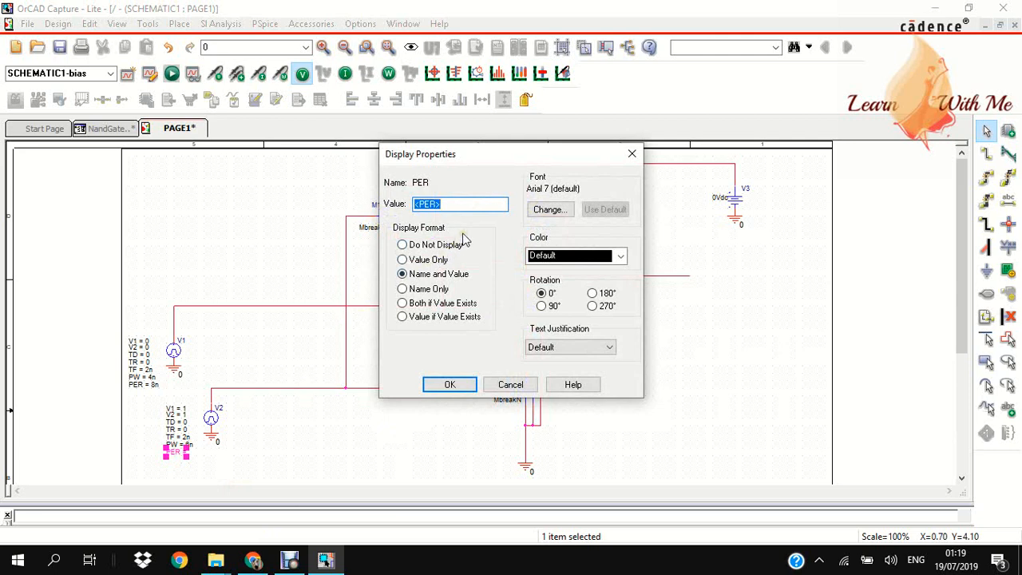
{"action": "type", "text": "10n"}
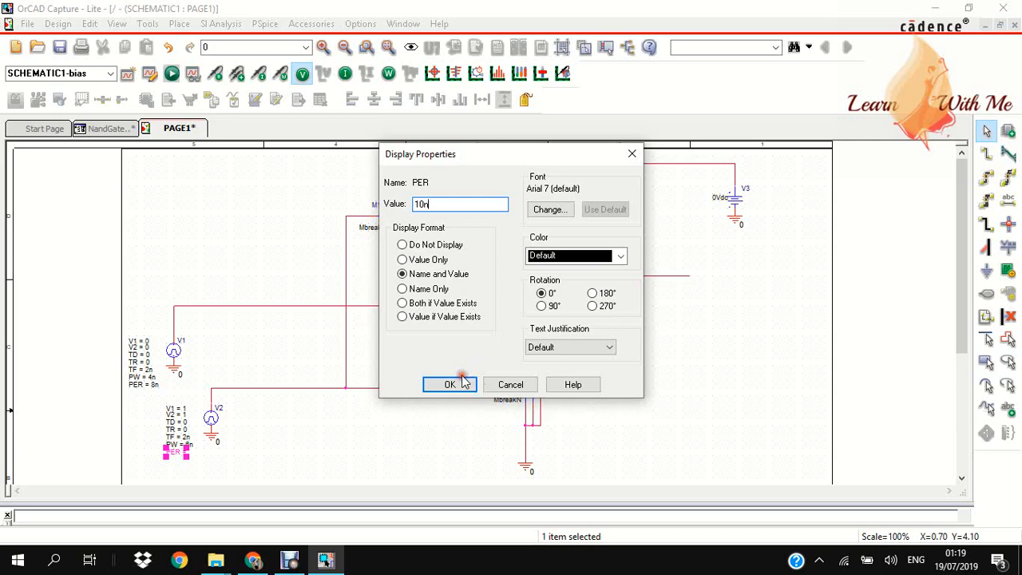
{"action": "left_click", "coordinate": [450, 384]}
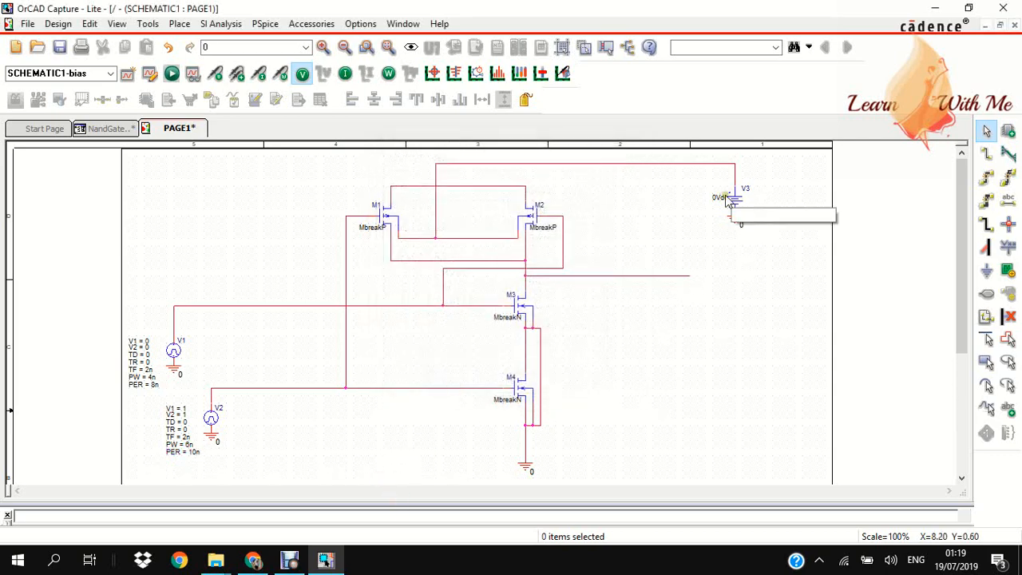
{"action": "double_click", "coordinate": [718, 197]}
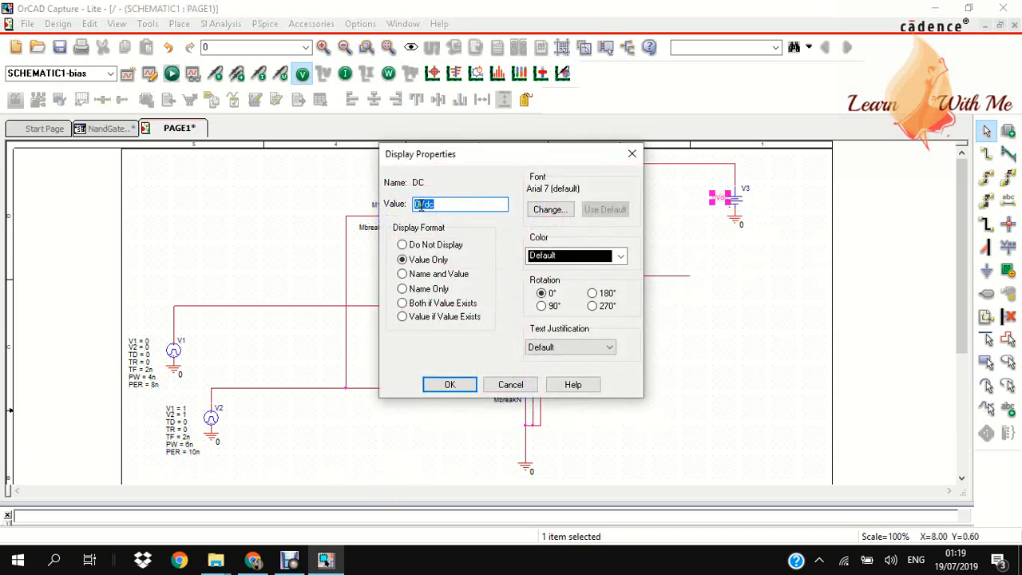
{"action": "type", "text": "1Vdc"}
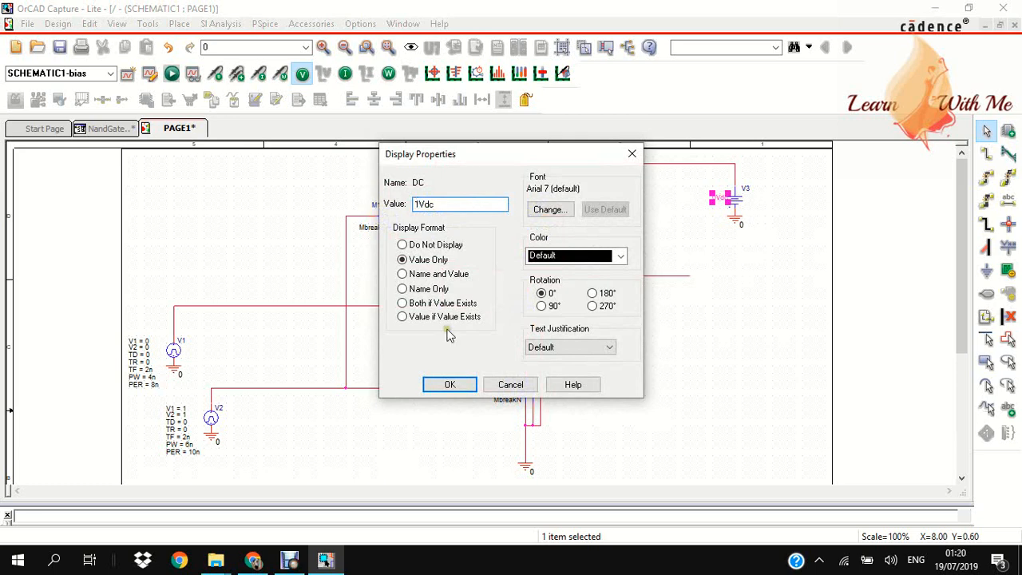
{"action": "left_click", "coordinate": [449, 384]}
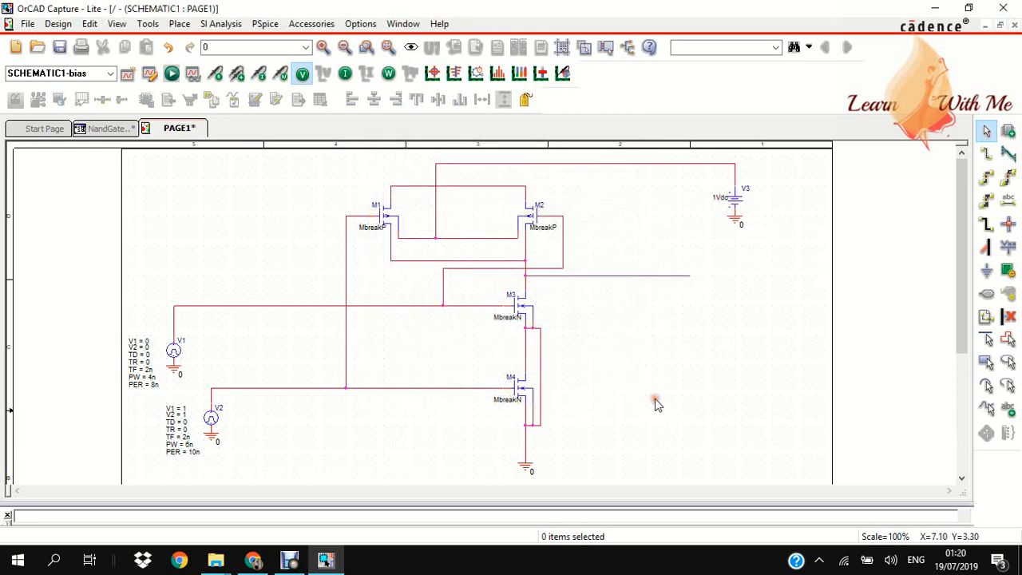
{"action": "mouse_move", "coordinate": [655, 399]}
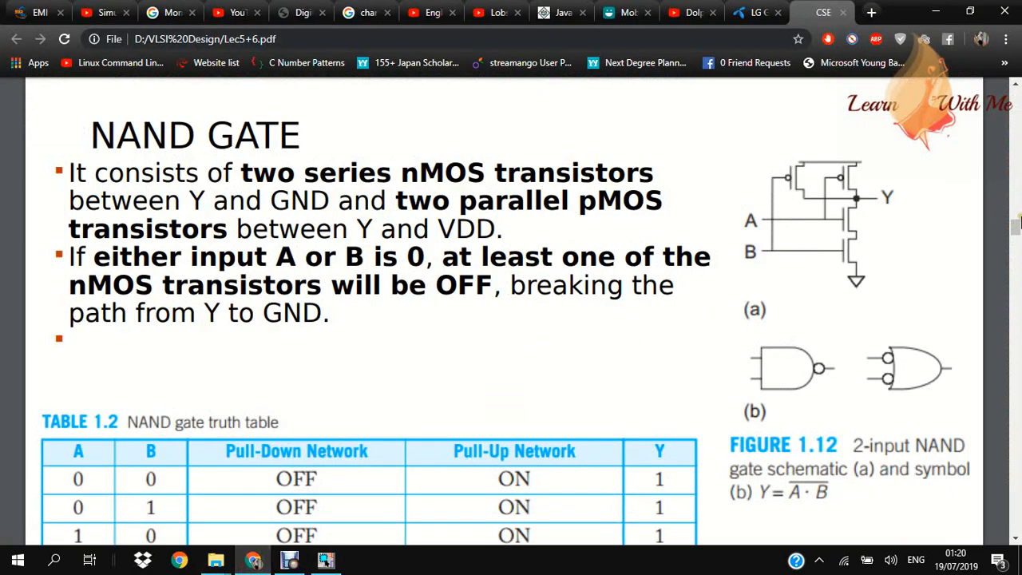
{"action": "scroll", "scroll_direction": "down", "scroll_amount": 3}
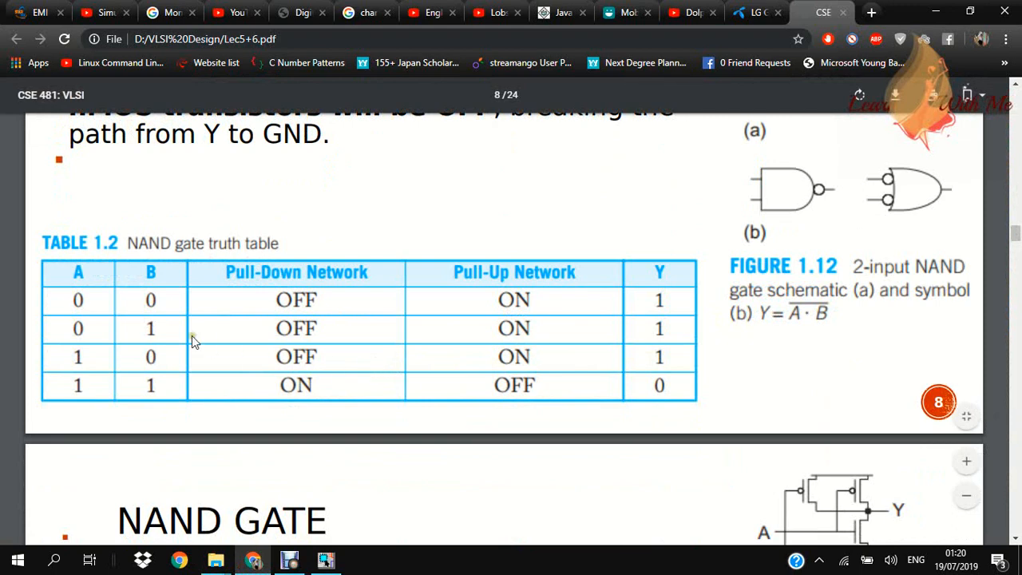
{"action": "mouse_move", "coordinate": [94, 356]}
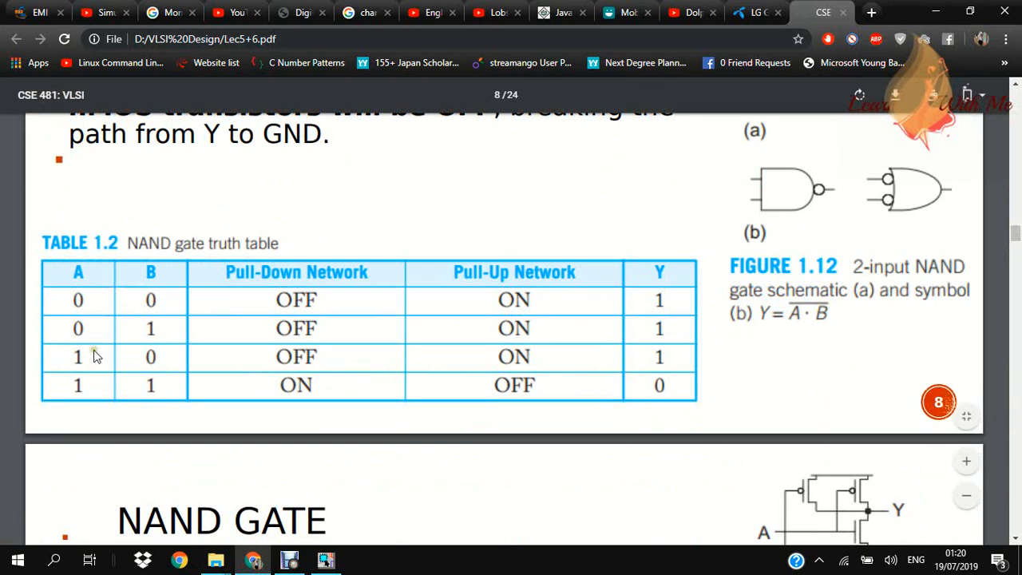
{"action": "mouse_move", "coordinate": [149, 335]}
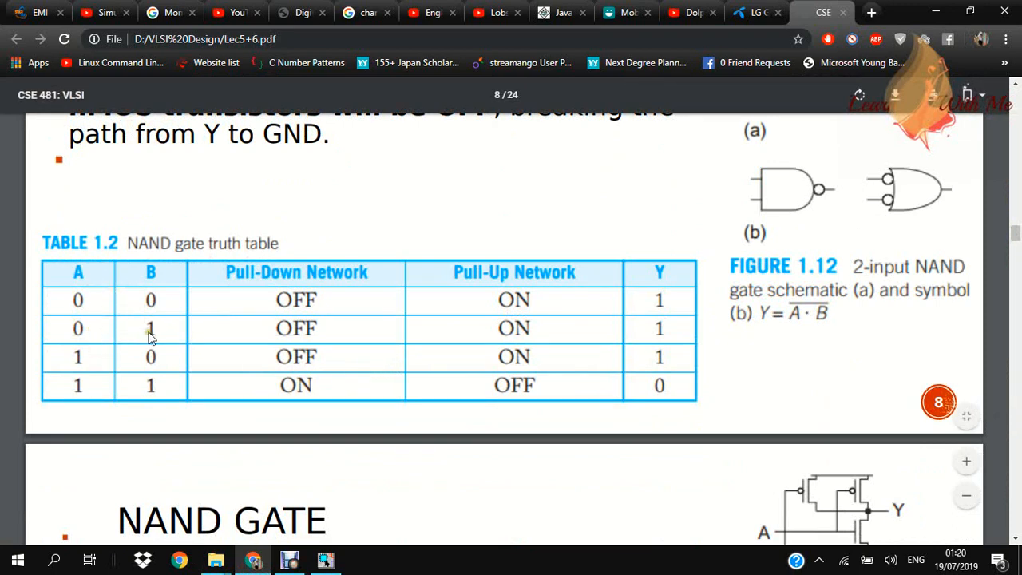
{"action": "mouse_move", "coordinate": [315, 343]}
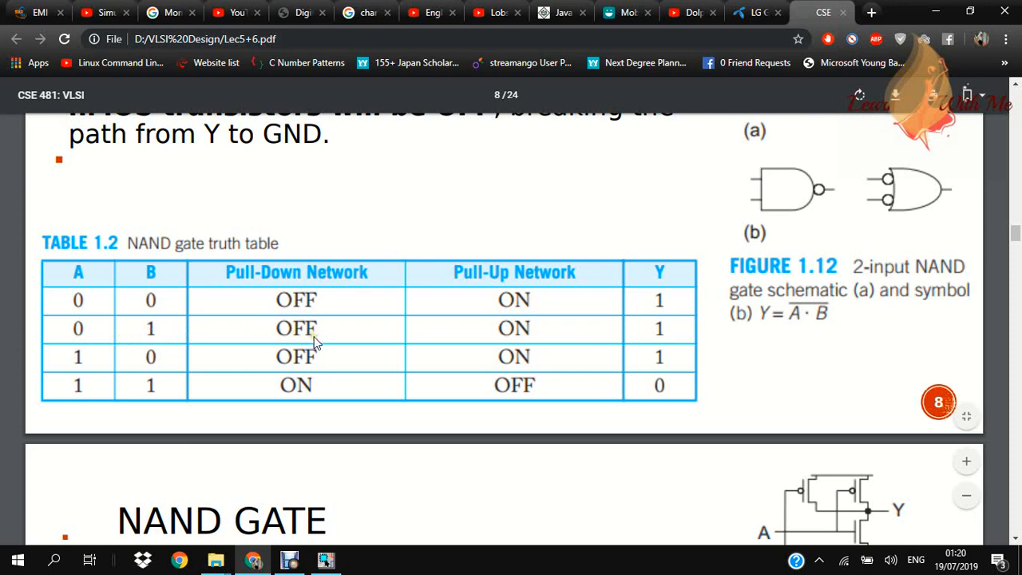
{"action": "mouse_move", "coordinate": [539, 327]}
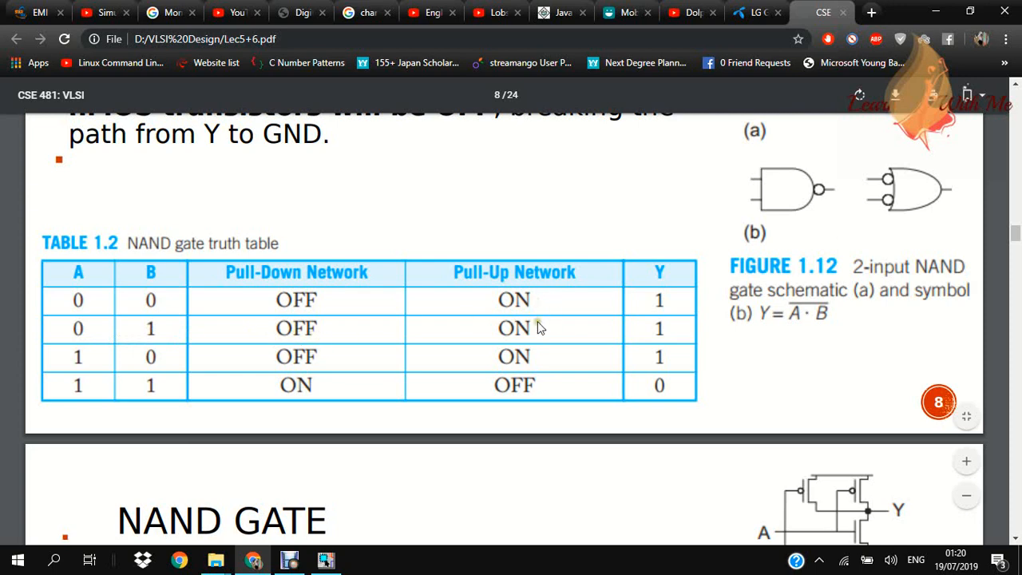
{"action": "mouse_move", "coordinate": [655, 344]}
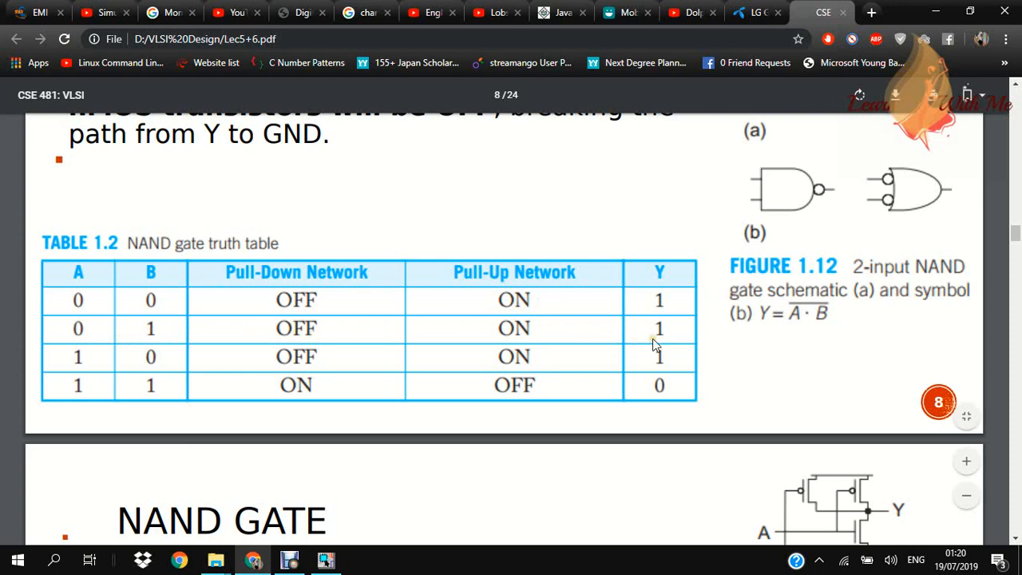
{"action": "scroll", "scroll_direction": "up", "scroll_amount": 3}
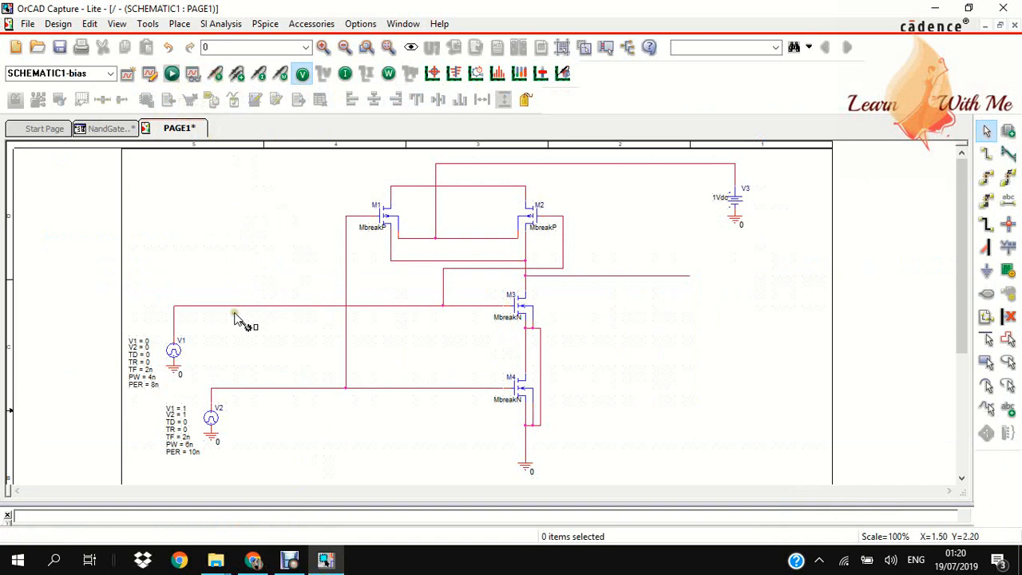
{"action": "mouse_move", "coordinate": [229, 313]}
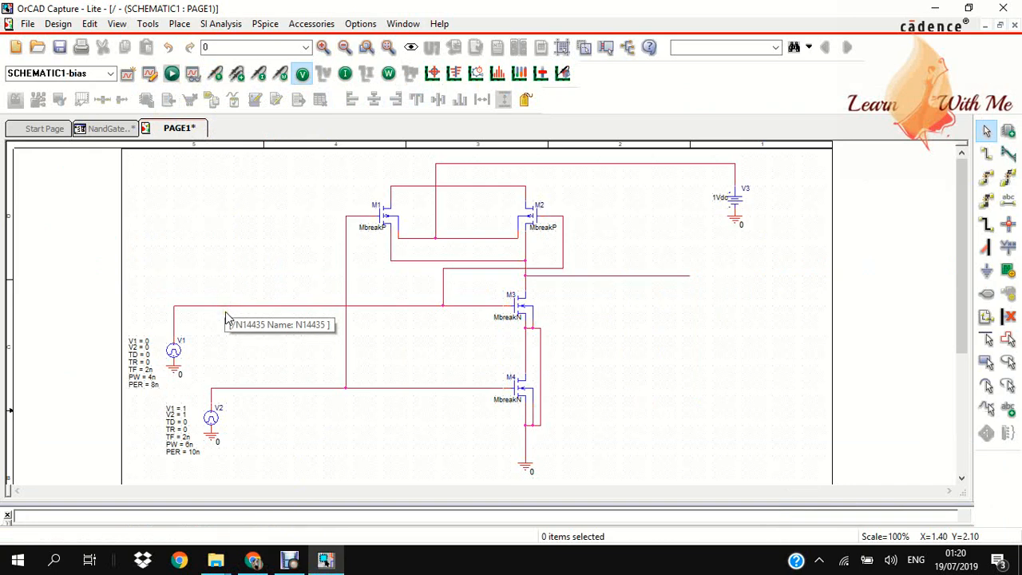
{"action": "mouse_move", "coordinate": [262, 404]}
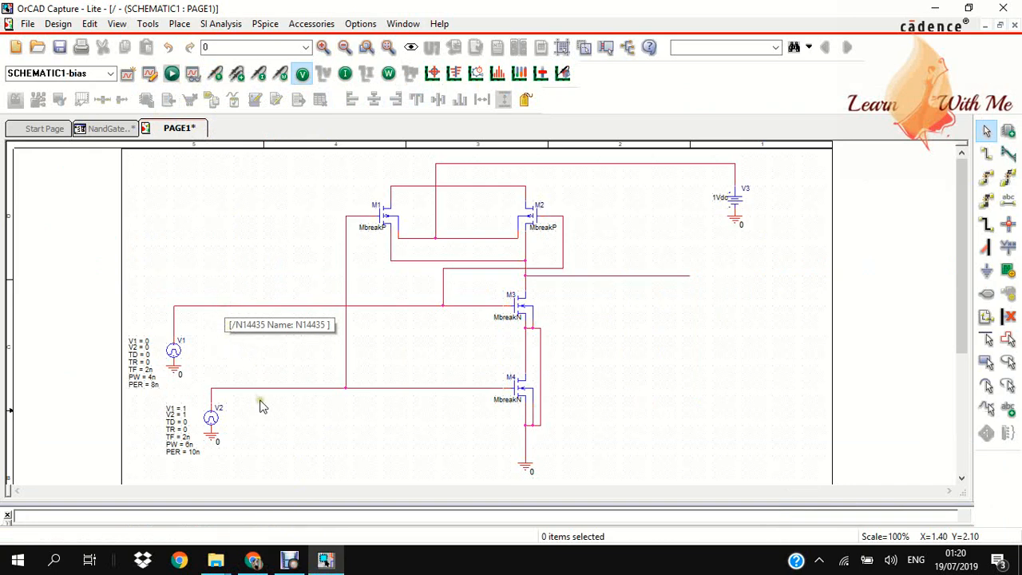
{"action": "mouse_move", "coordinate": [285, 391]}
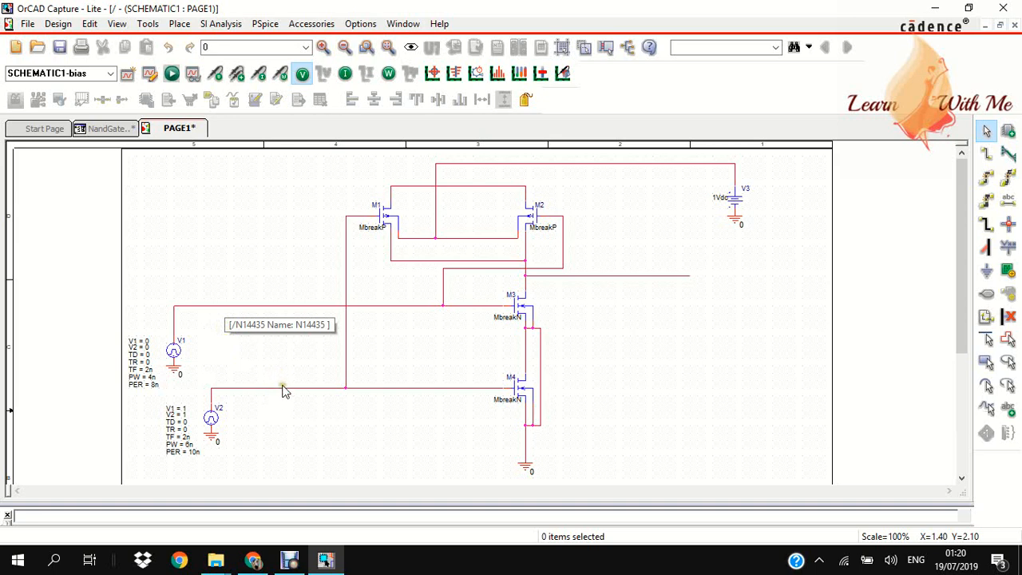
{"action": "mouse_move", "coordinate": [267, 391]}
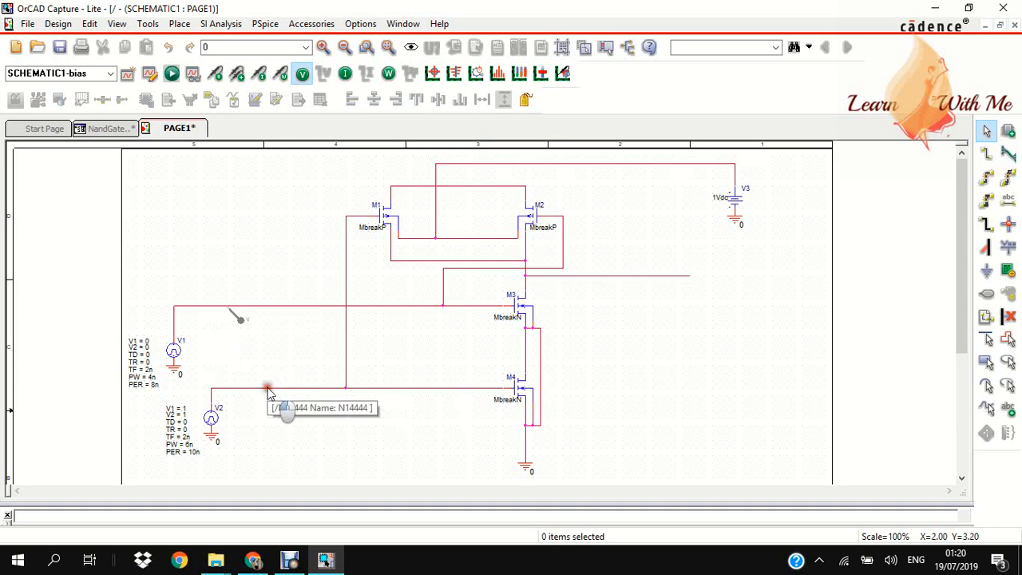
{"action": "mouse_move", "coordinate": [647, 283]}
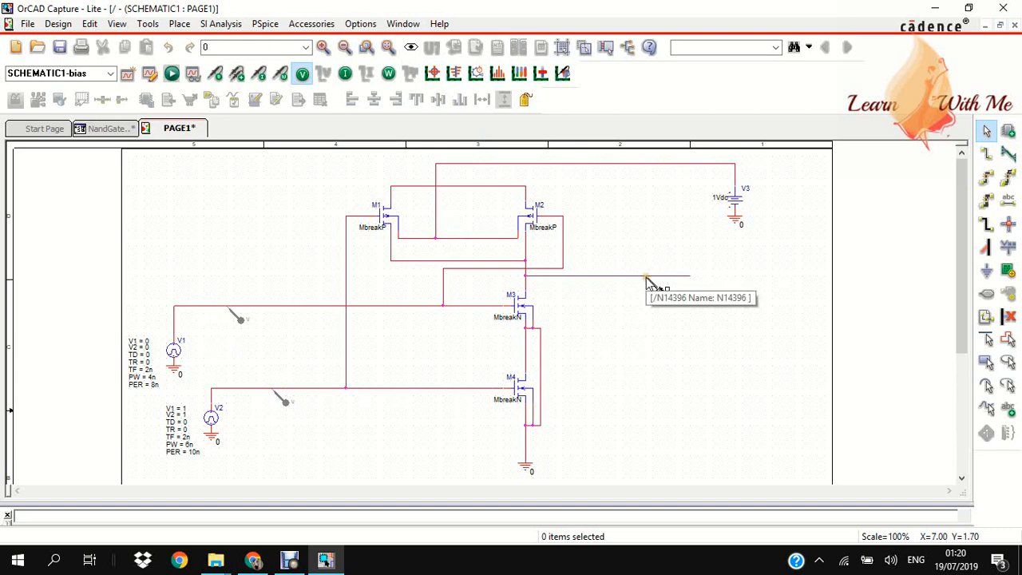
{"action": "mouse_move", "coordinate": [587, 167]}
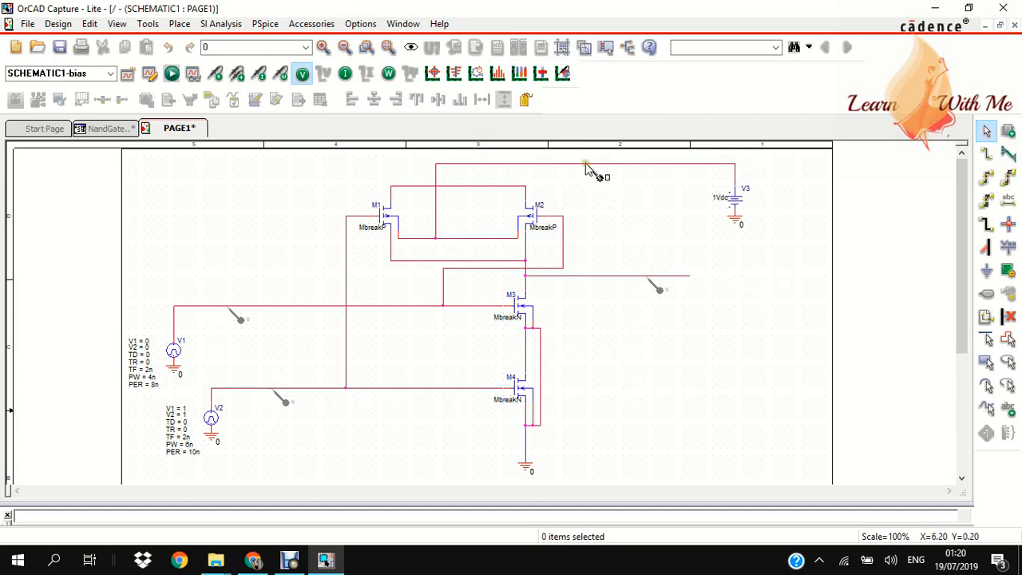
Finish placing voltage markers on the input, output and supply nets
{"action": "right_click", "coordinate": [275, 200]}
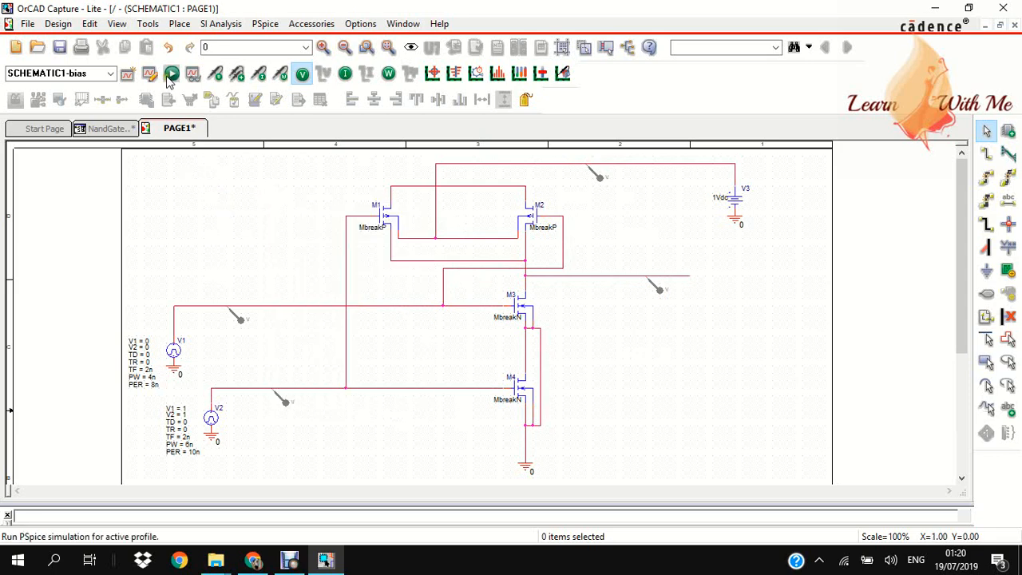
Run PSpice on the bias profile and close PSpice A/D Lite to view node voltages
{"action": "left_click", "coordinate": [172, 73]}
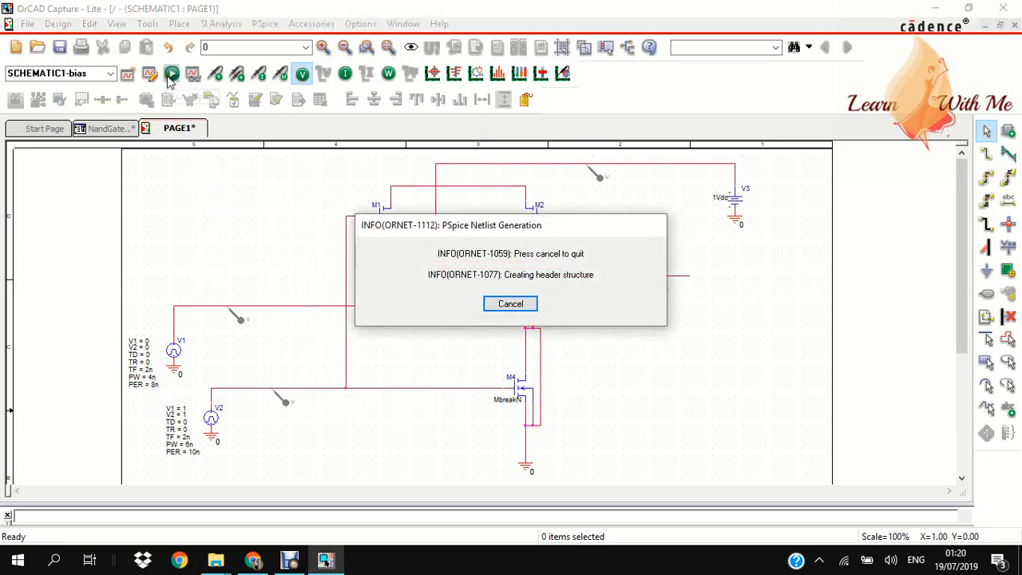
{"action": "left_click", "coordinate": [510, 303]}
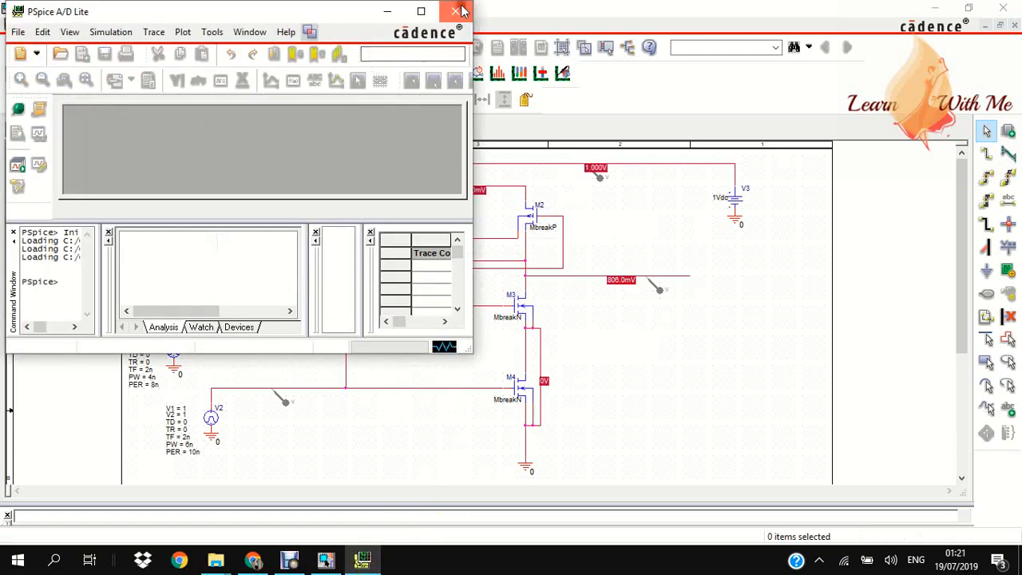
{"action": "left_click", "coordinate": [456, 11]}
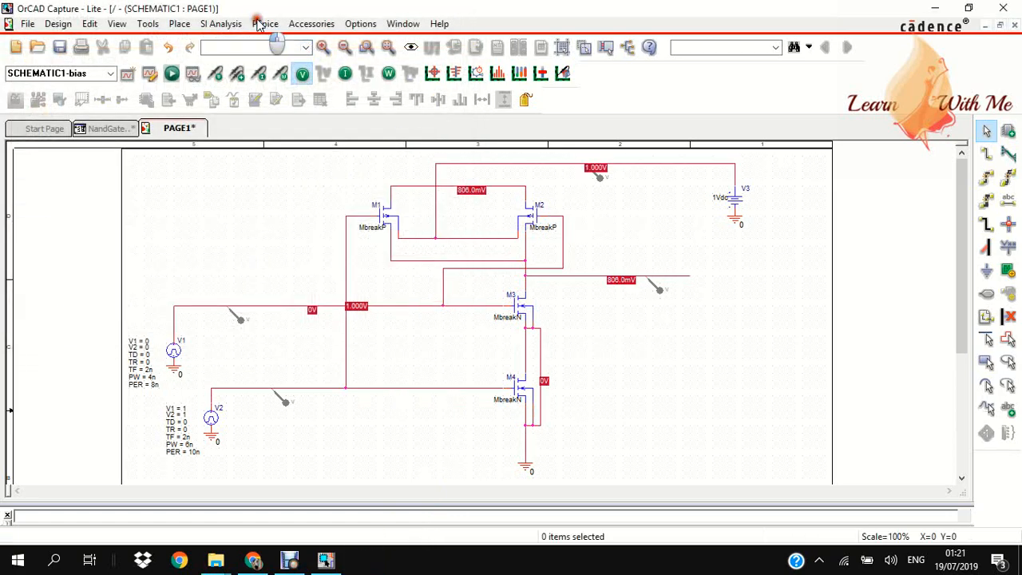
Create simulation profile 'tran' with a 12n run-to time and apply it
{"action": "left_click", "coordinate": [265, 23]}
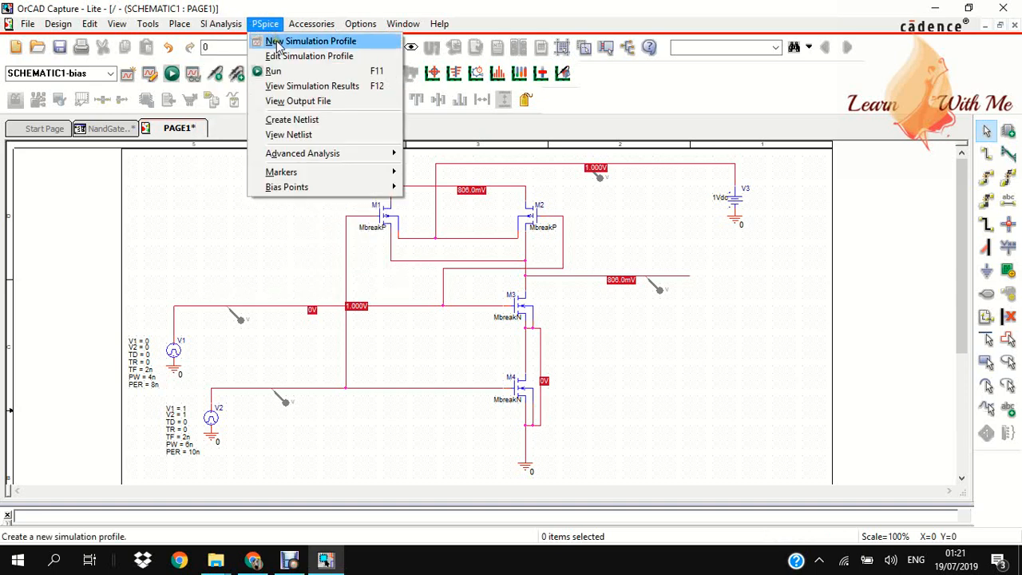
{"action": "left_click", "coordinate": [310, 41]}
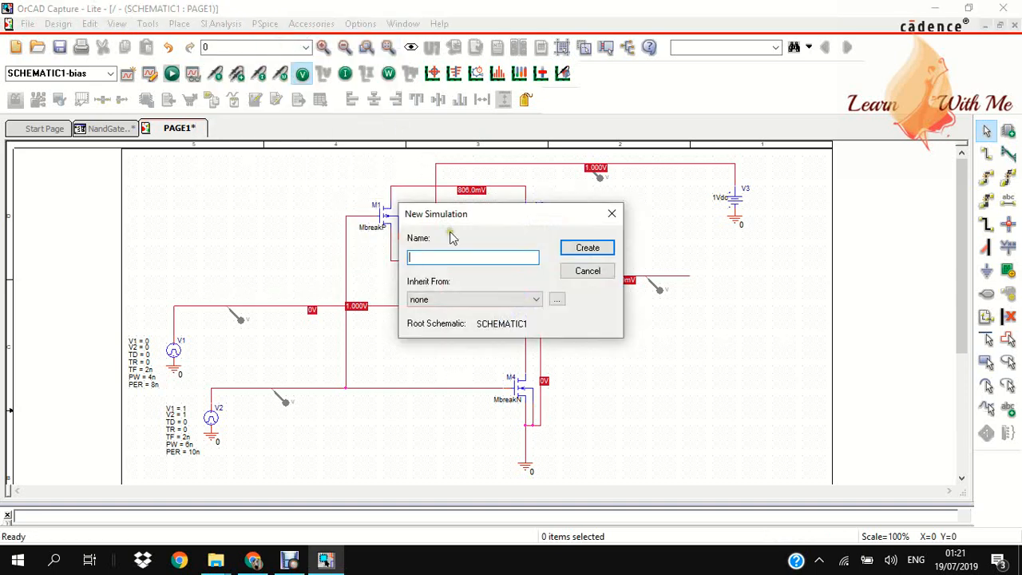
{"action": "type", "text": "1"}
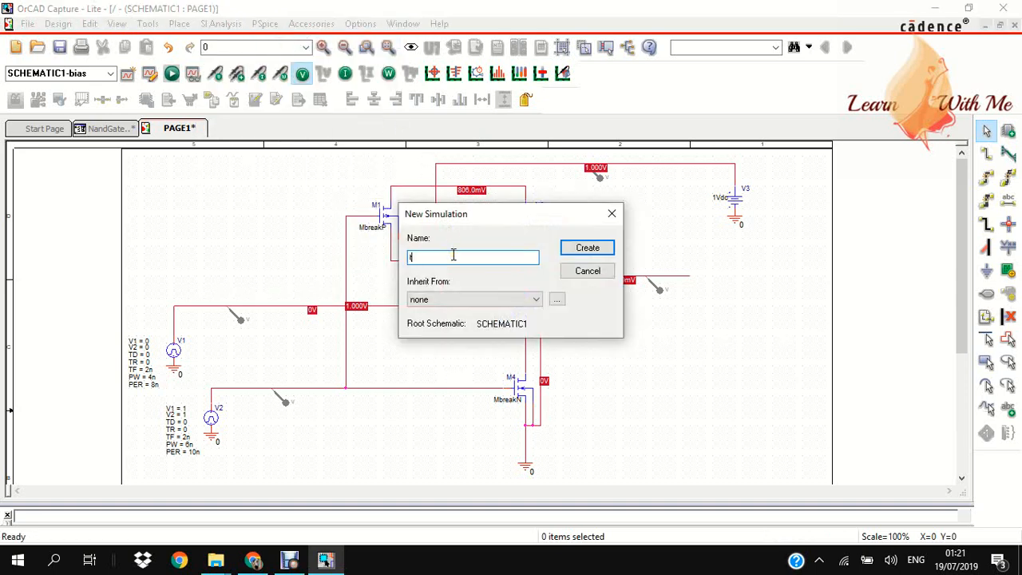
{"action": "type", "text": "tran"}
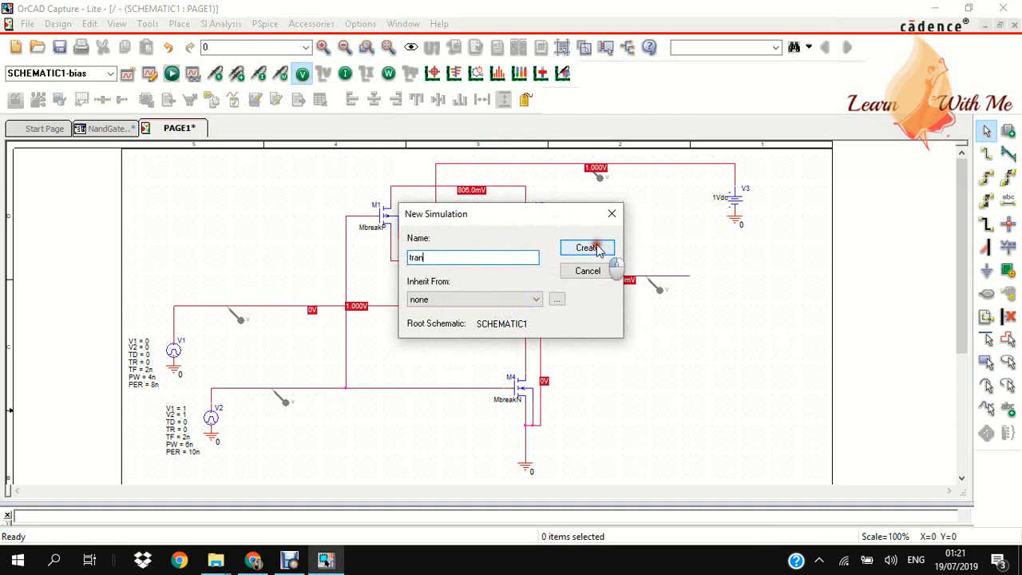
{"action": "left_click", "coordinate": [586, 247]}
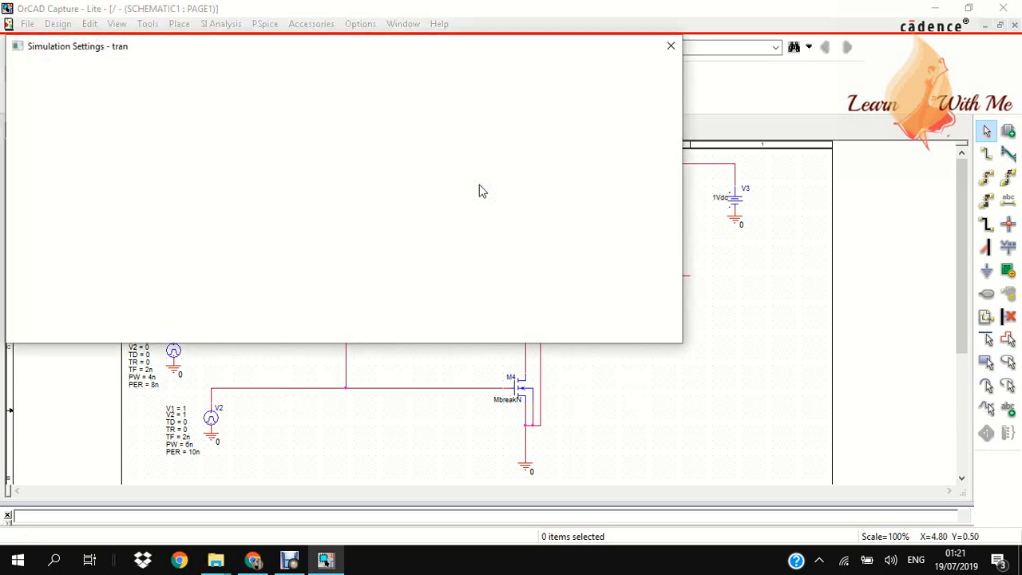
{"action": "mouse_move", "coordinate": [311, 80]}
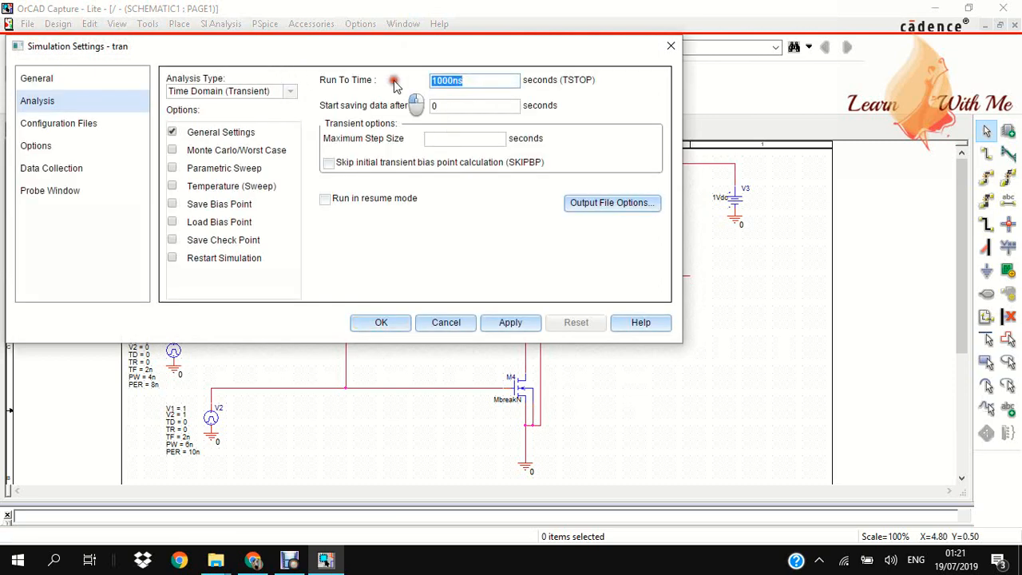
{"action": "type", "text": "12n"}
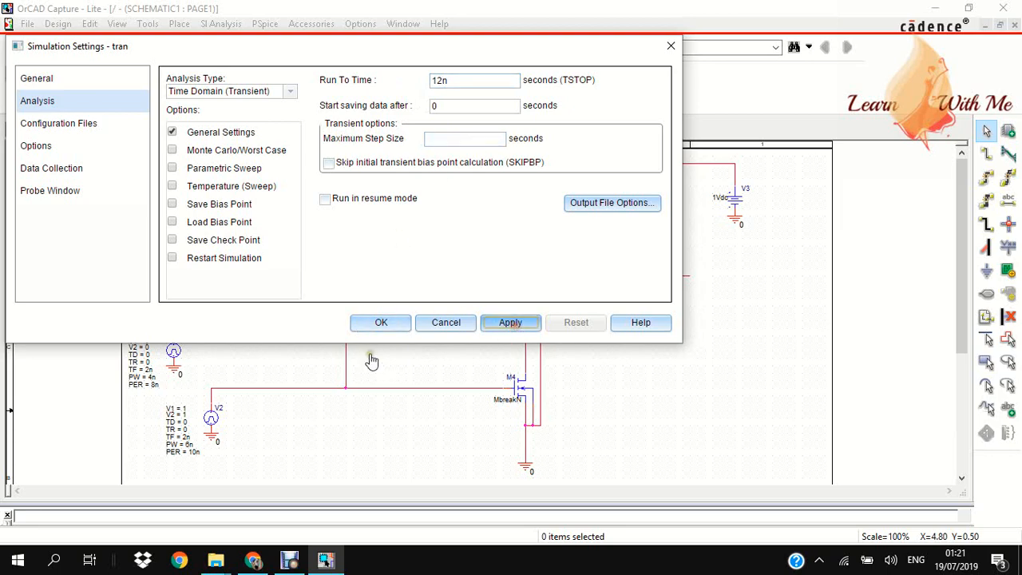
{"action": "left_click", "coordinate": [381, 323]}
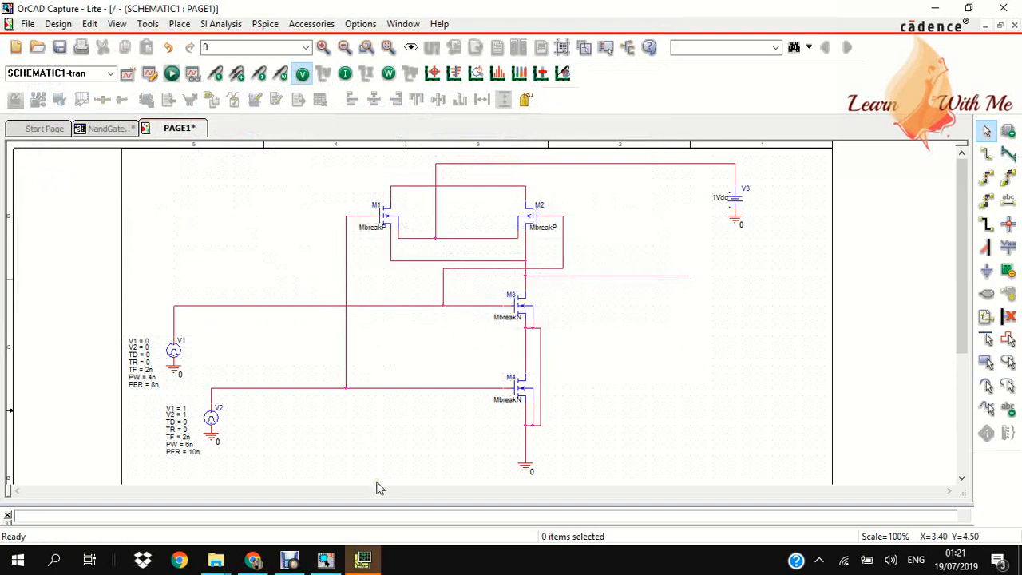
{"action": "mouse_move", "coordinate": [379, 485]}
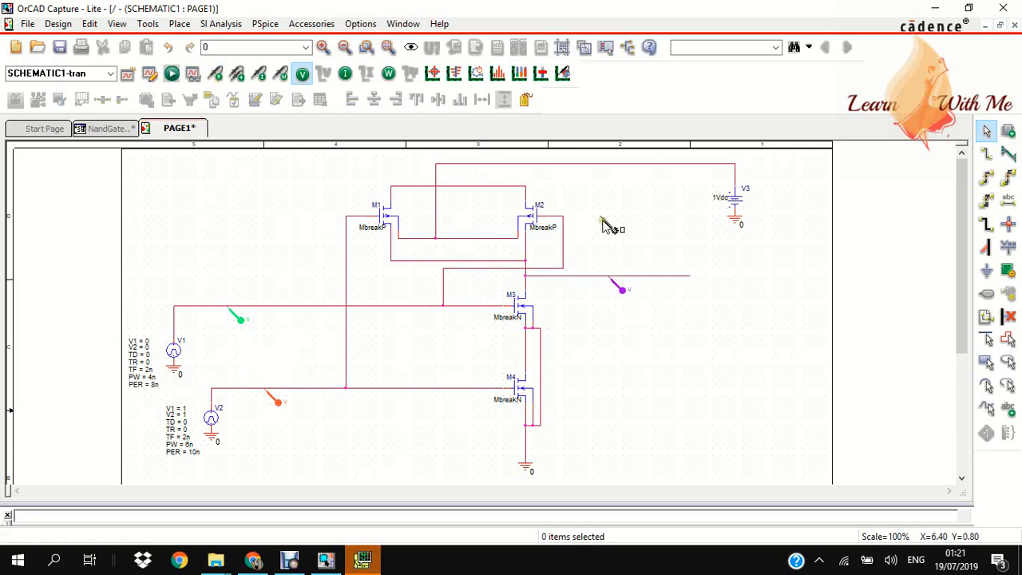
{"action": "mouse_move", "coordinate": [601, 170]}
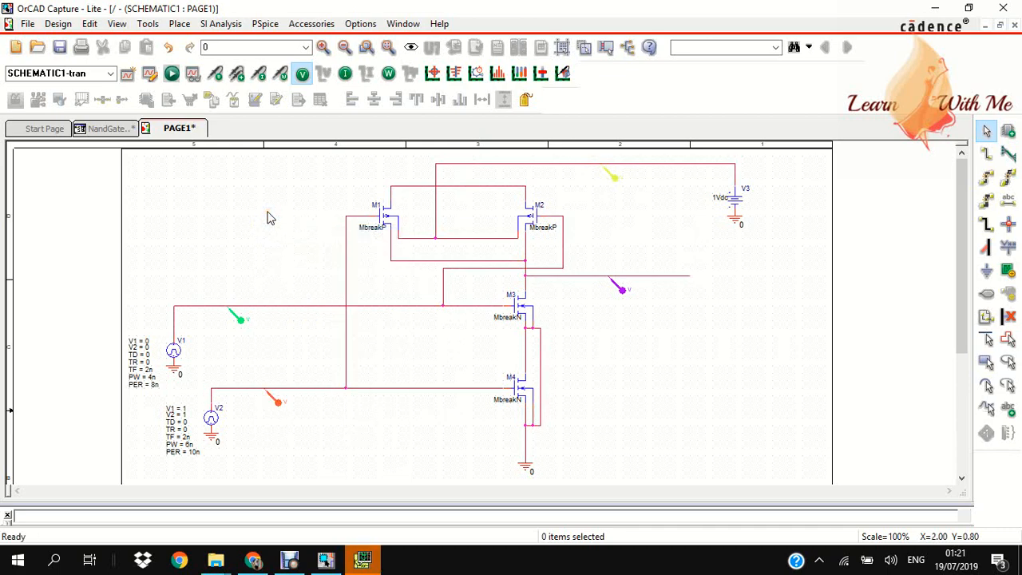
{"action": "mouse_move", "coordinate": [363, 559]}
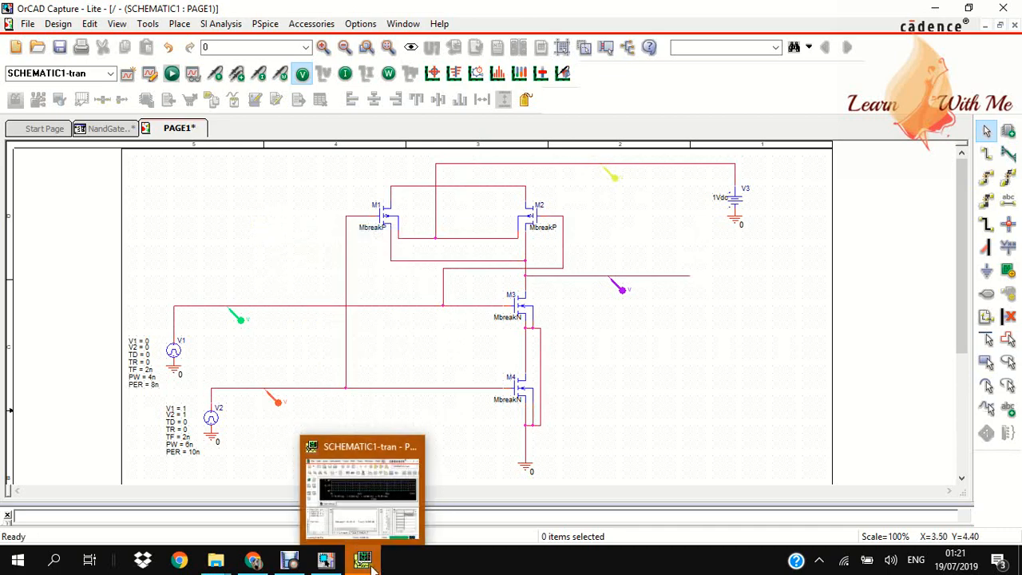
Bring up PSpice A/D Lite and maximize the 0–12 ns plot of the four probed voltages
{"action": "left_click", "coordinate": [362, 487]}
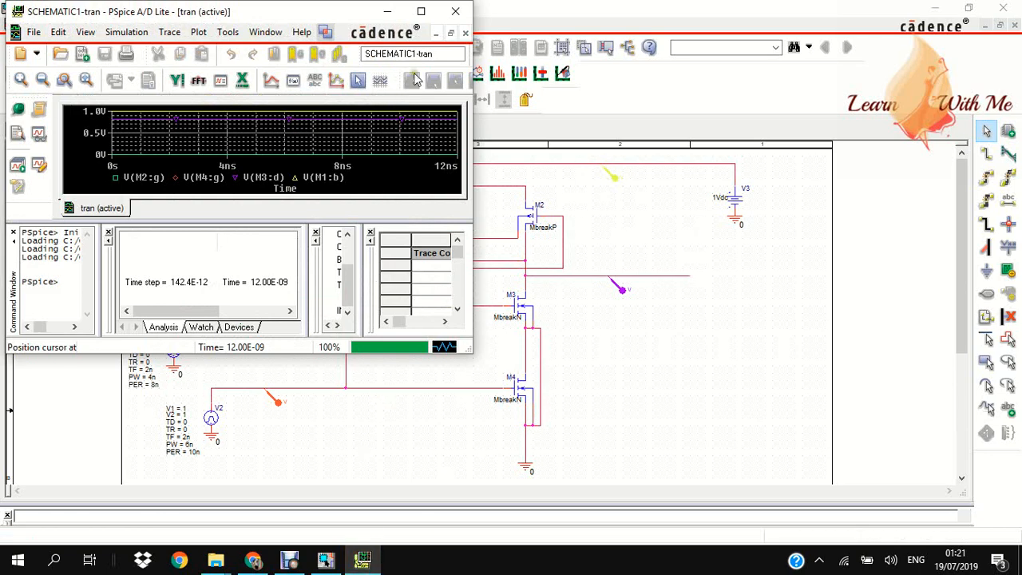
{"action": "left_click", "coordinate": [421, 12]}
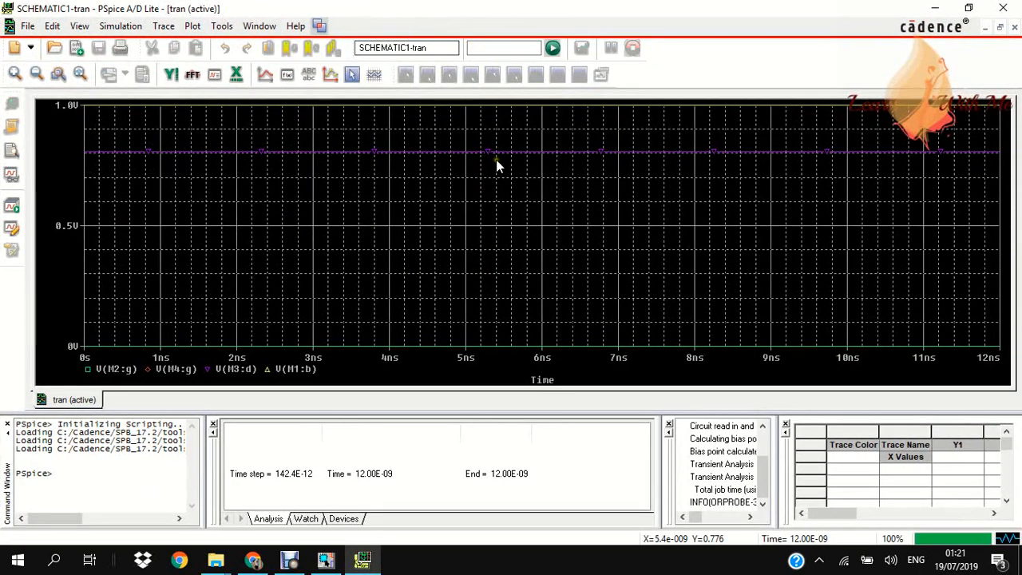
{"action": "mouse_move", "coordinate": [649, 178]}
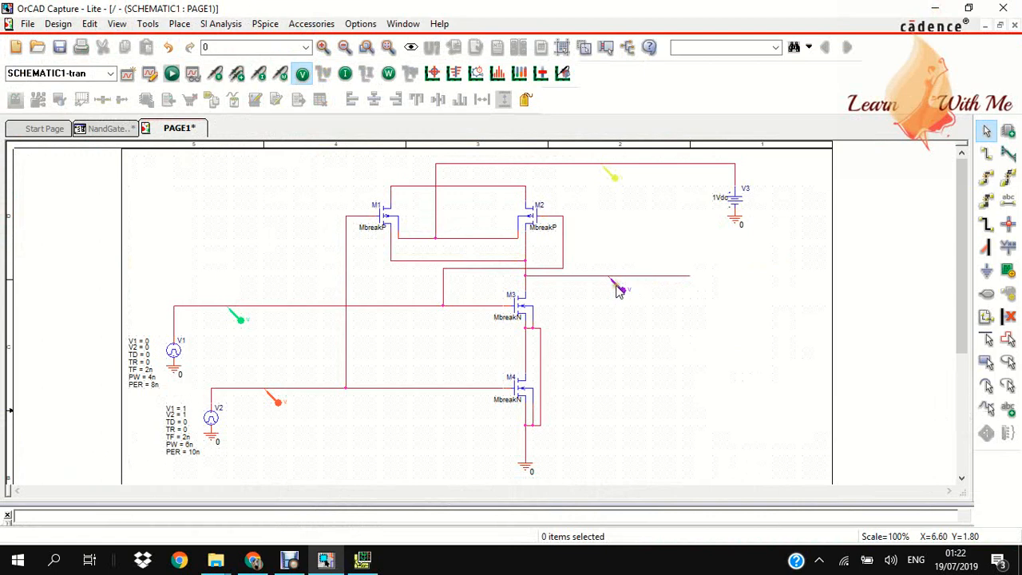
{"action": "mouse_move", "coordinate": [633, 333]}
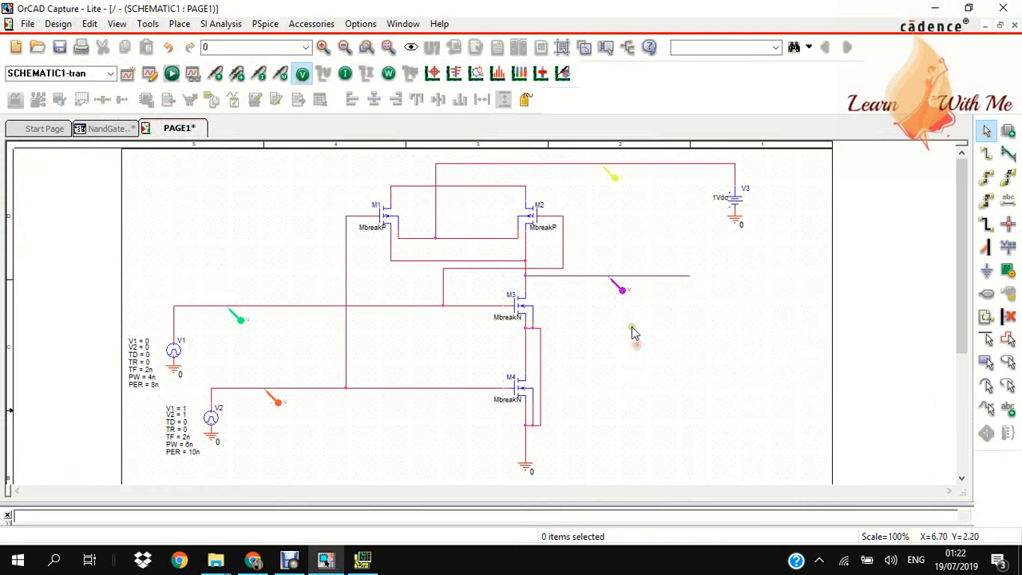
{"action": "mouse_move", "coordinate": [621, 290]}
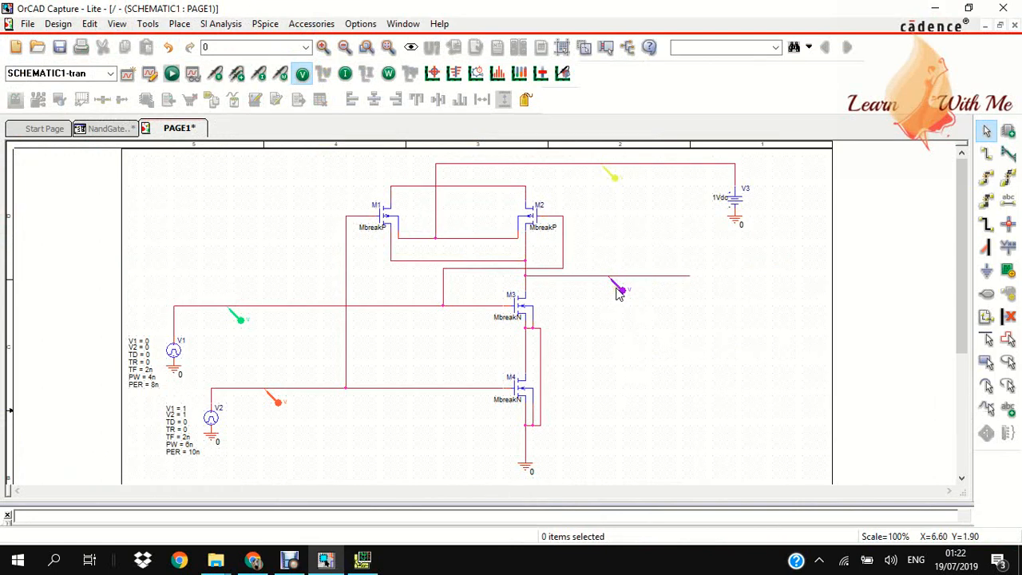
Select the output voltage marker and rerun the transient simulation to view the ~0.8 V output
{"action": "left_click", "coordinate": [621, 288]}
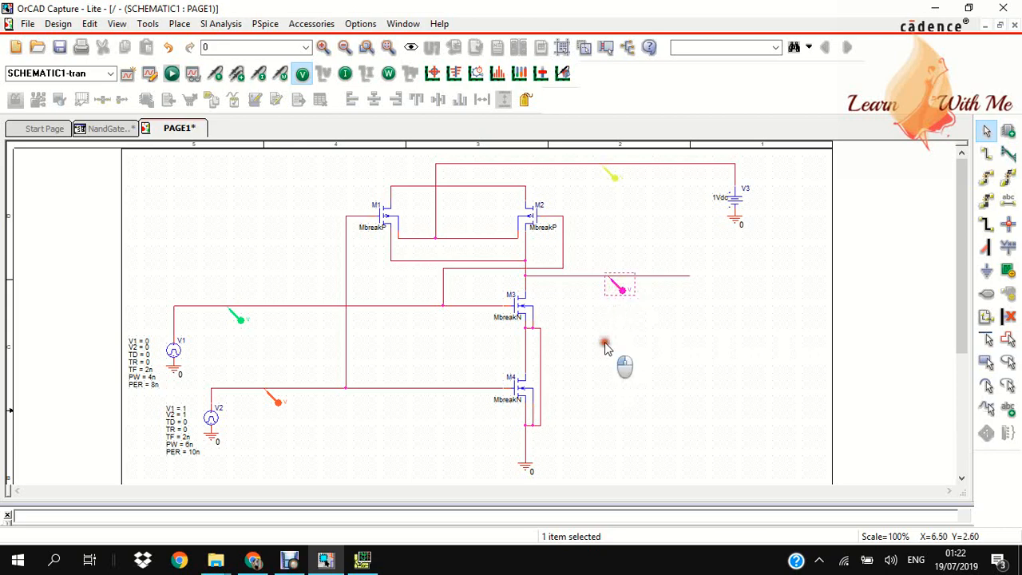
{"action": "left_click", "coordinate": [170, 73]}
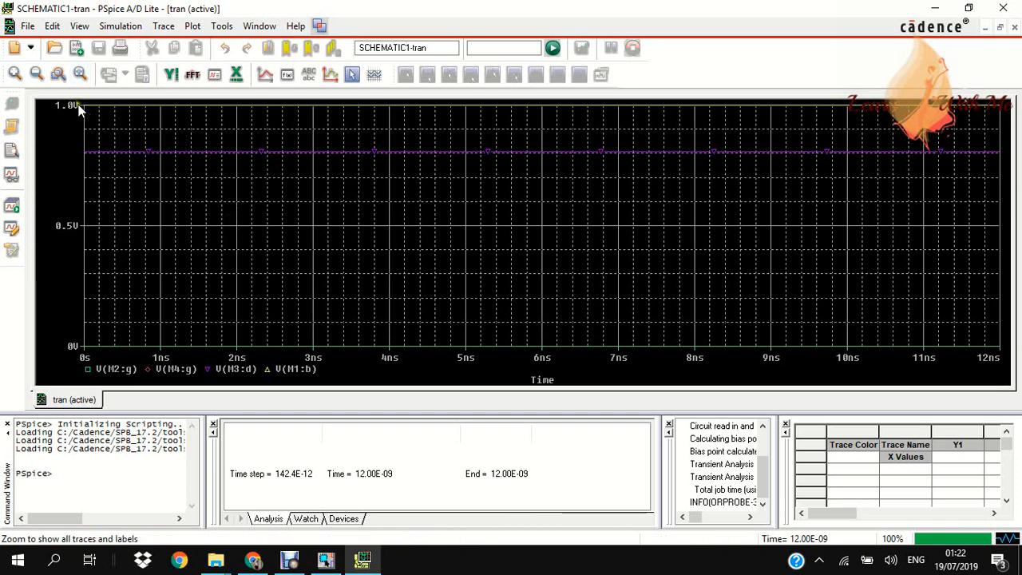
{"action": "mouse_move", "coordinate": [116, 136]}
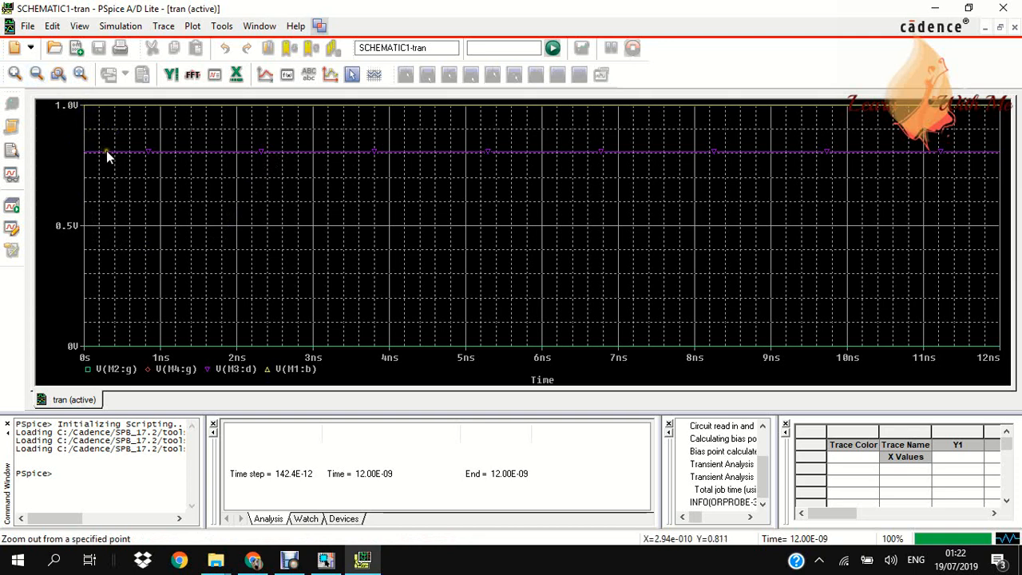
{"action": "mouse_move", "coordinate": [94, 126]}
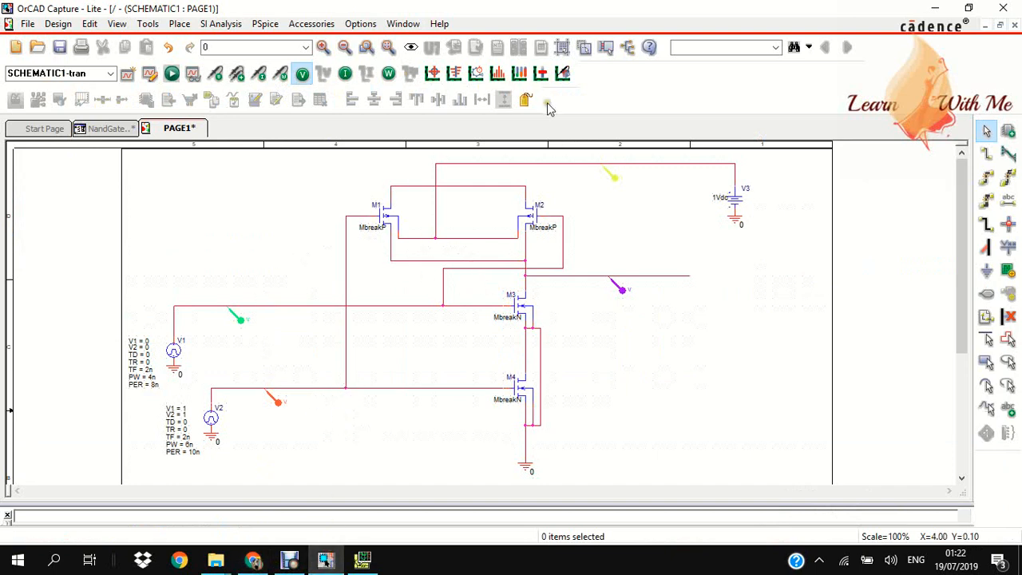
{"action": "mouse_move", "coordinate": [548, 106]}
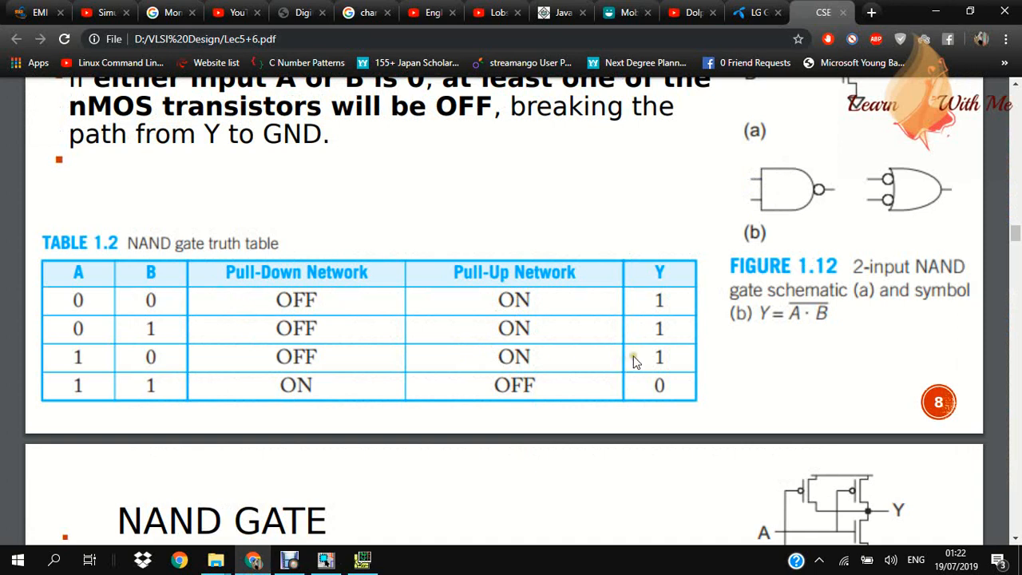
{"action": "mouse_move", "coordinate": [479, 360]}
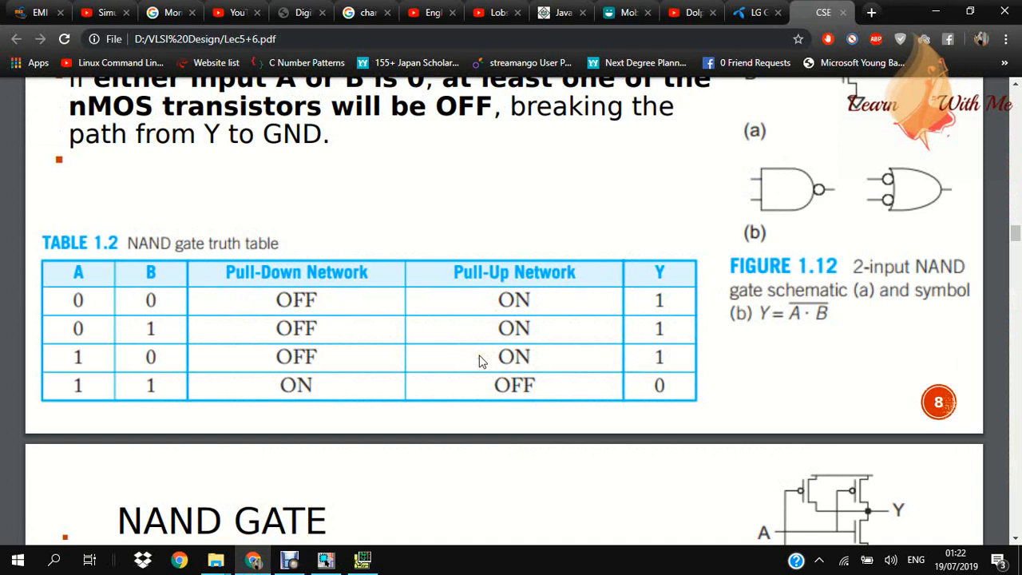
{"action": "mouse_move", "coordinate": [479, 377]}
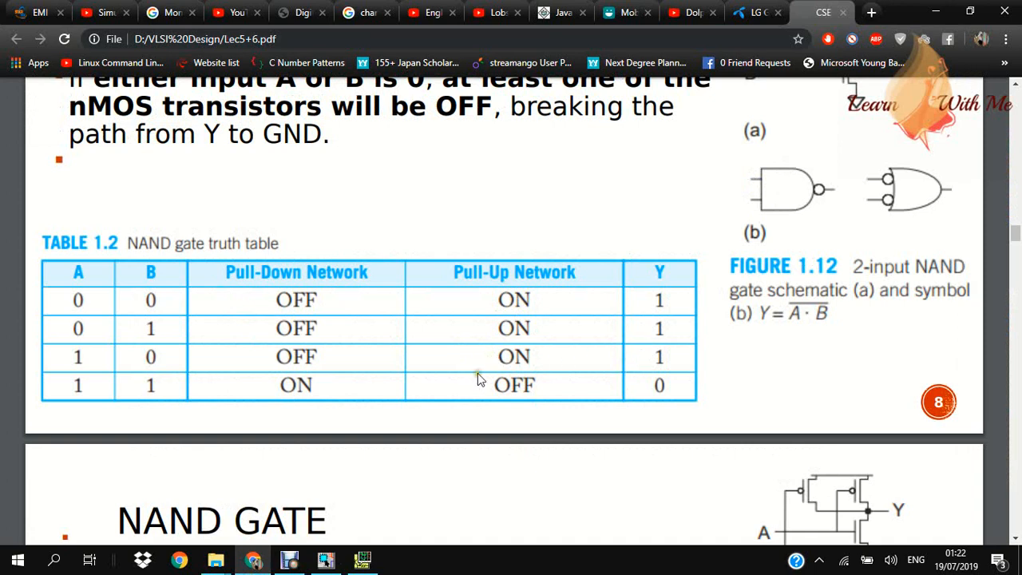
{"action": "mouse_move", "coordinate": [146, 374]}
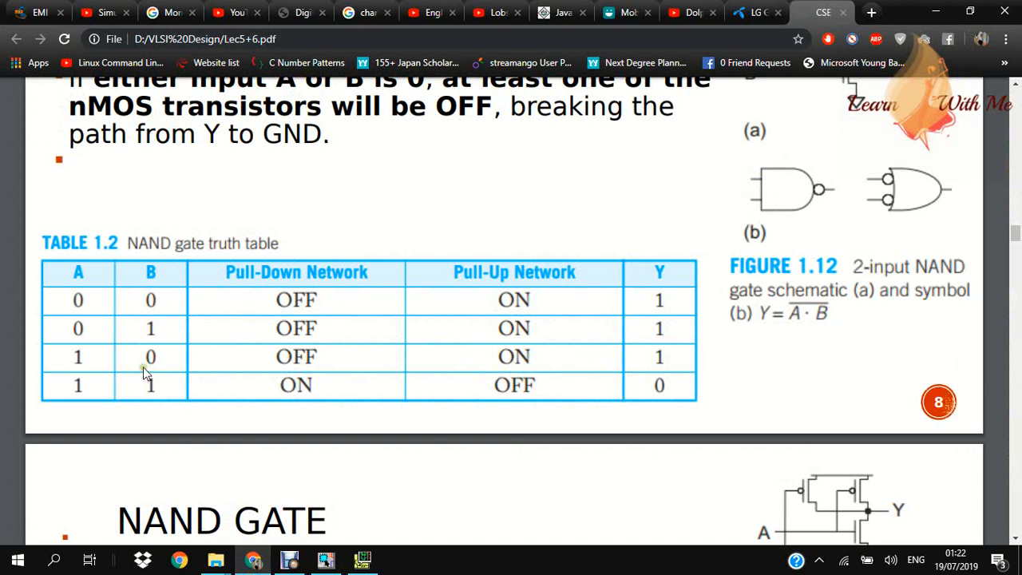
{"action": "mouse_move", "coordinate": [112, 391]}
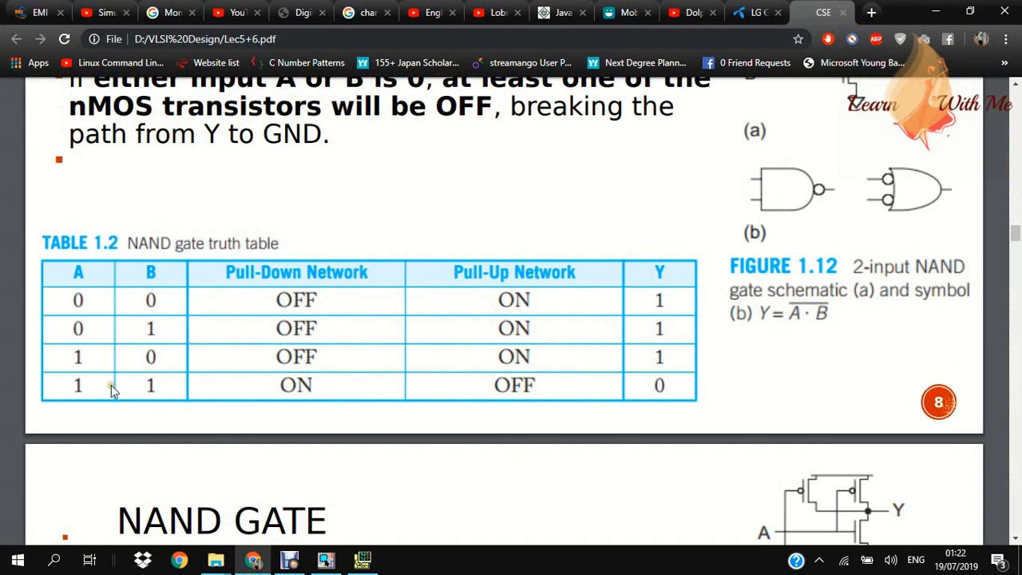
{"action": "mouse_move", "coordinate": [158, 401]}
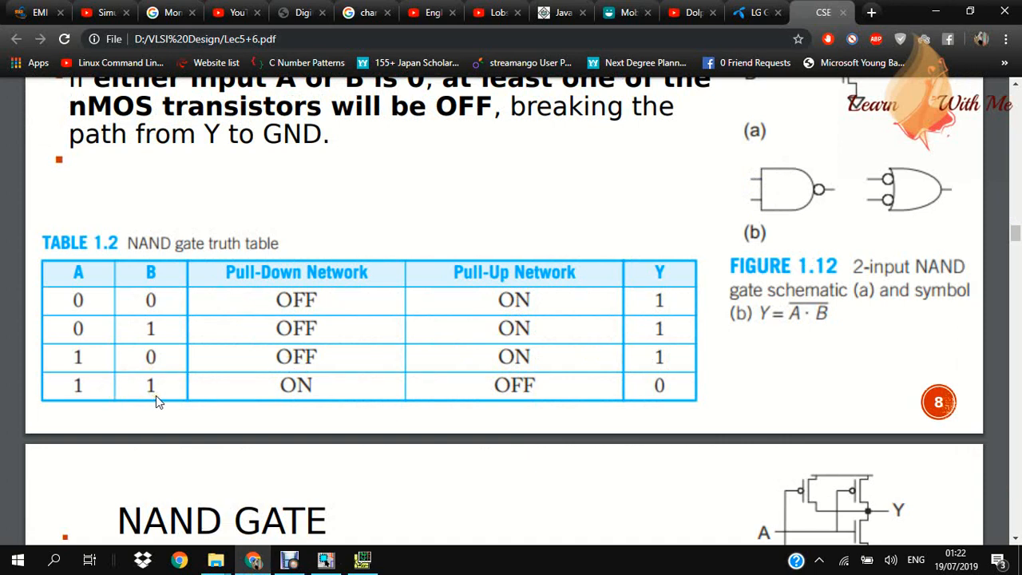
After reading the NAND truth table in Chrome, return to the OrCAD Capture schematic
{"action": "left_click", "coordinate": [325, 559]}
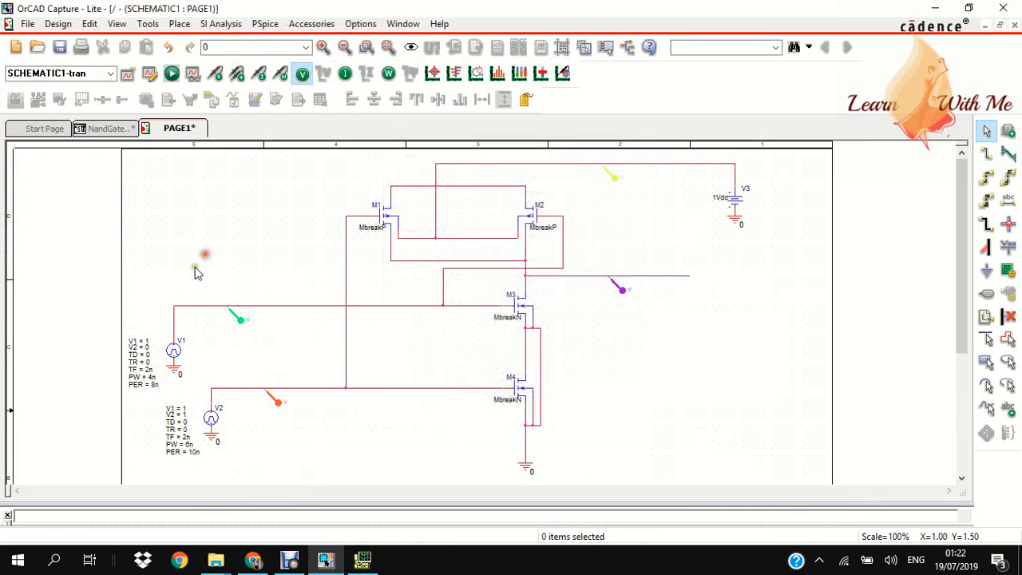
Change source V1's V2 value to 1 in Display Properties
{"action": "double_click", "coordinate": [139, 348]}
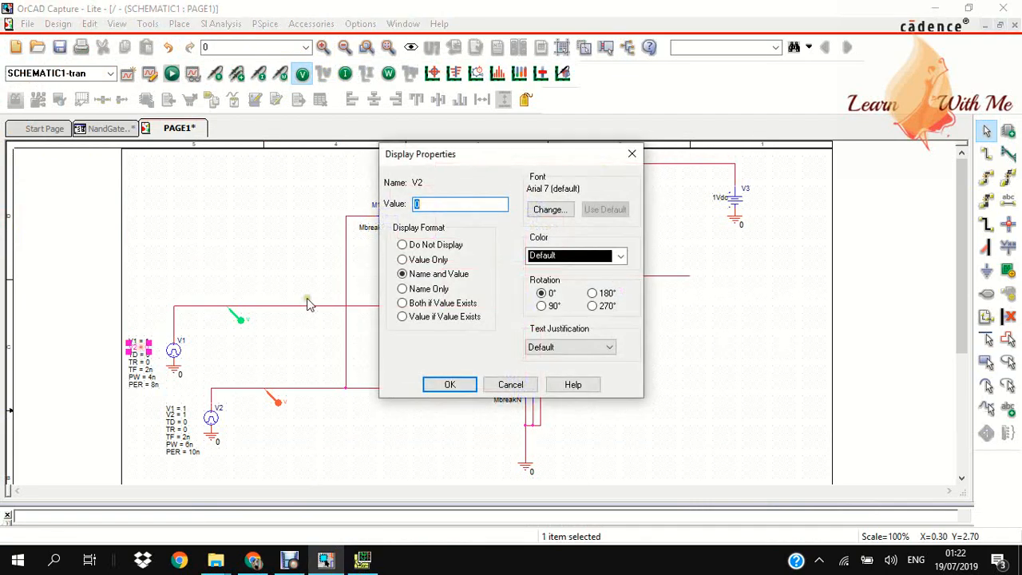
{"action": "type", "text": "1"}
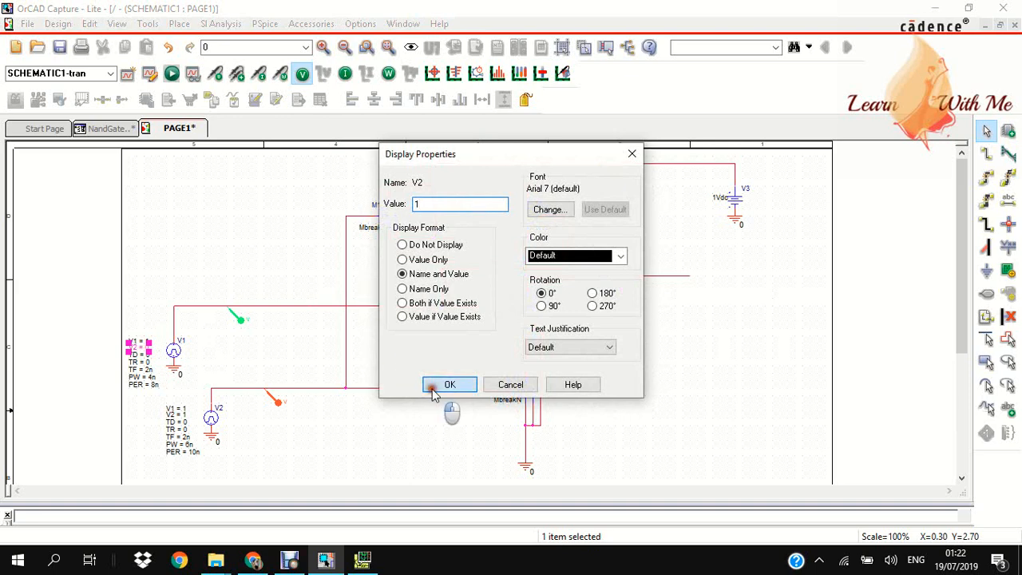
{"action": "left_click", "coordinate": [449, 384]}
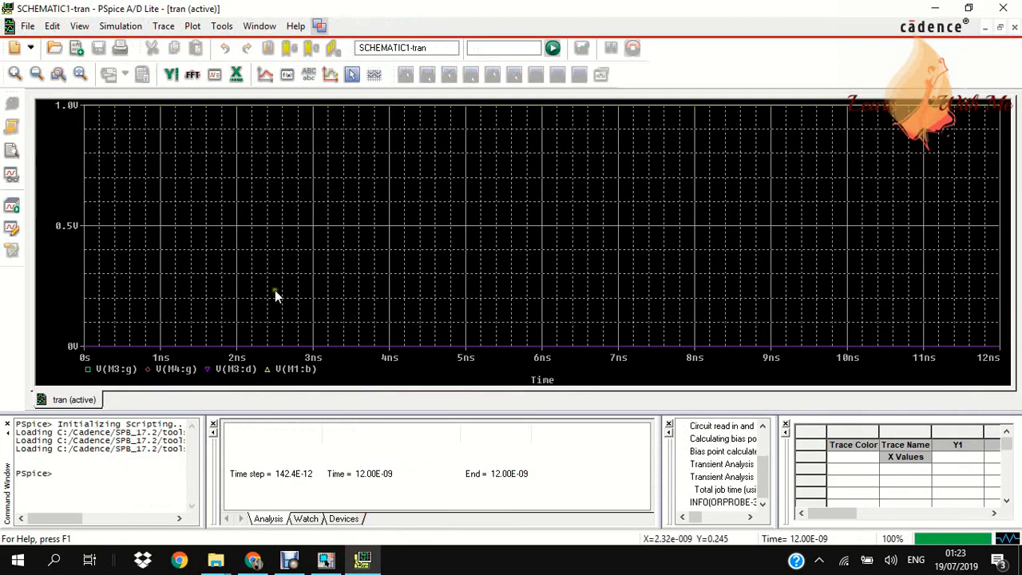
{"action": "mouse_move", "coordinate": [174, 357]}
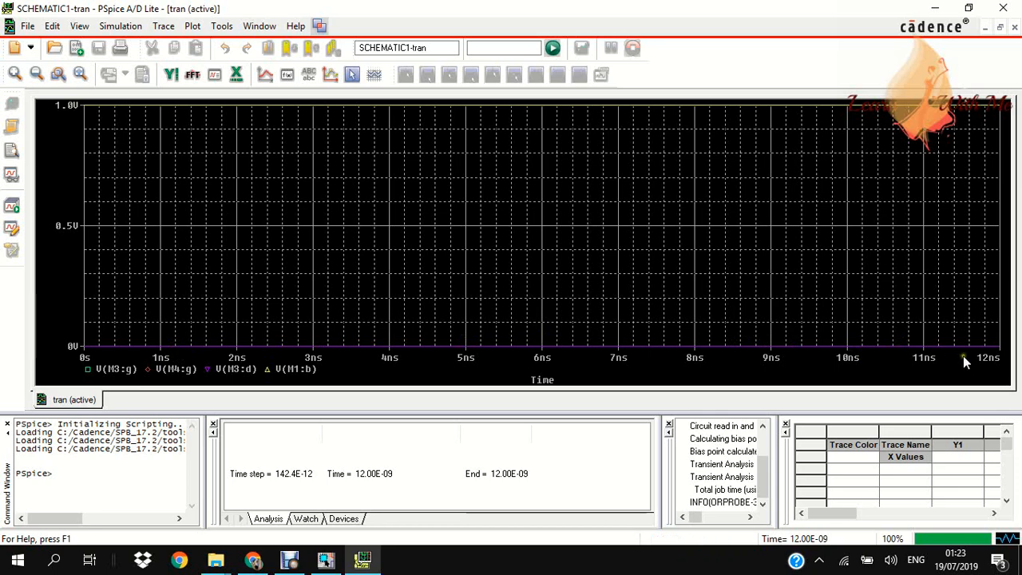
{"action": "mouse_move", "coordinate": [739, 298]}
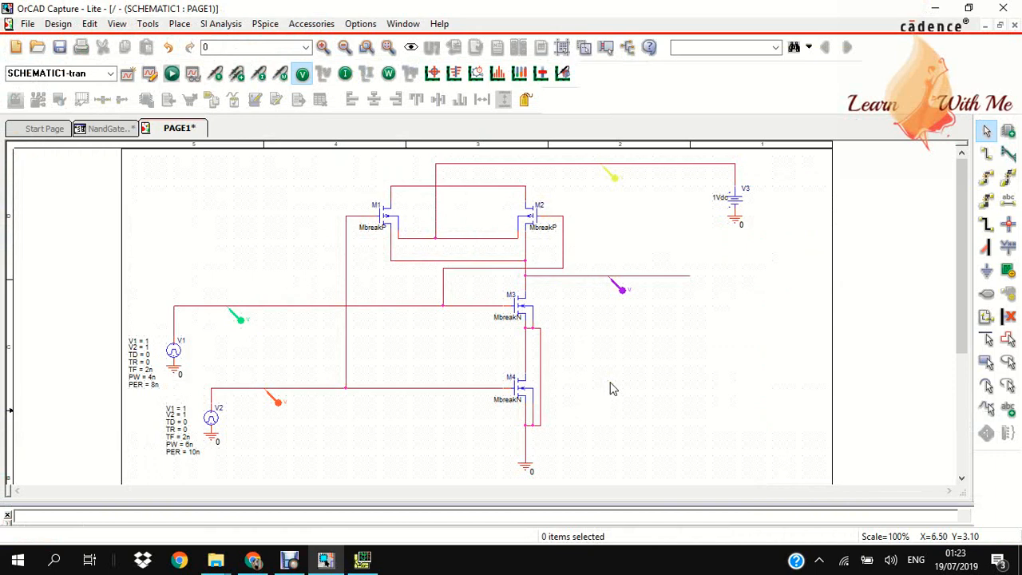
{"action": "mouse_move", "coordinate": [555, 394]}
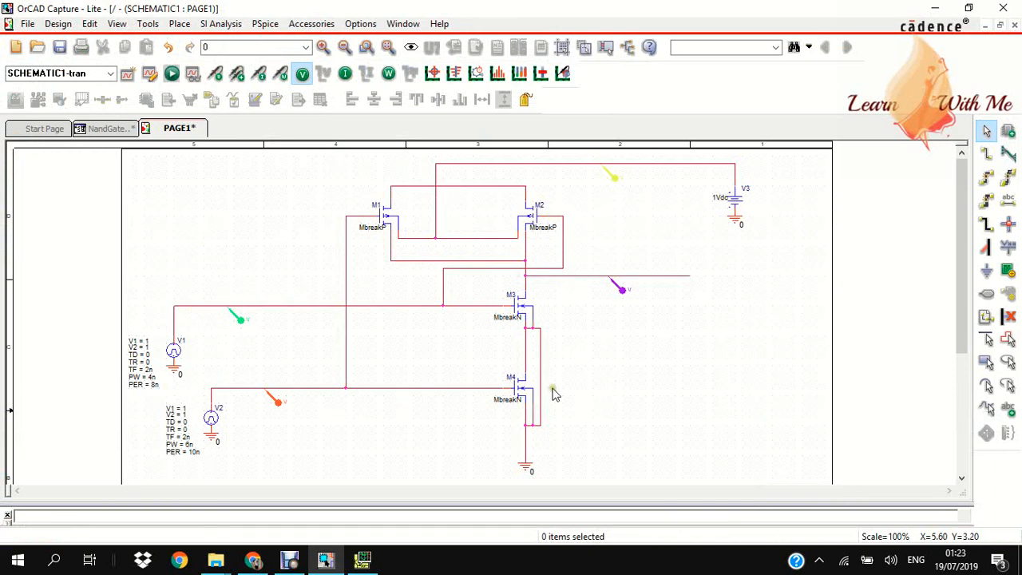
{"action": "mouse_move", "coordinate": [611, 395]}
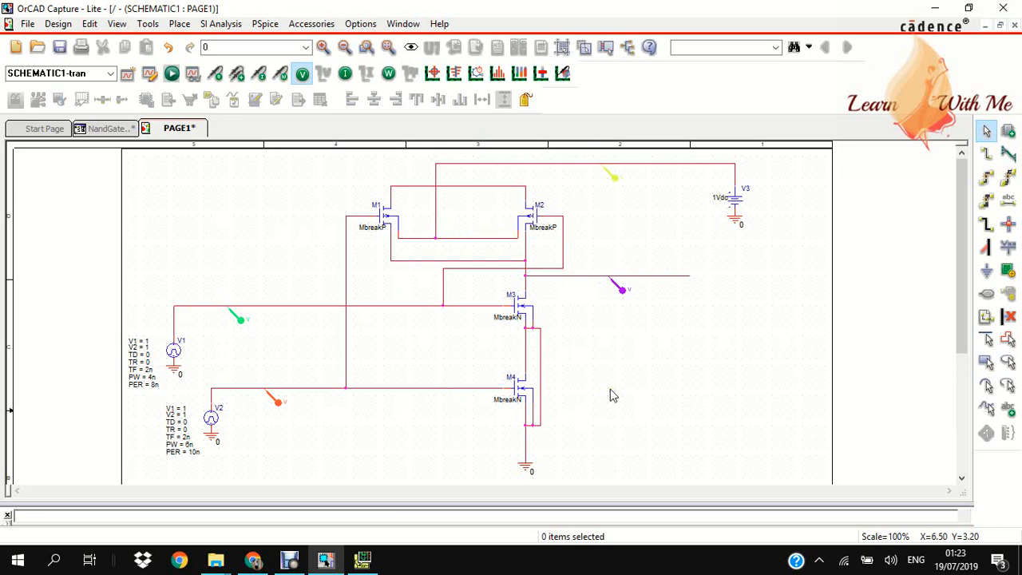
{"action": "mouse_move", "coordinate": [610, 394]}
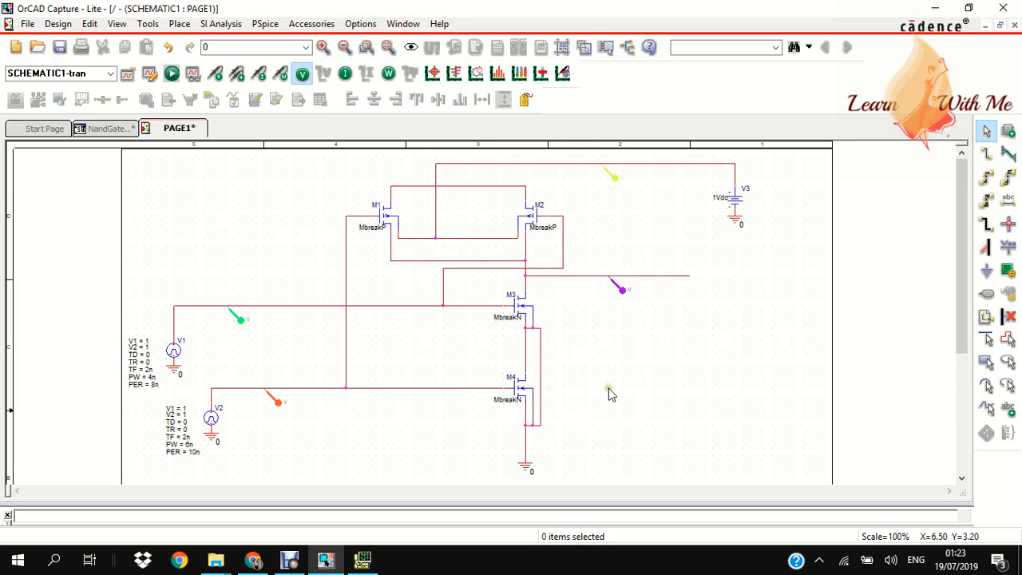
Save schematic PAGE1, then save the whole NandGateSimulation project from the project manager
{"action": "left_click", "coordinate": [60, 47]}
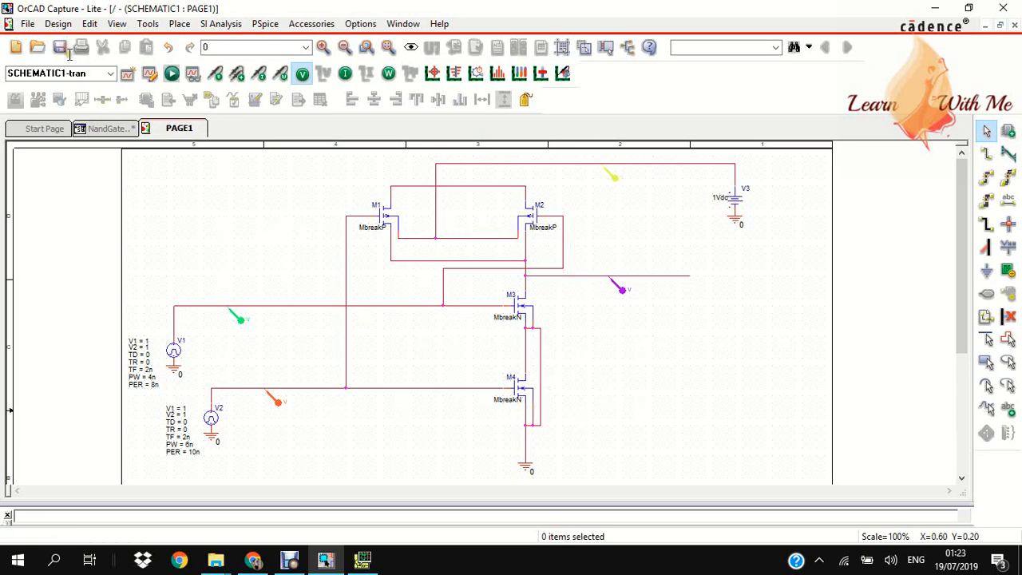
{"action": "left_click", "coordinate": [59, 46]}
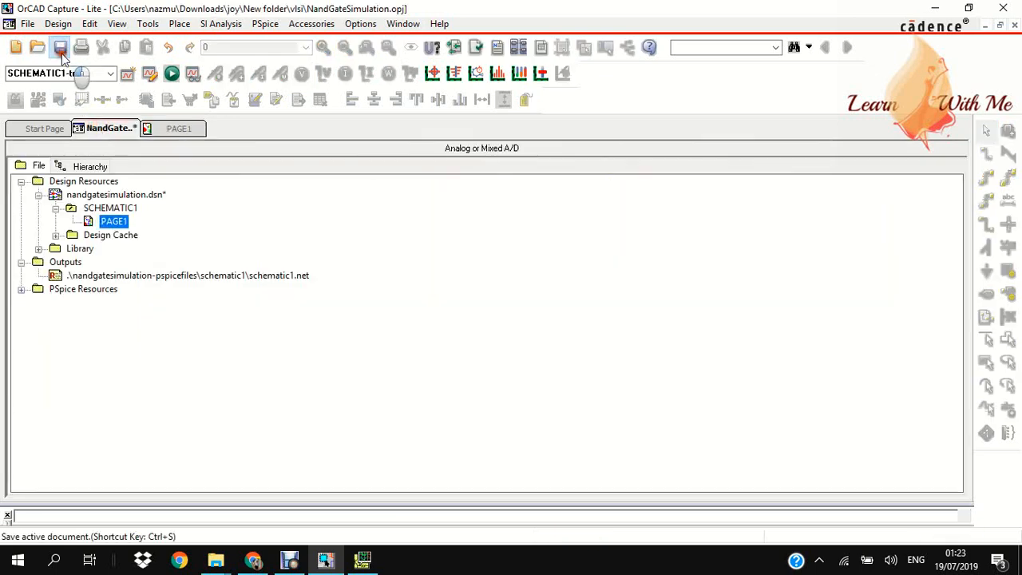
{"action": "left_click", "coordinate": [179, 128]}
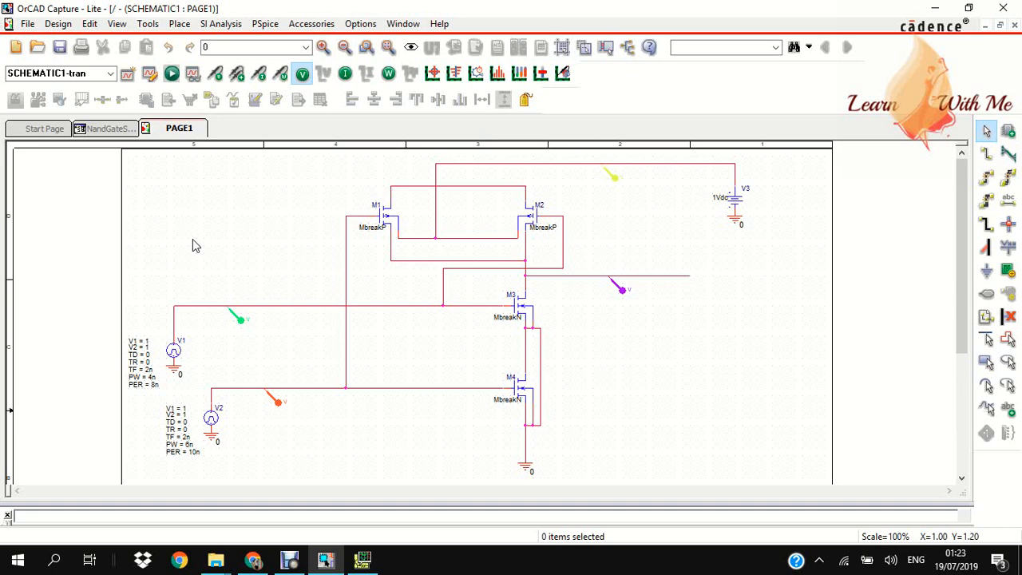
{"action": "mouse_move", "coordinate": [206, 226]}
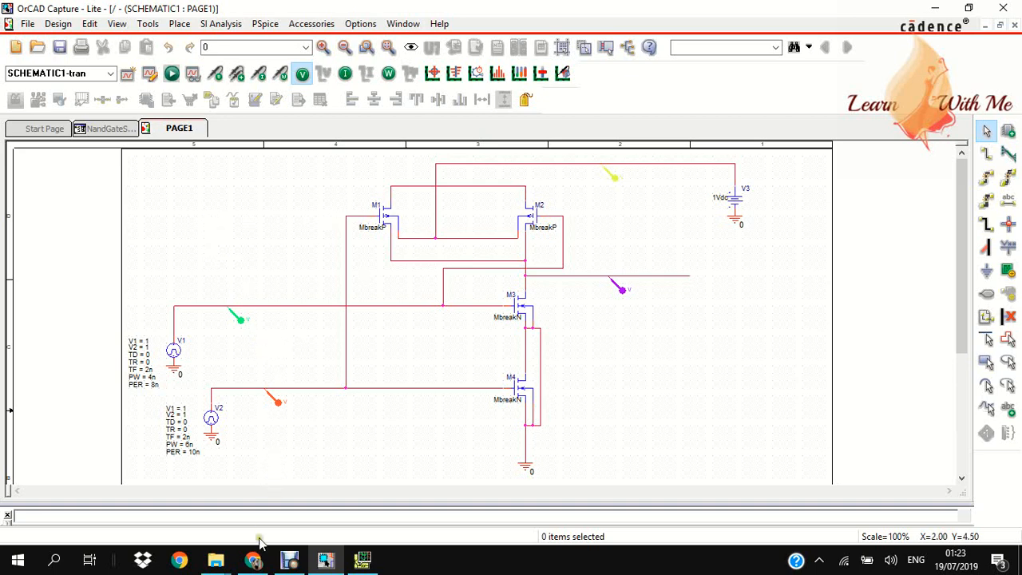
{"action": "mouse_move", "coordinate": [361, 559]}
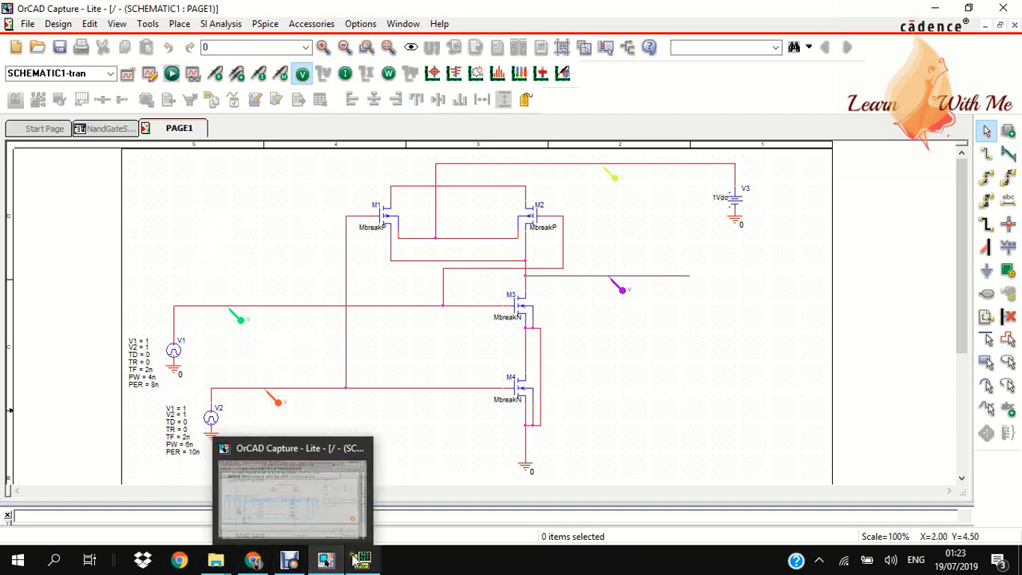